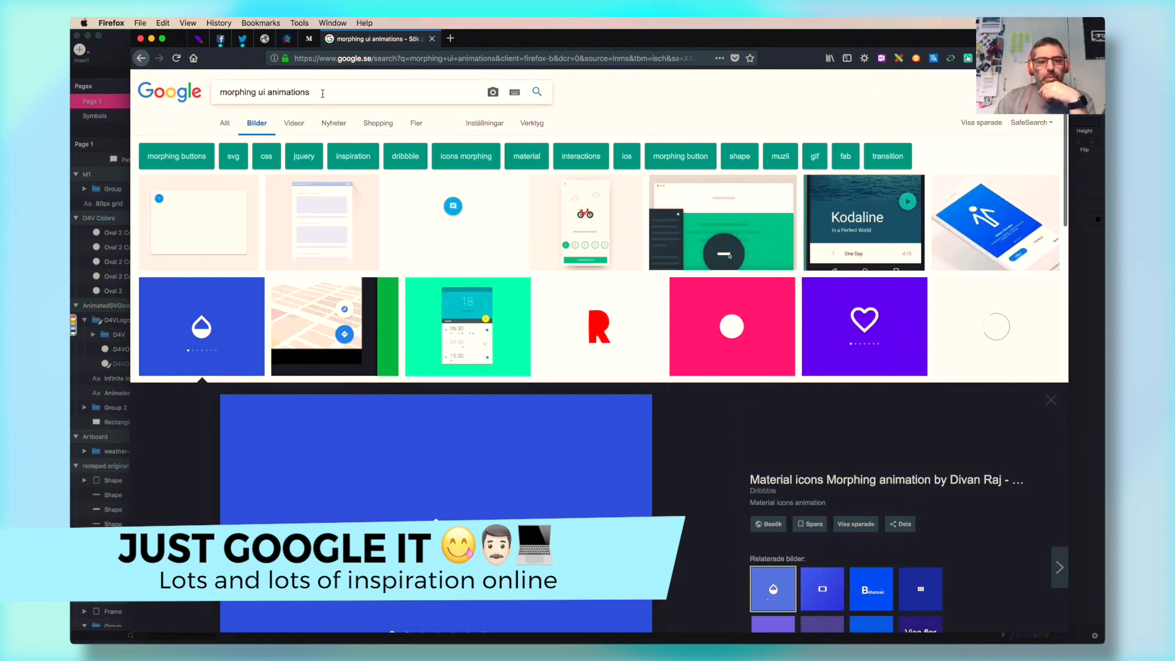
mouse_move(517, 297)
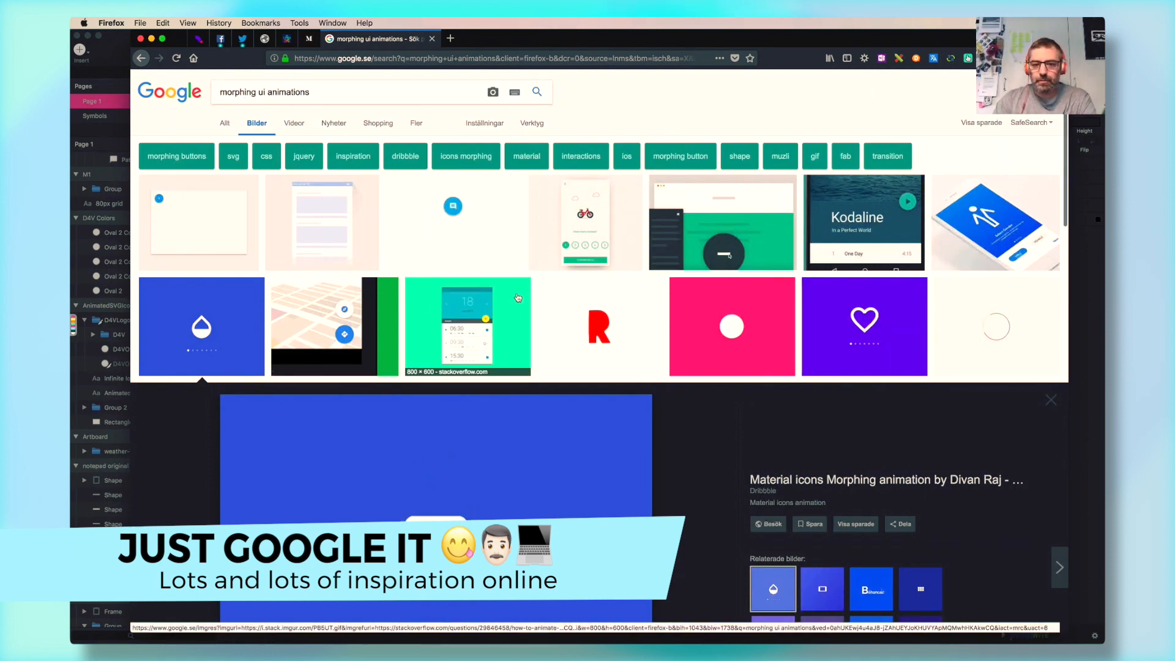
Scroll the Material icons library, then switch to the Animated Icons document
scroll("down", 3)
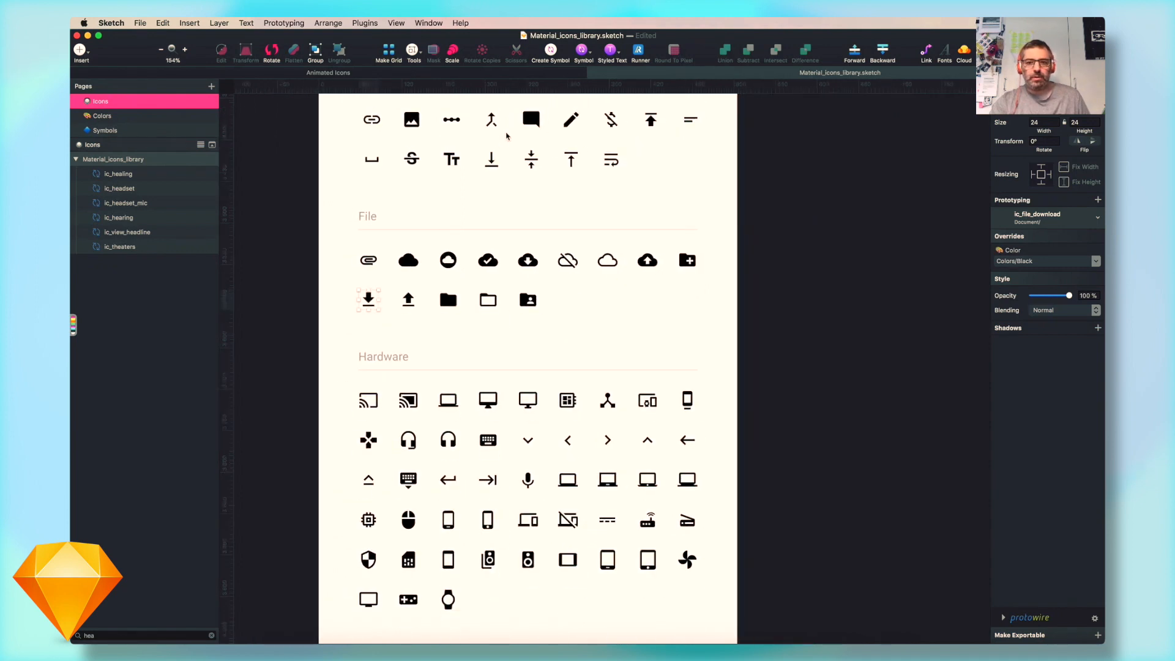
mouse_move(410, 261)
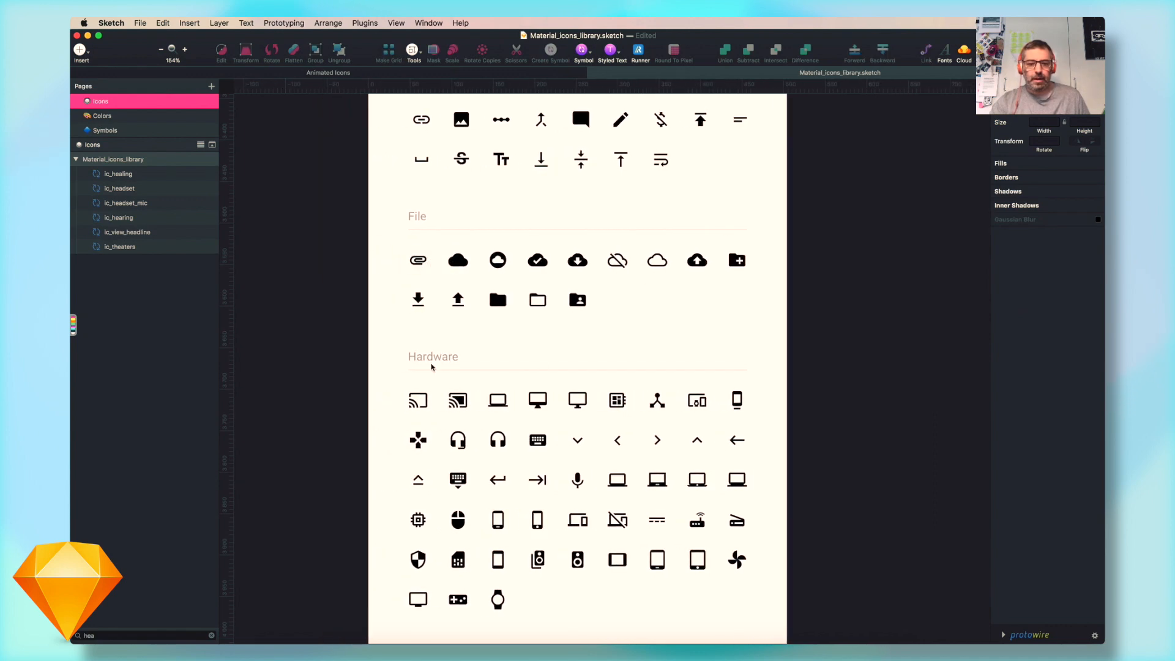
mouse_move(444, 291)
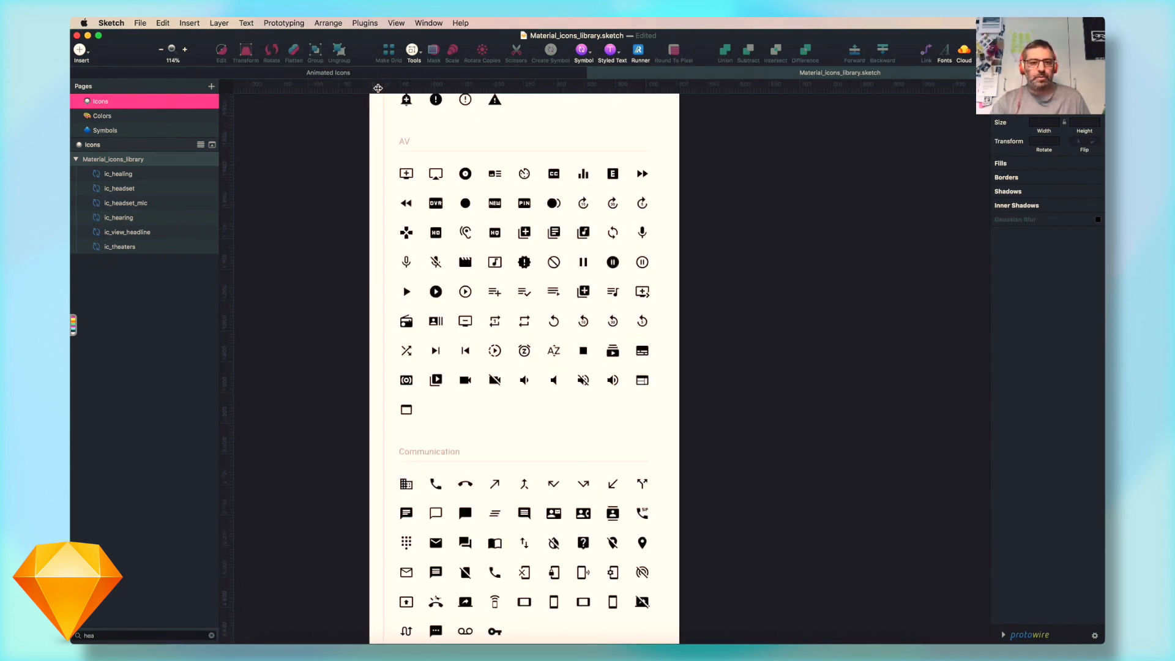
left_click(93, 101)
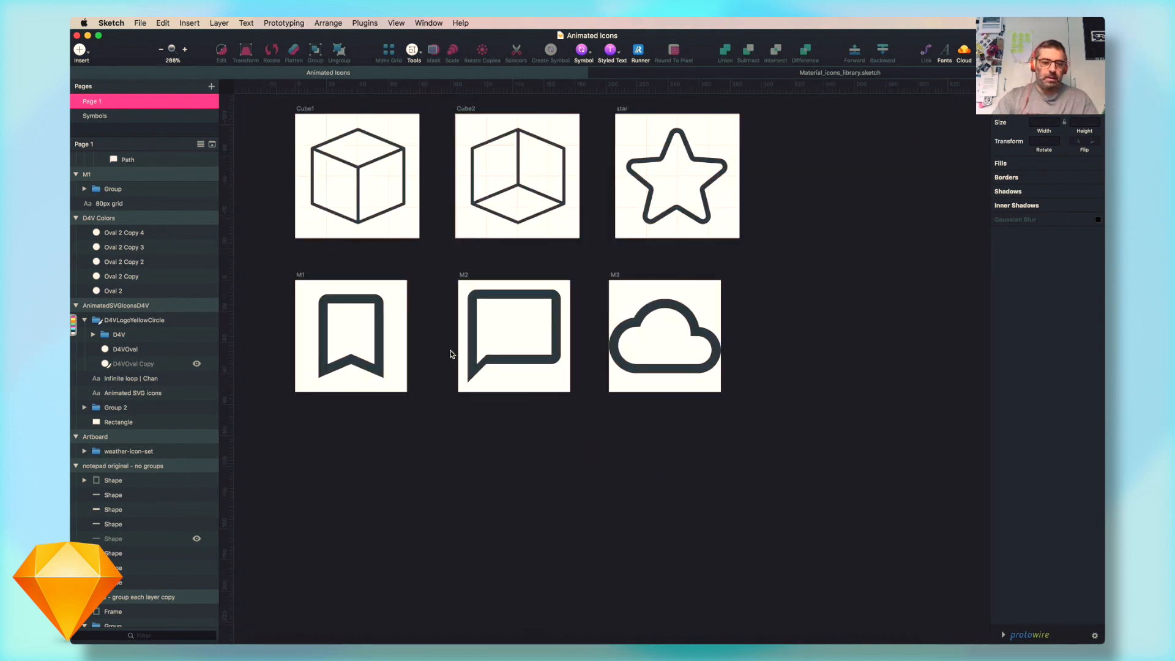
mouse_move(727, 314)
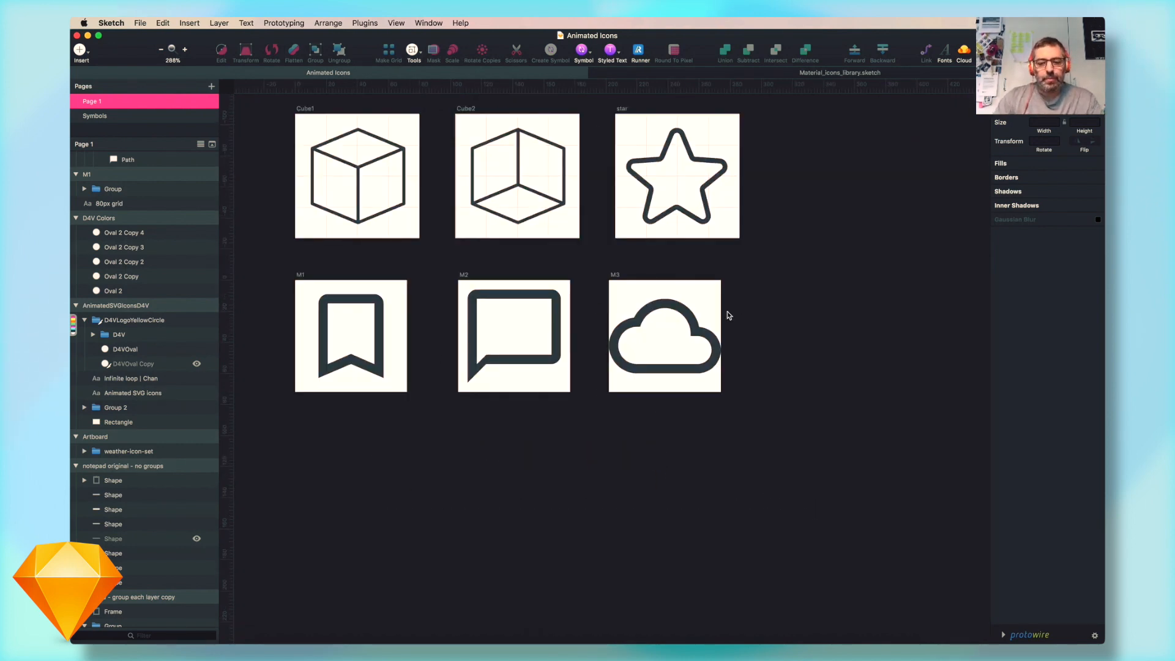
Select the bookmark icon's group and expand it to show its mask and paths
left_click(514, 335)
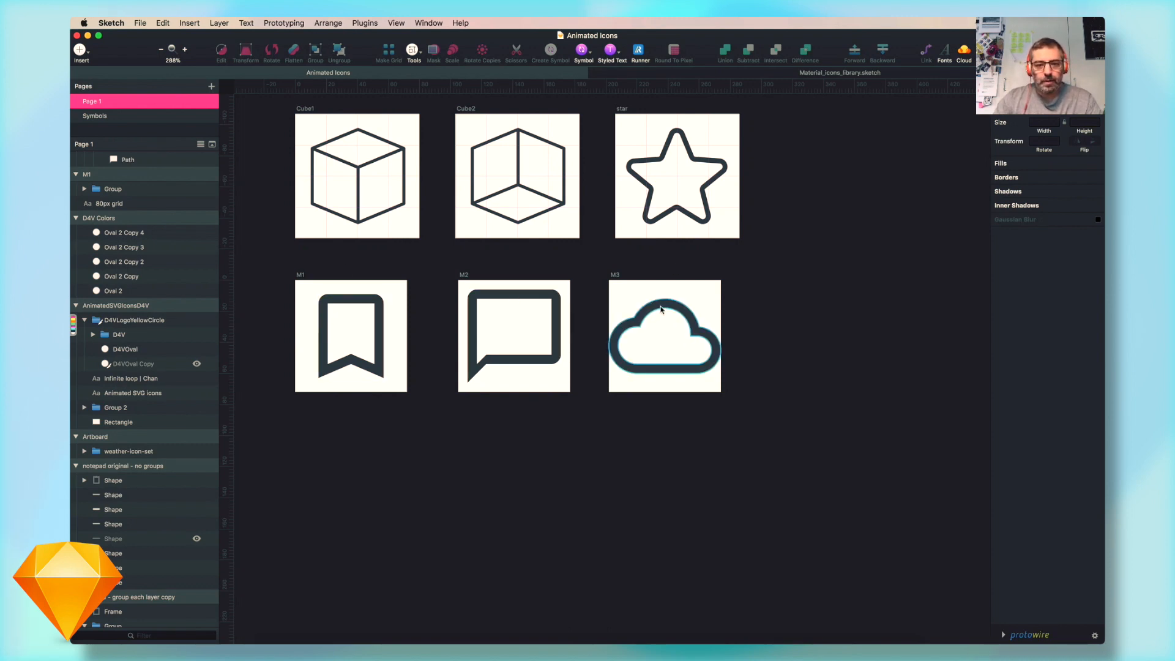
left_click(514, 336)
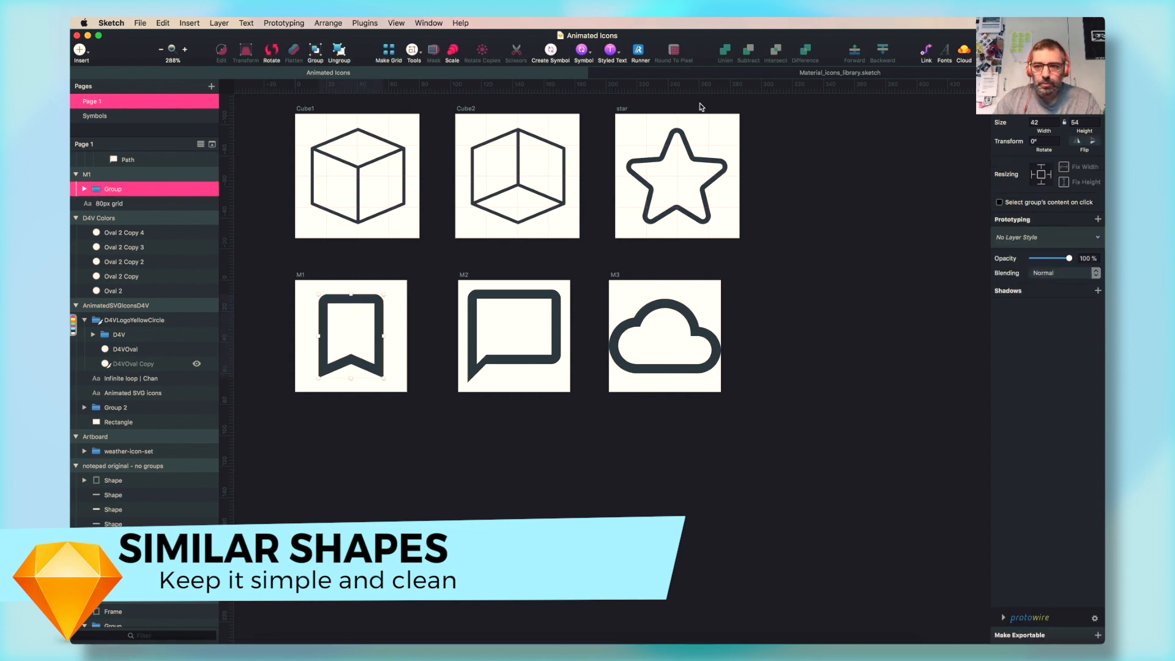
mouse_move(357, 316)
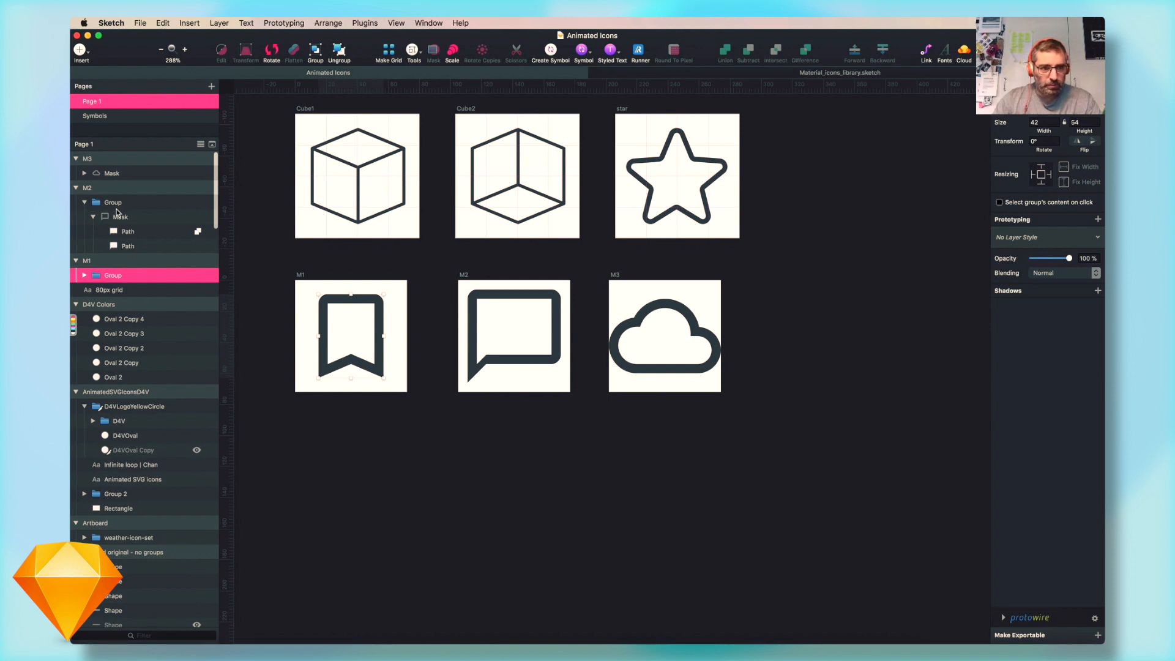
left_click(113, 202)
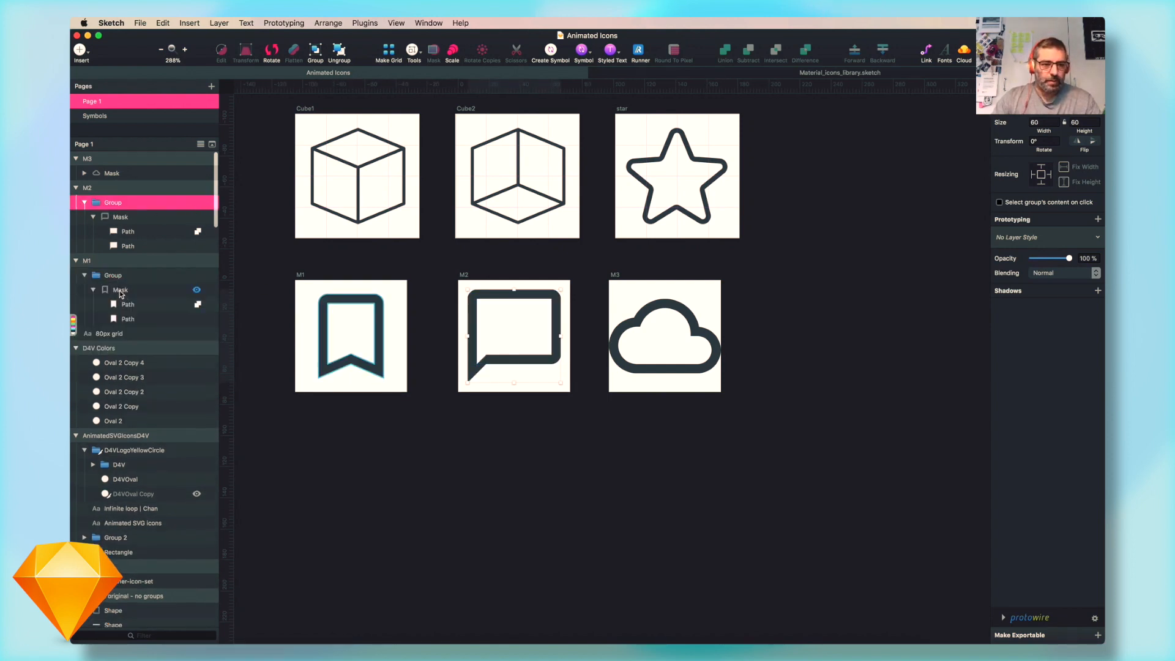
left_click(119, 290)
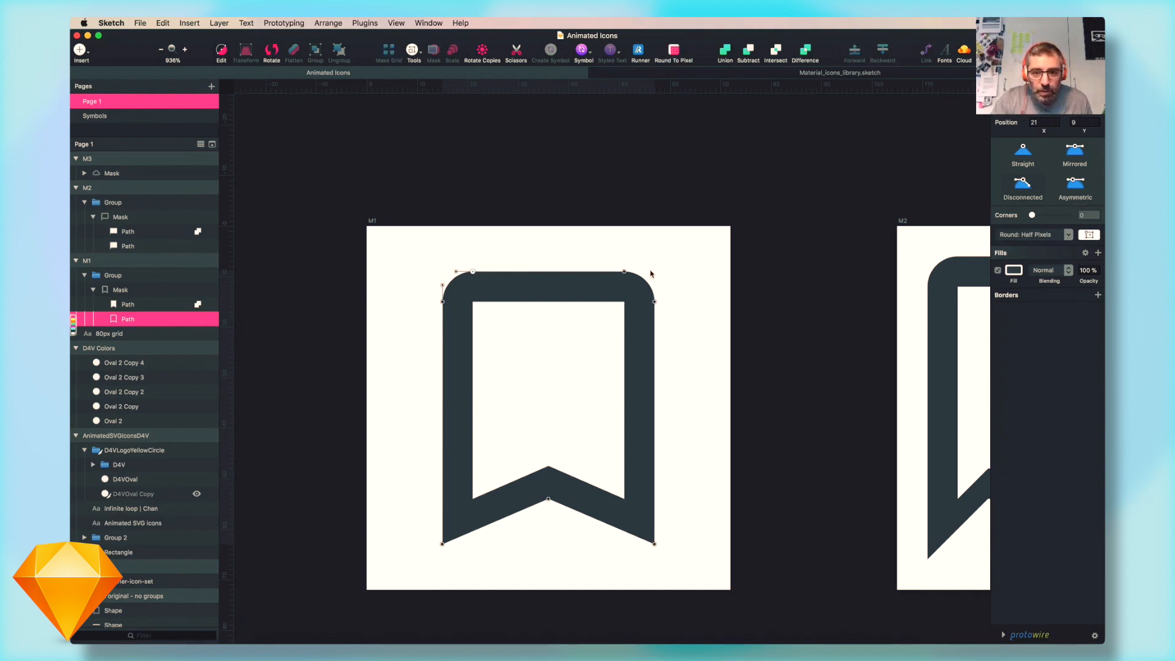
mouse_move(640, 427)
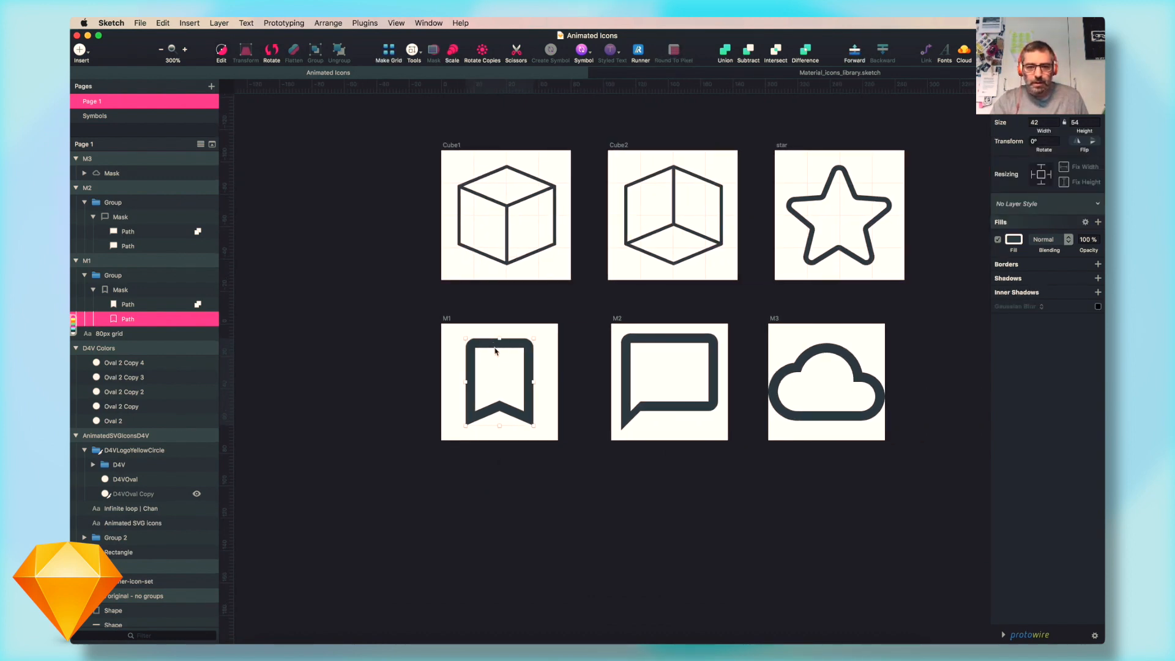
Select the M1 bookmark artboard, not its inner group, for SVG export
left_click(669, 382)
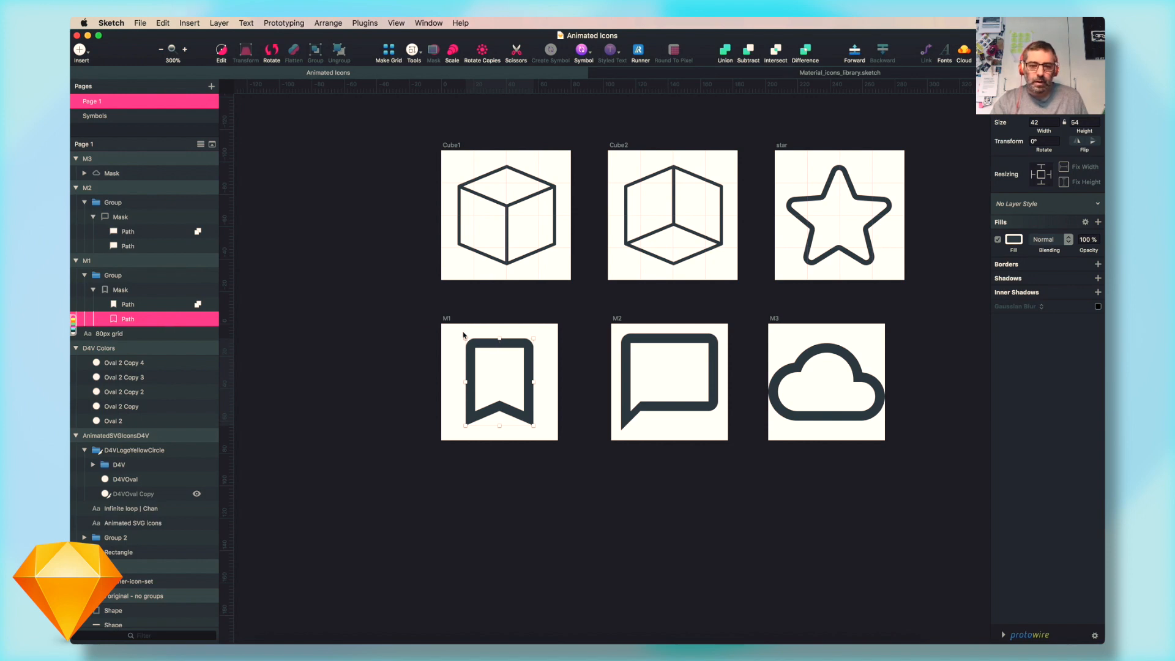
mouse_move(424, 331)
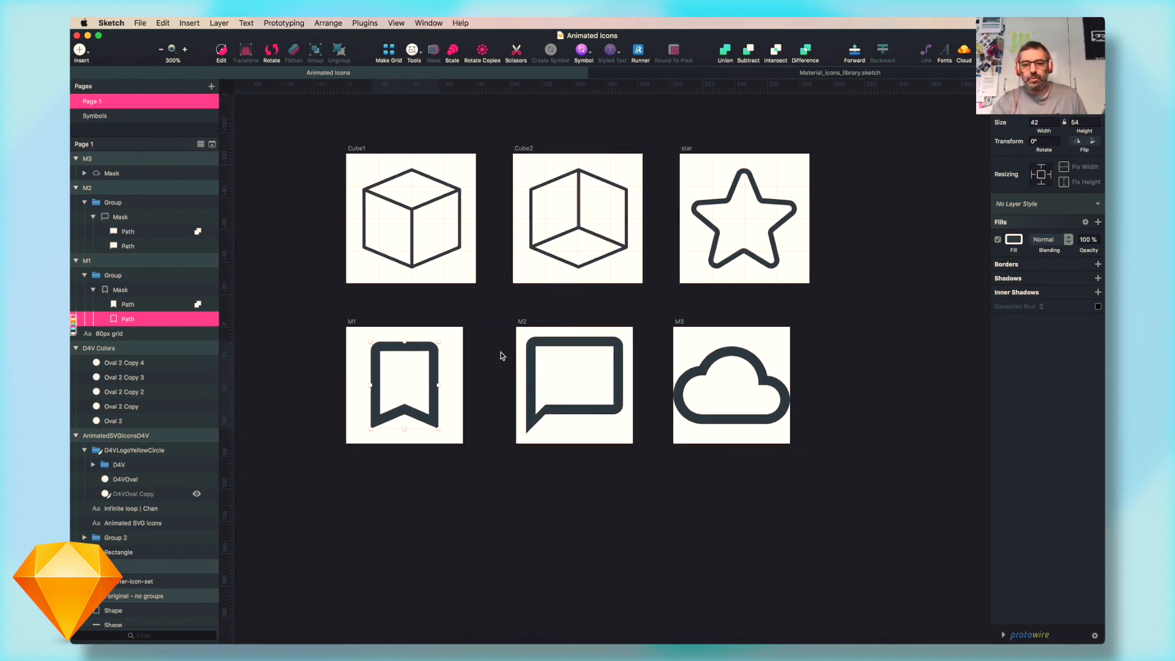
left_click(404, 386)
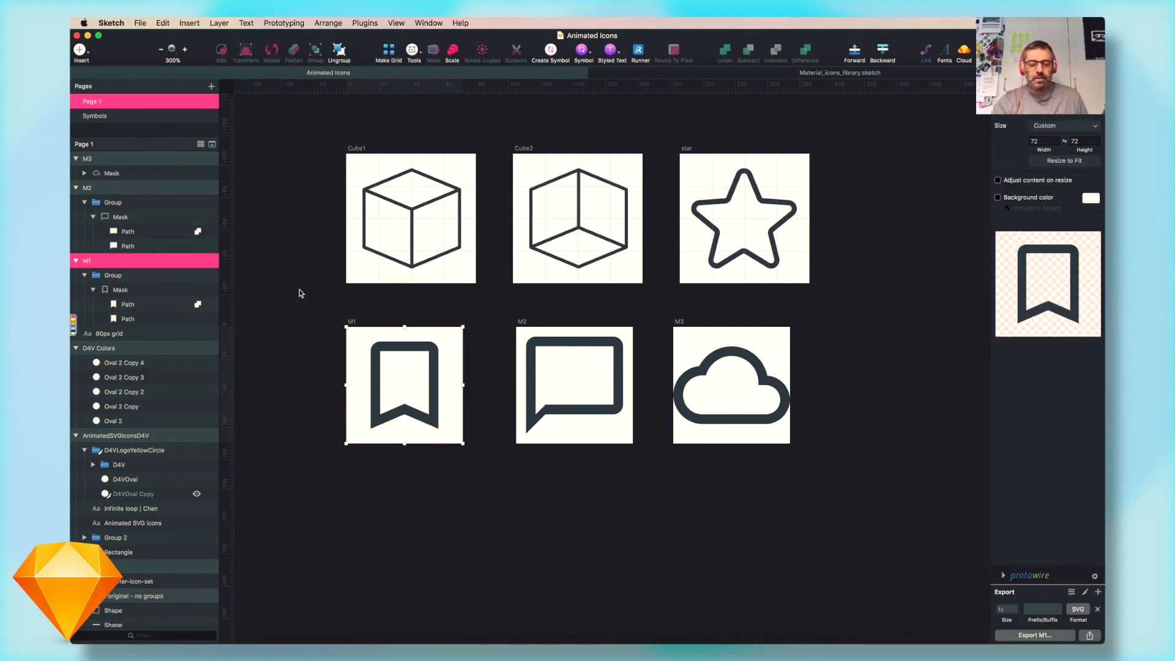
left_click(112, 274)
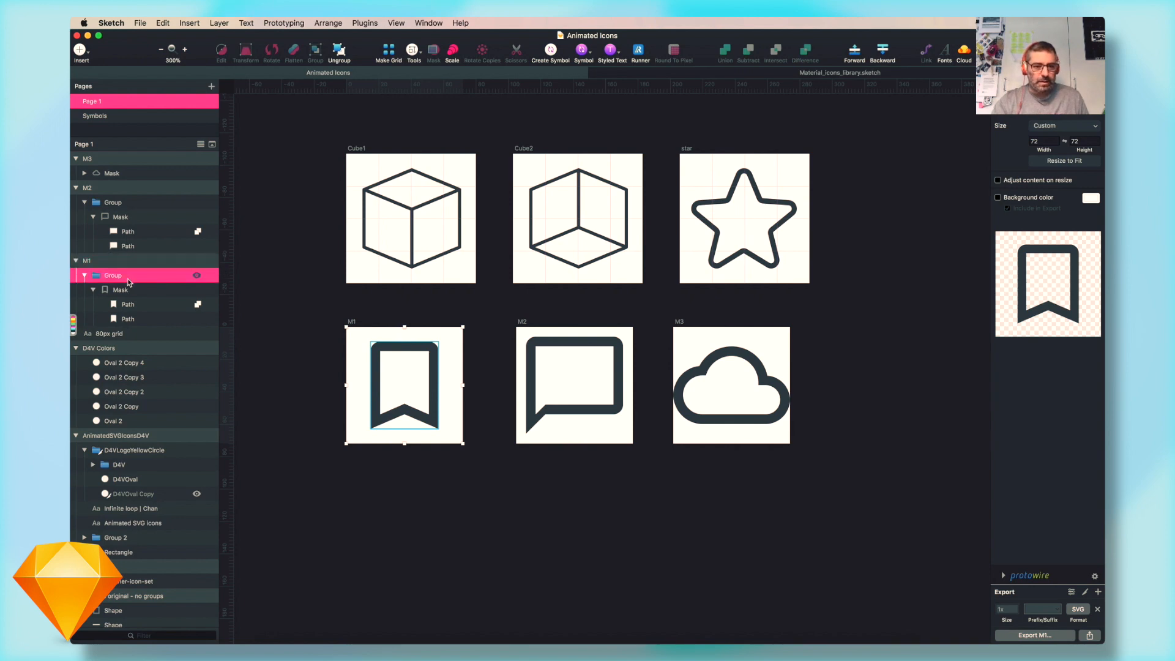
left_click(84, 275)
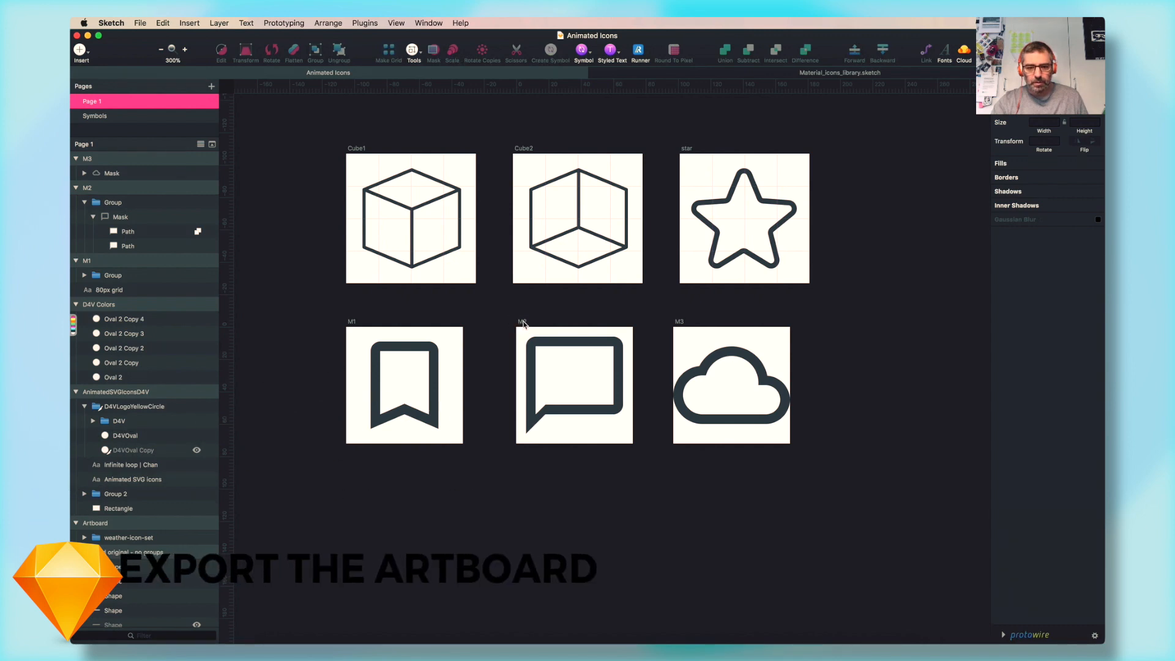
left_click(404, 386)
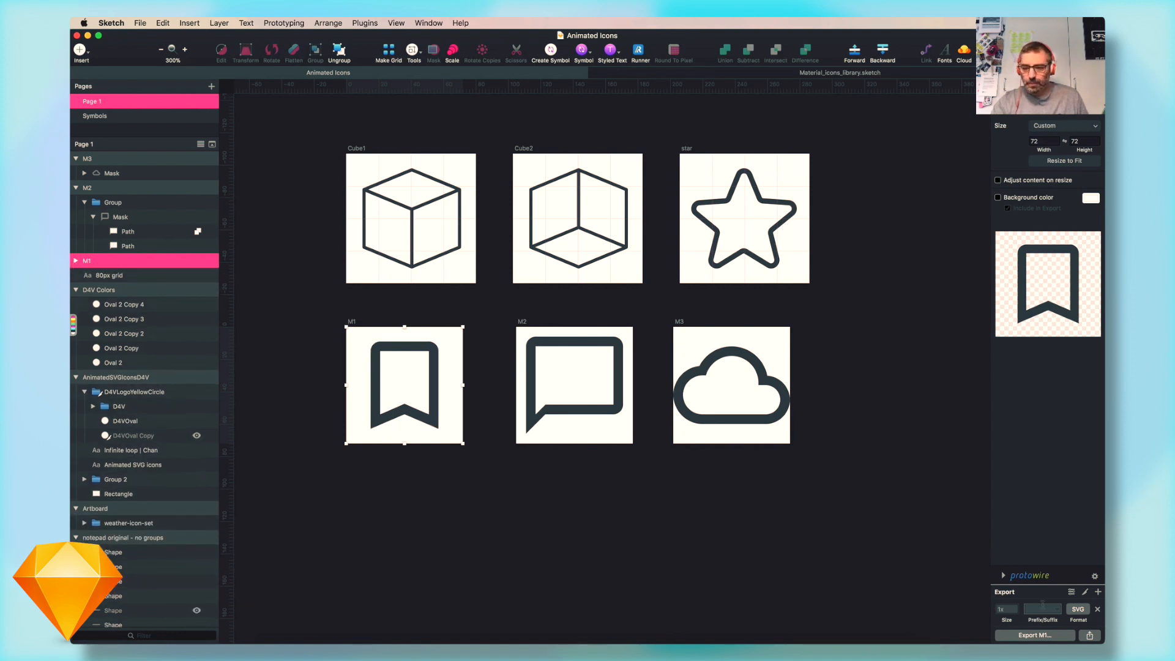
mouse_move(270, 241)
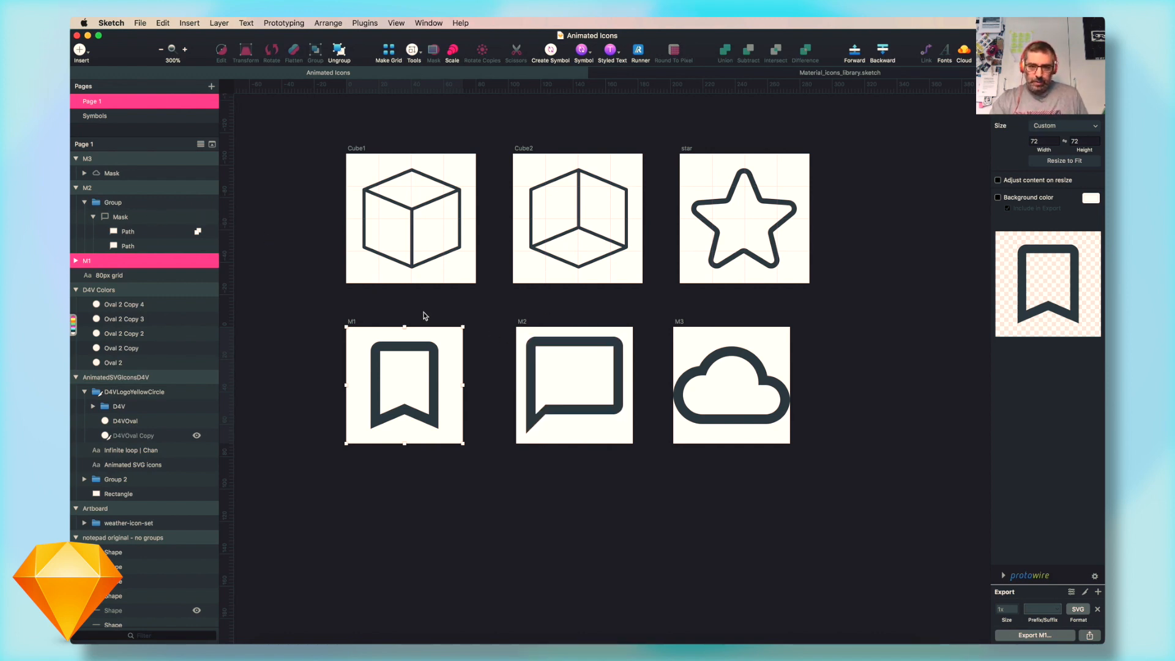
mouse_move(420, 304)
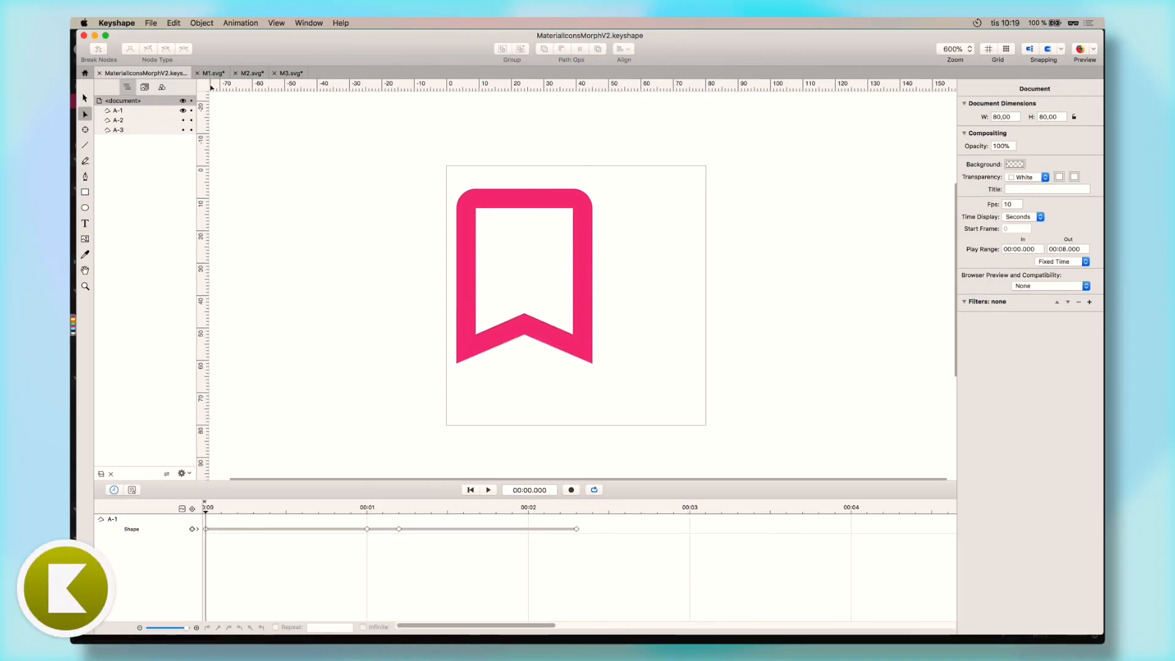
Switch to the cloud M3.svg document and the neighbouring SVG tab
left_click(288, 73)
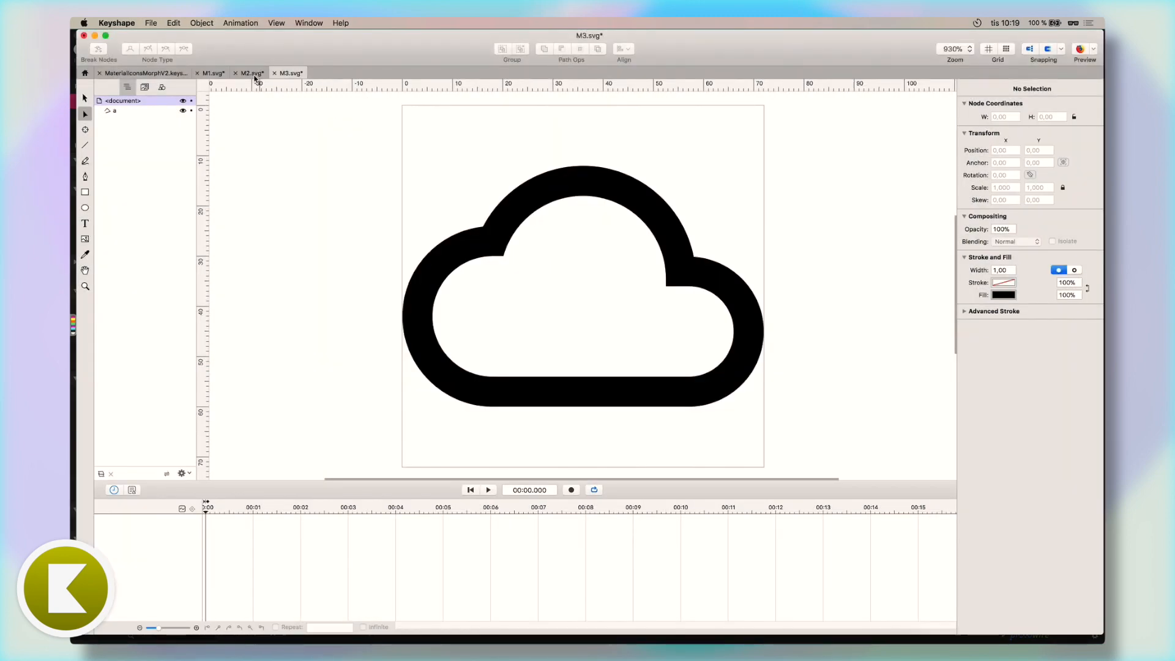
left_click(250, 73)
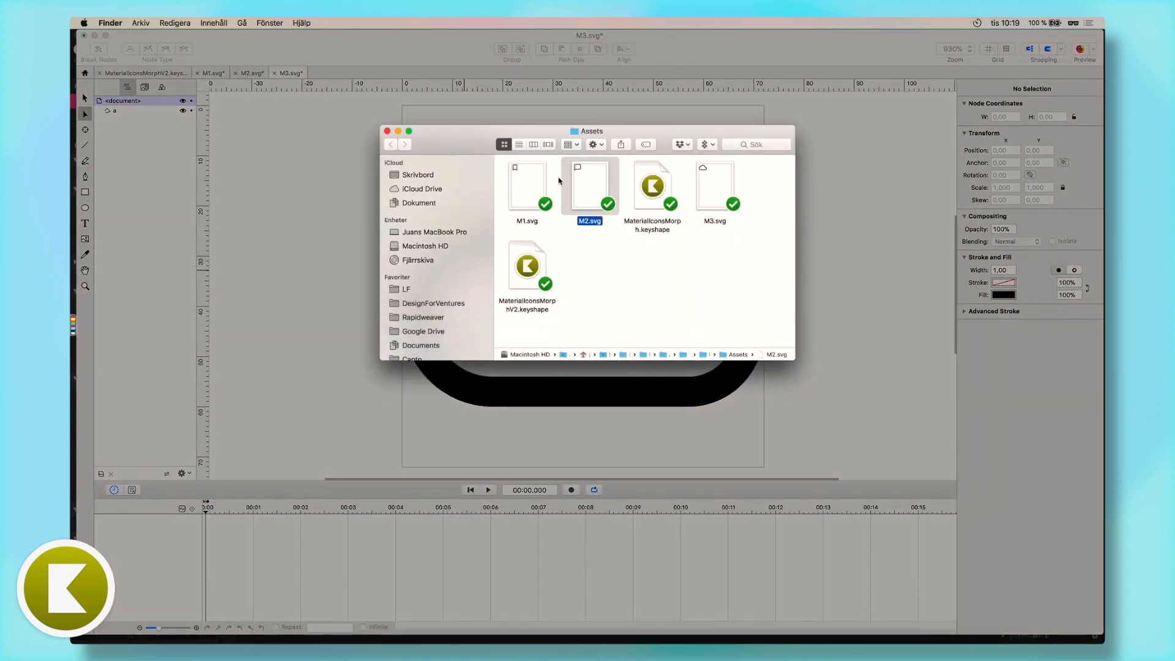
Open the M1 bookmark SVG and expand its defs group
left_click(526, 187)
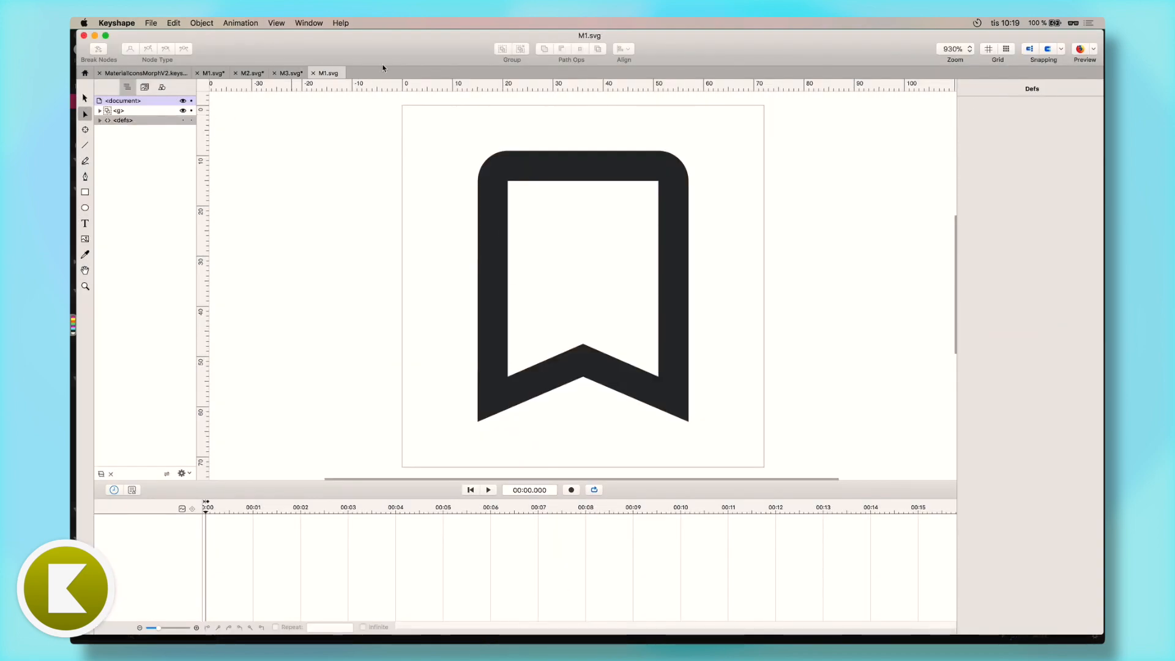
left_click(119, 110)
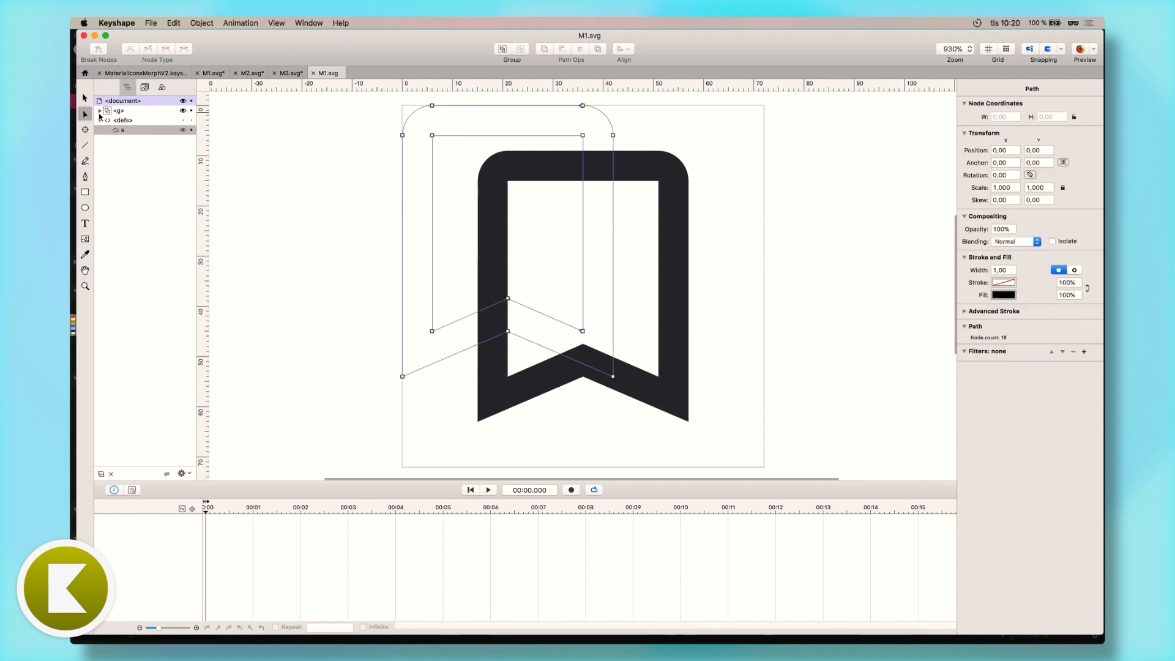
left_click(100, 111)
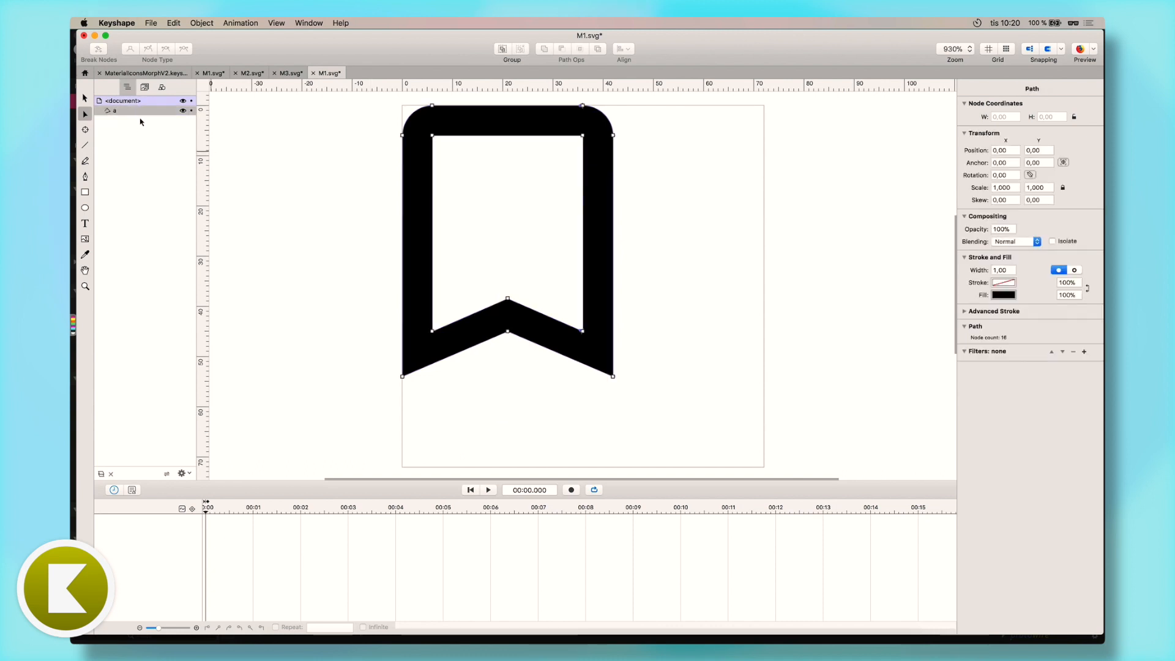
Move the bookmark shape to the artboard centre (X 15, Y 9) and deselect it
left_click(543, 172)
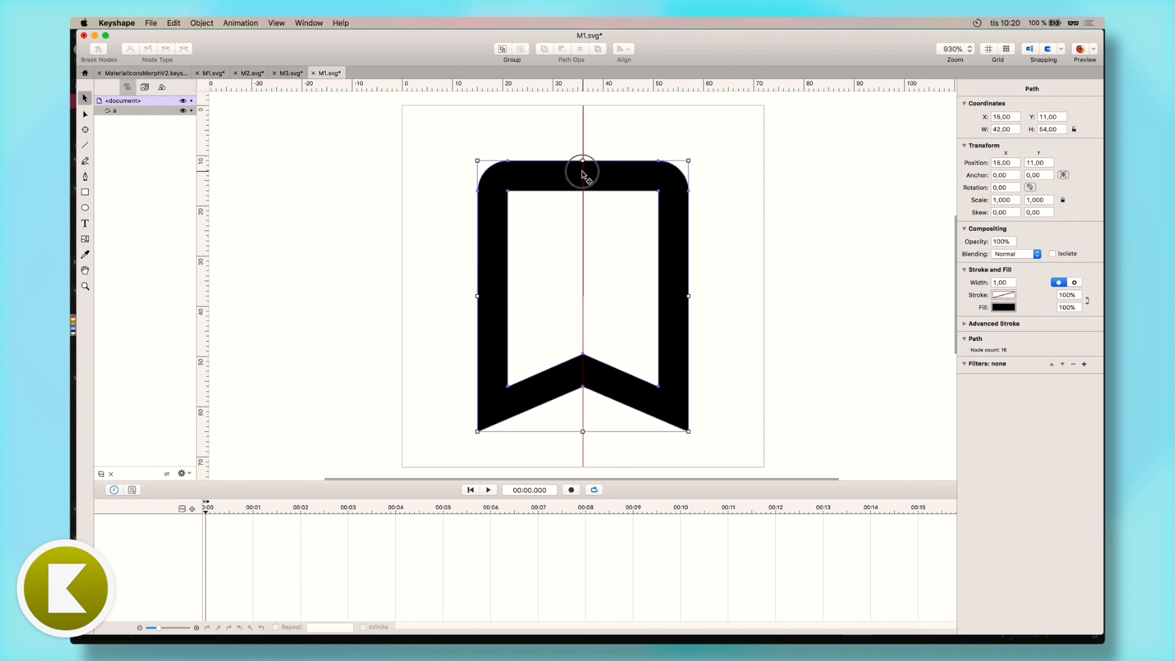
left_click_drag(583, 172, 583, 166)
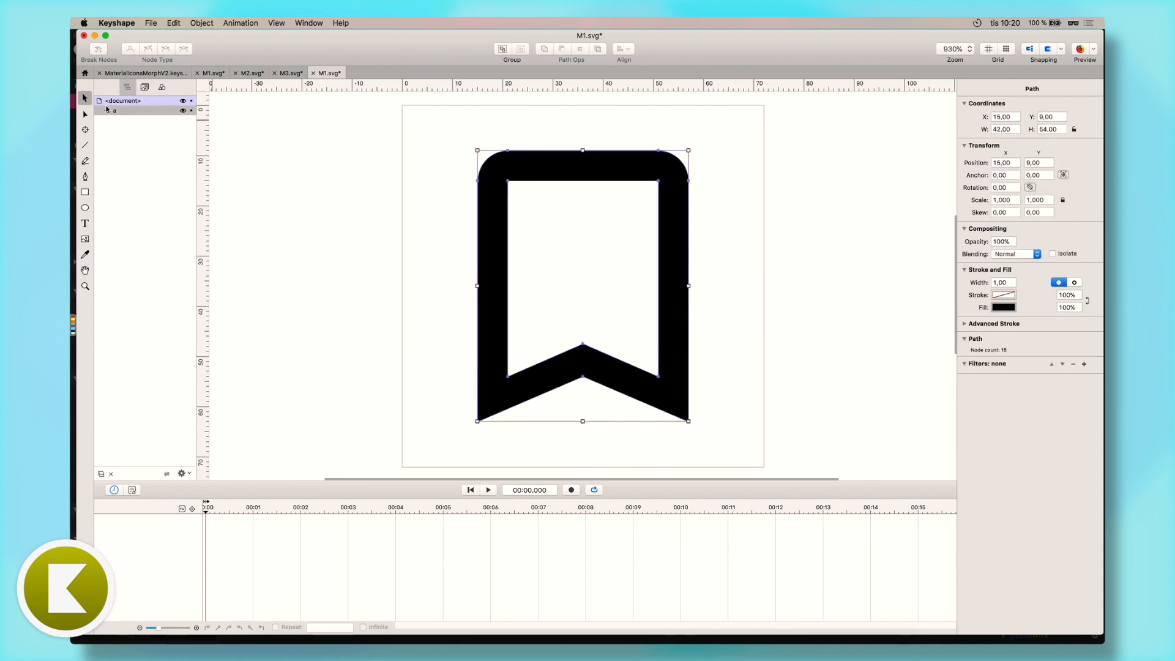
left_click(84, 114)
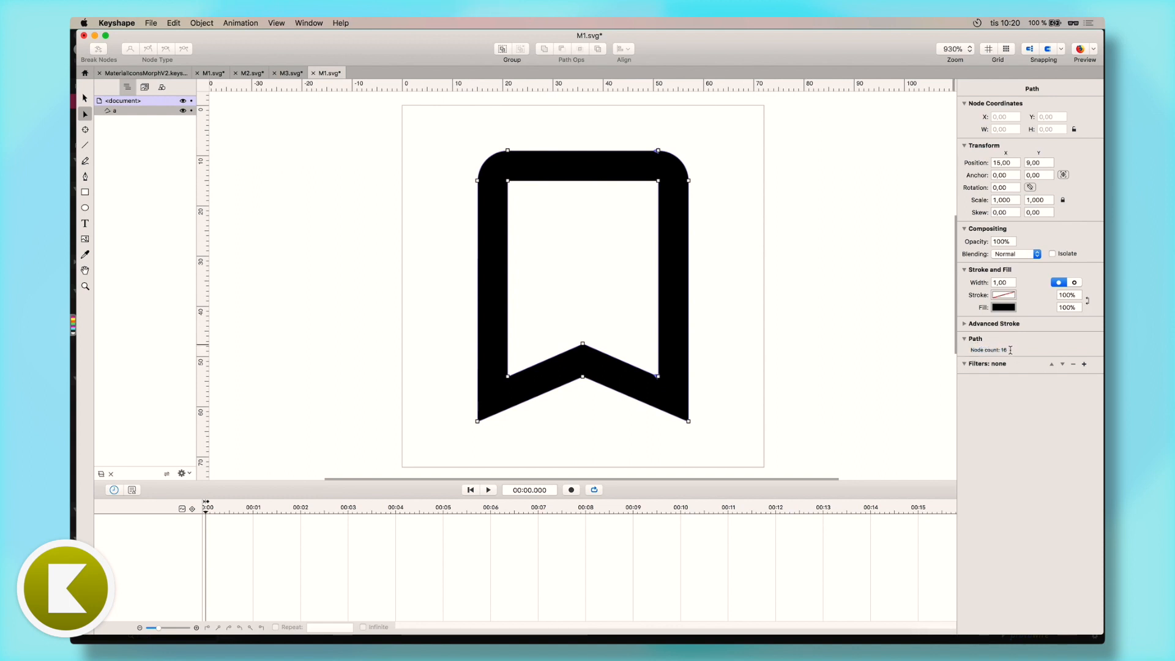
left_click(337, 300)
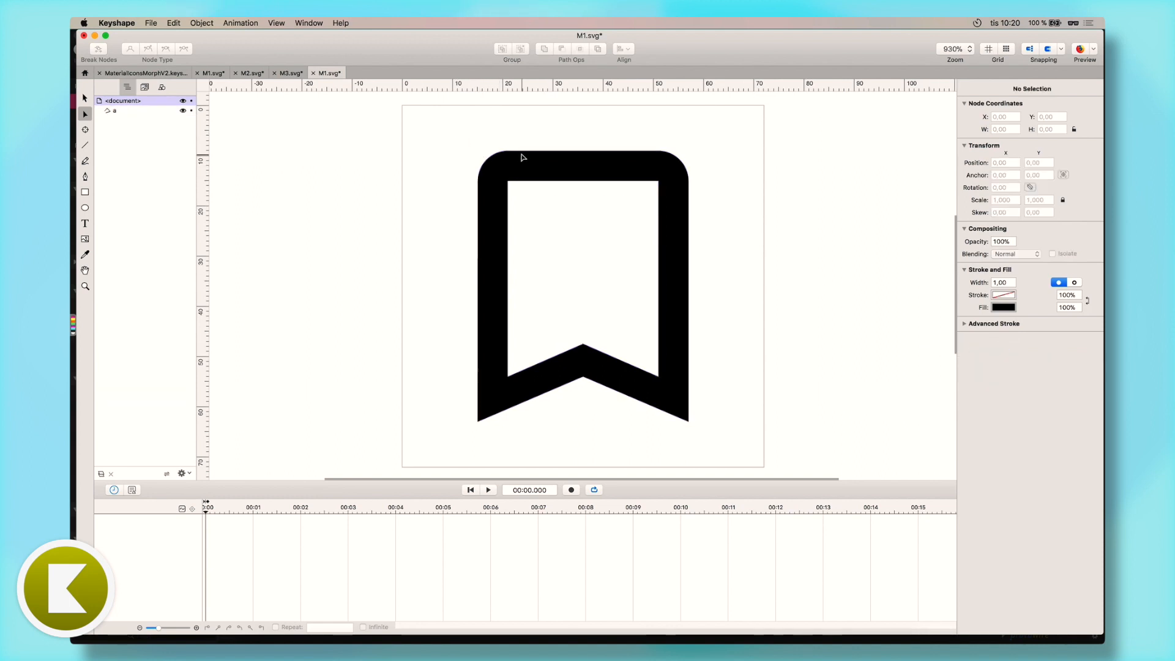
left_click(581, 284)
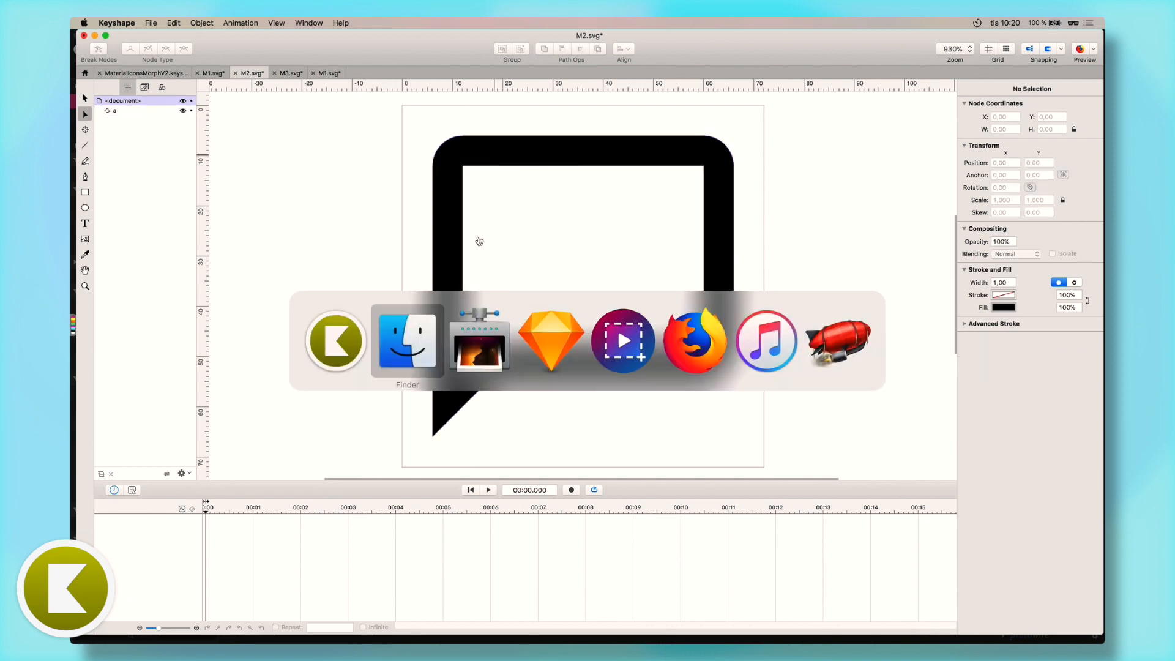
Open M2.svg from Finder's Assets folder, then alternate between the cloud and bookmark documents
left_click(407, 340)
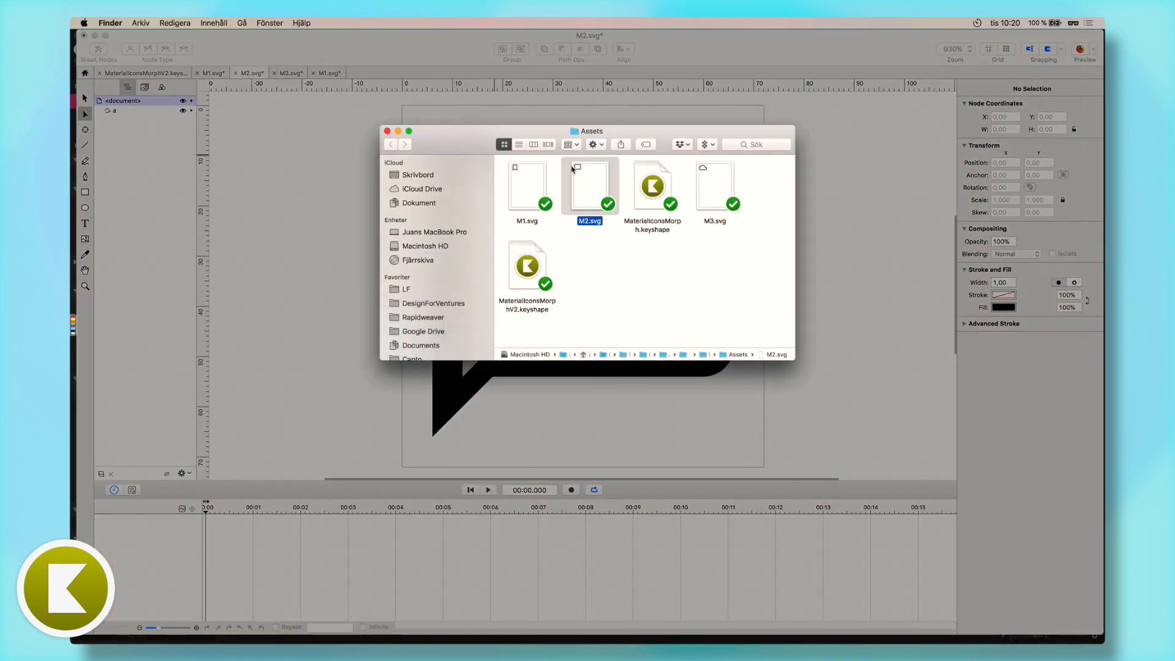
mouse_move(553, 640)
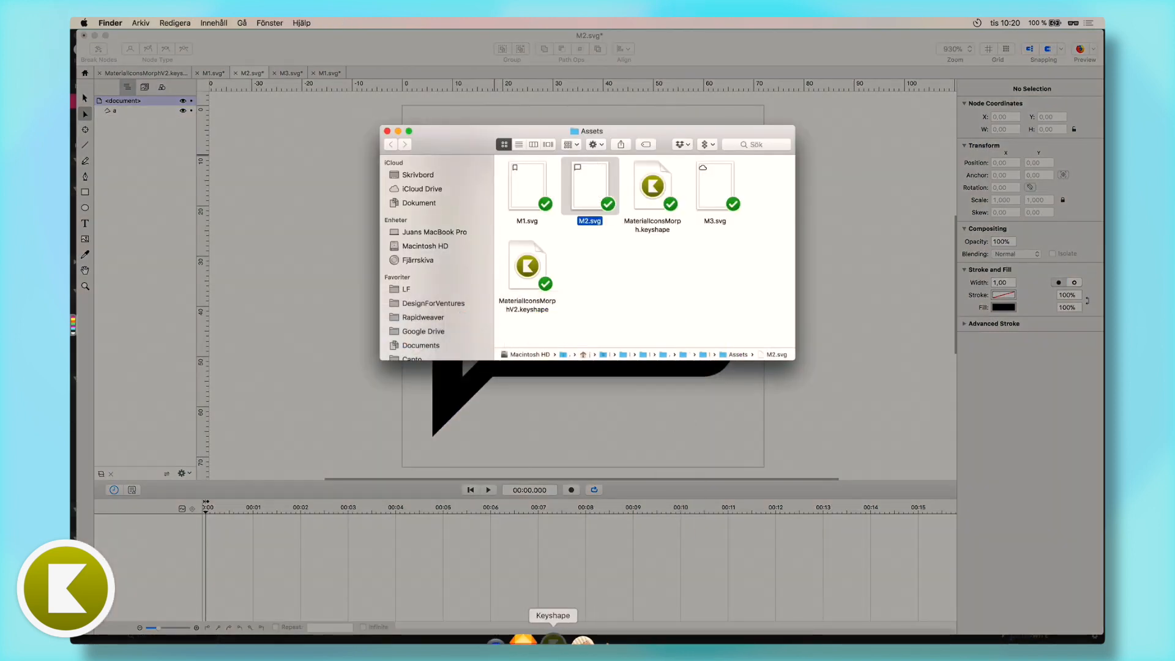
double_click(588, 184)
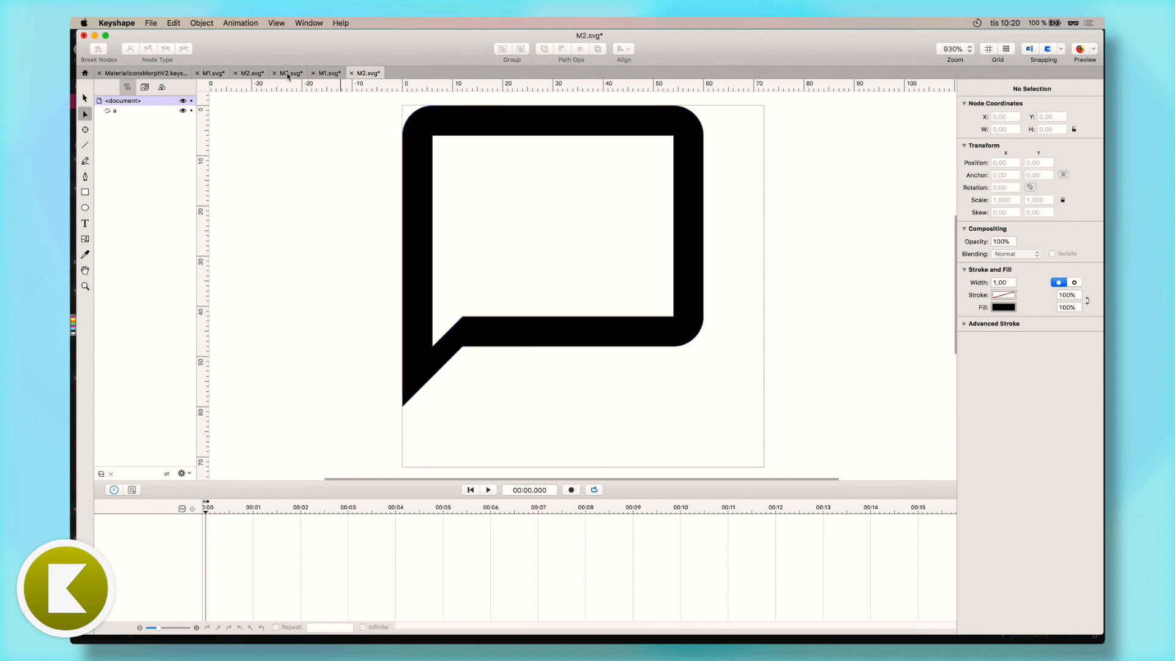
left_click(287, 72)
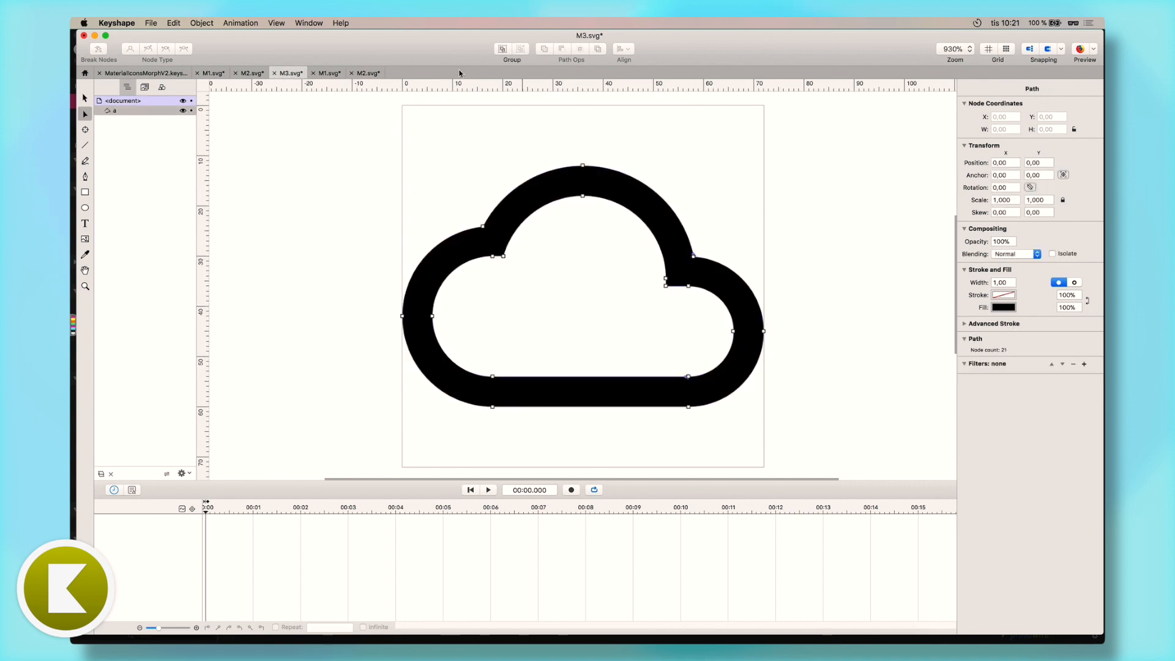
left_click(328, 73)
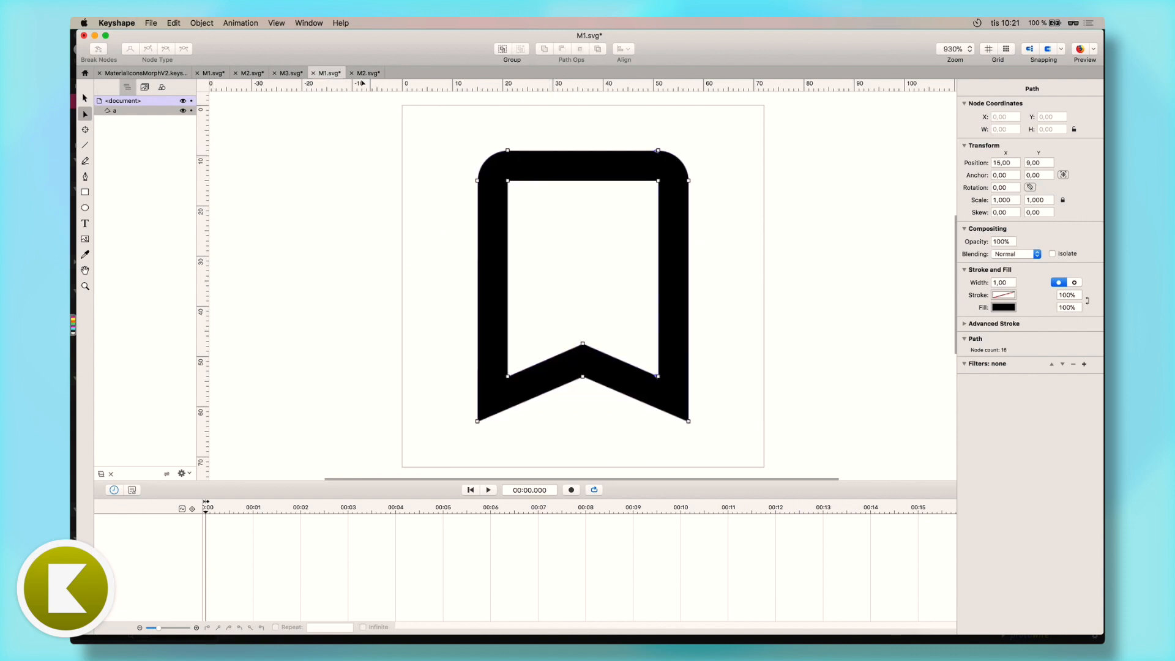
left_click(288, 73)
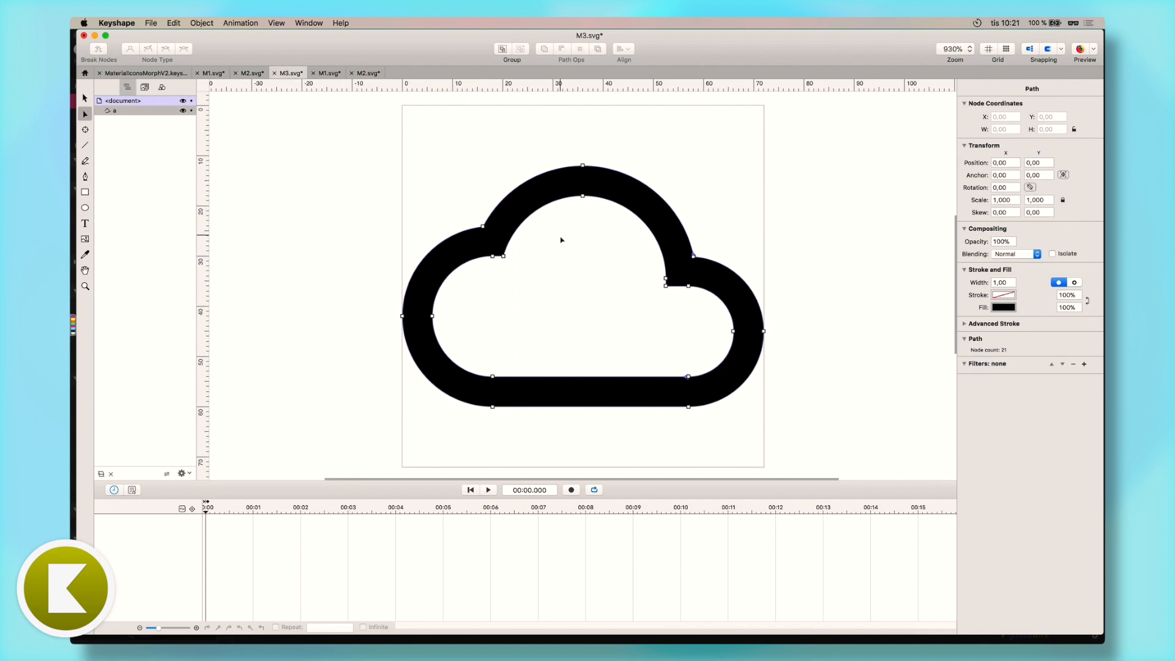
mouse_move(680, 255)
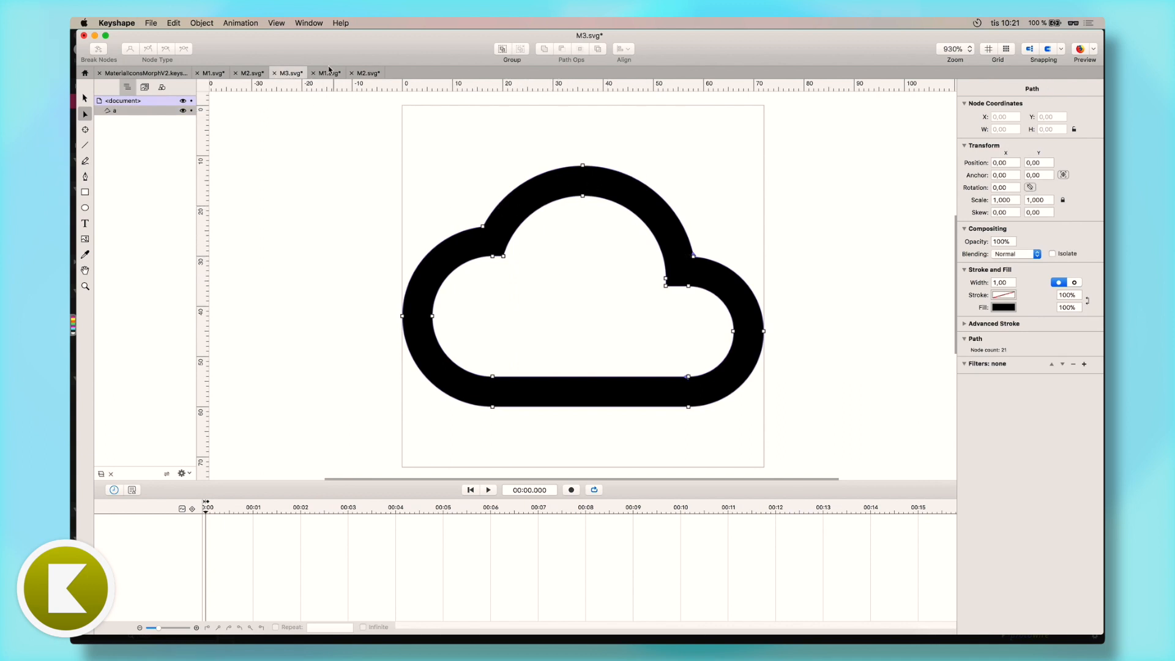
left_click(328, 73)
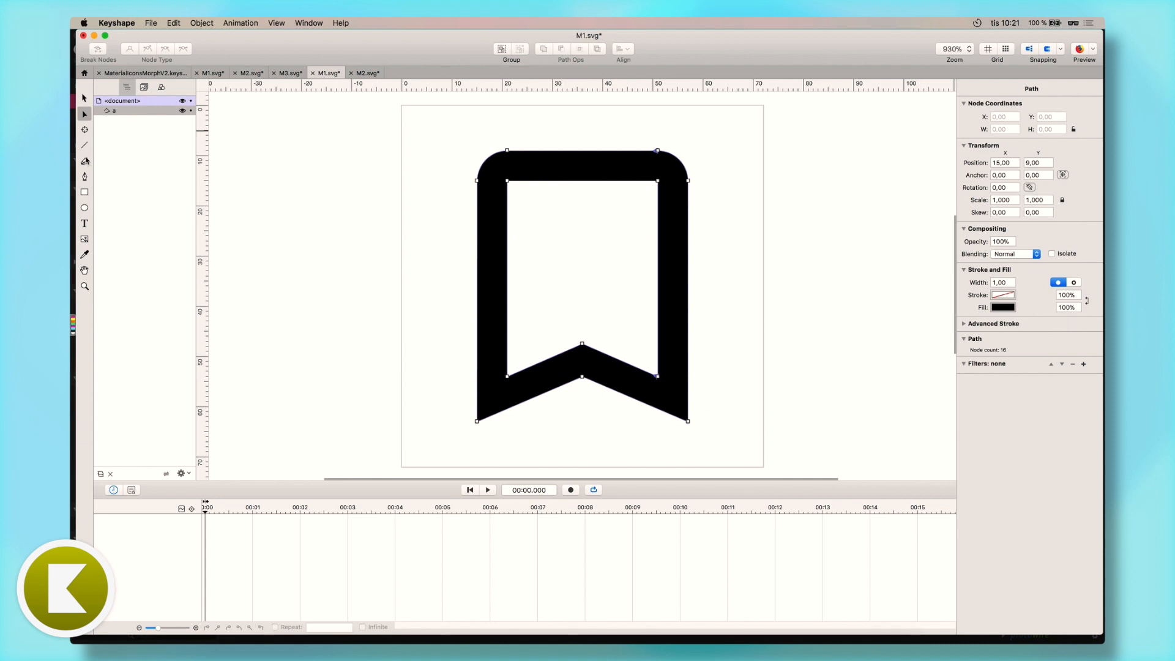
Add nodes at the bookmark's top middle and along its outline, totalling 21
left_click(85, 175)
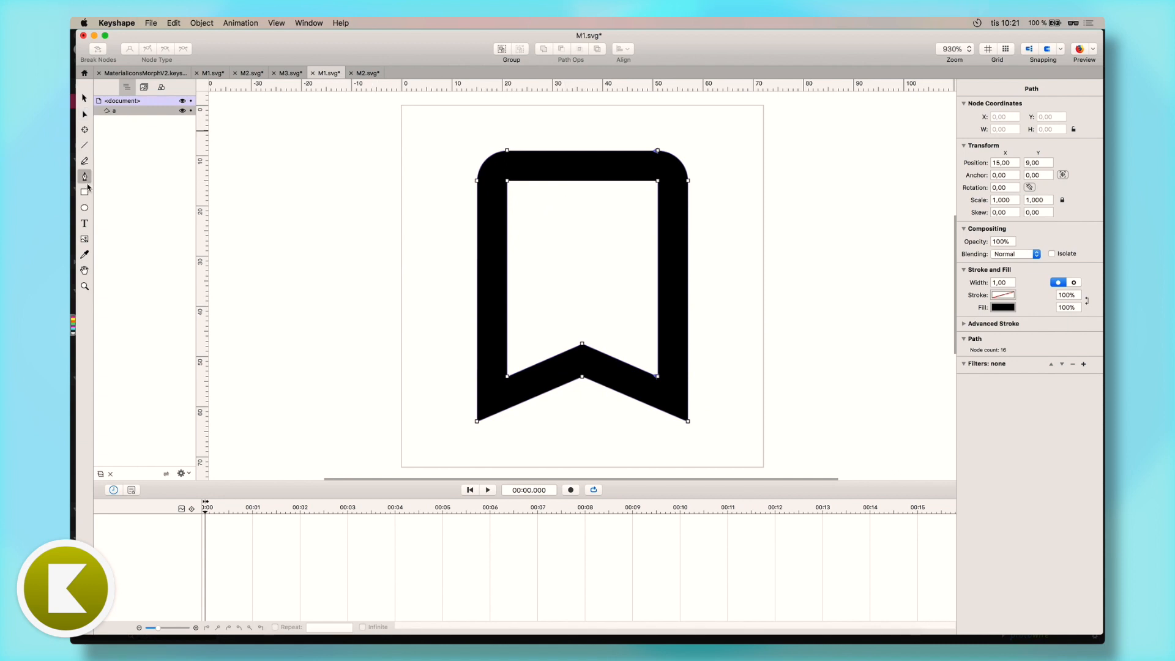
mouse_move(85, 176)
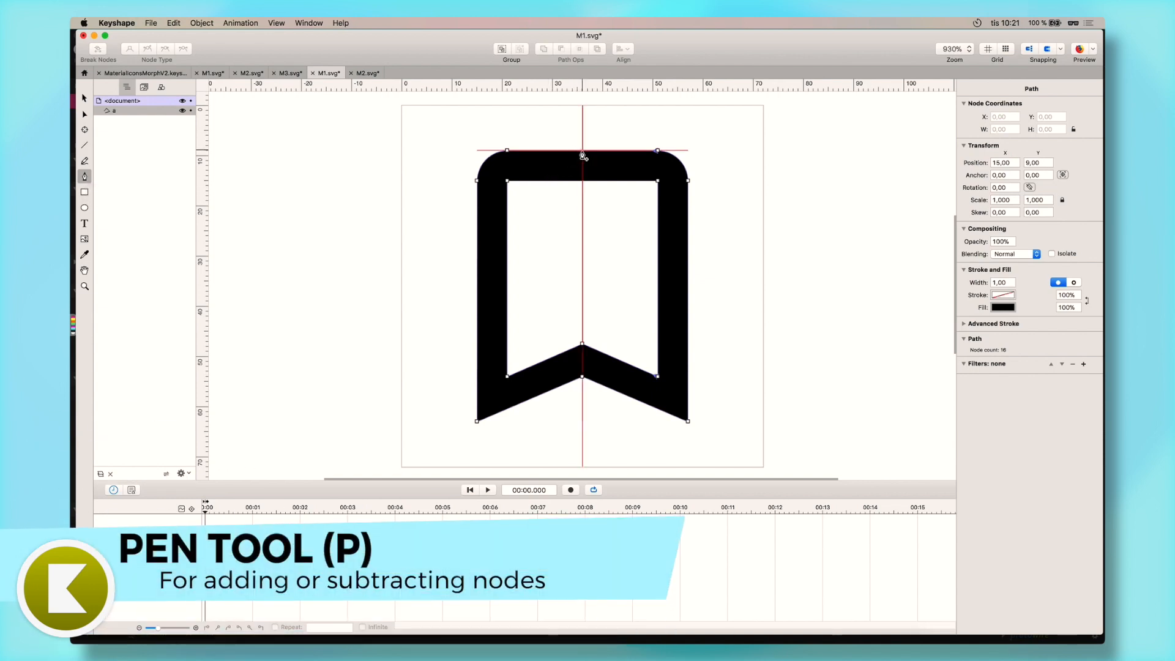
left_click(582, 155)
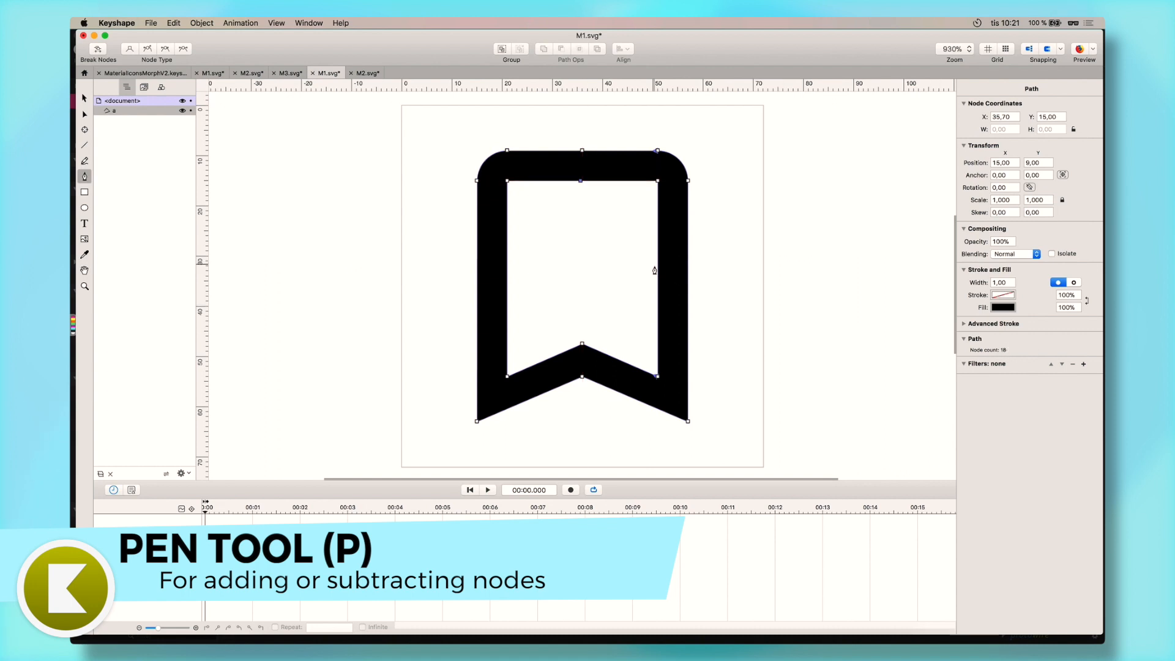
left_click(507, 271)
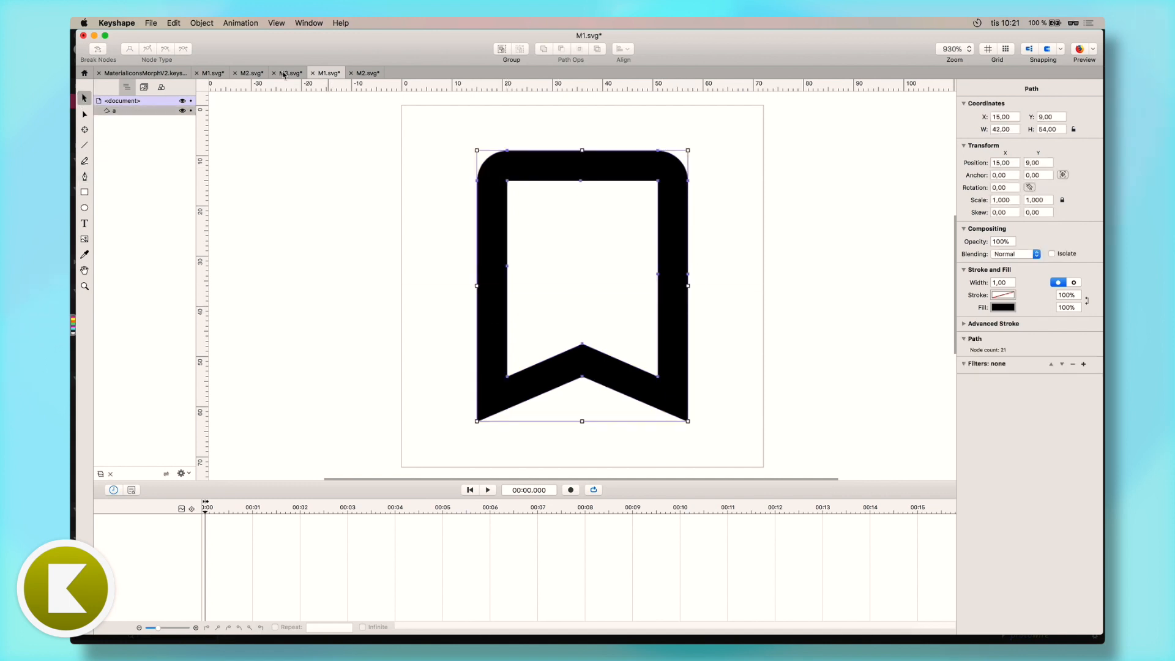
Cycle through the open documents and centre the cloud's anchor point in M3.svg
left_click(249, 73)
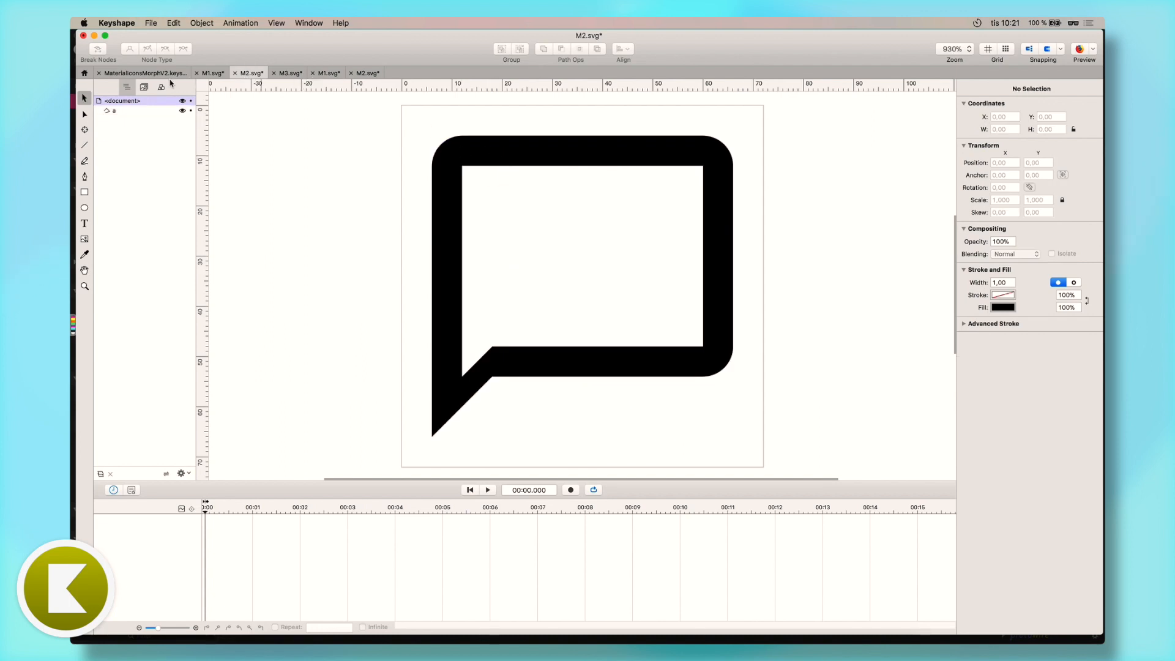
left_click(327, 73)
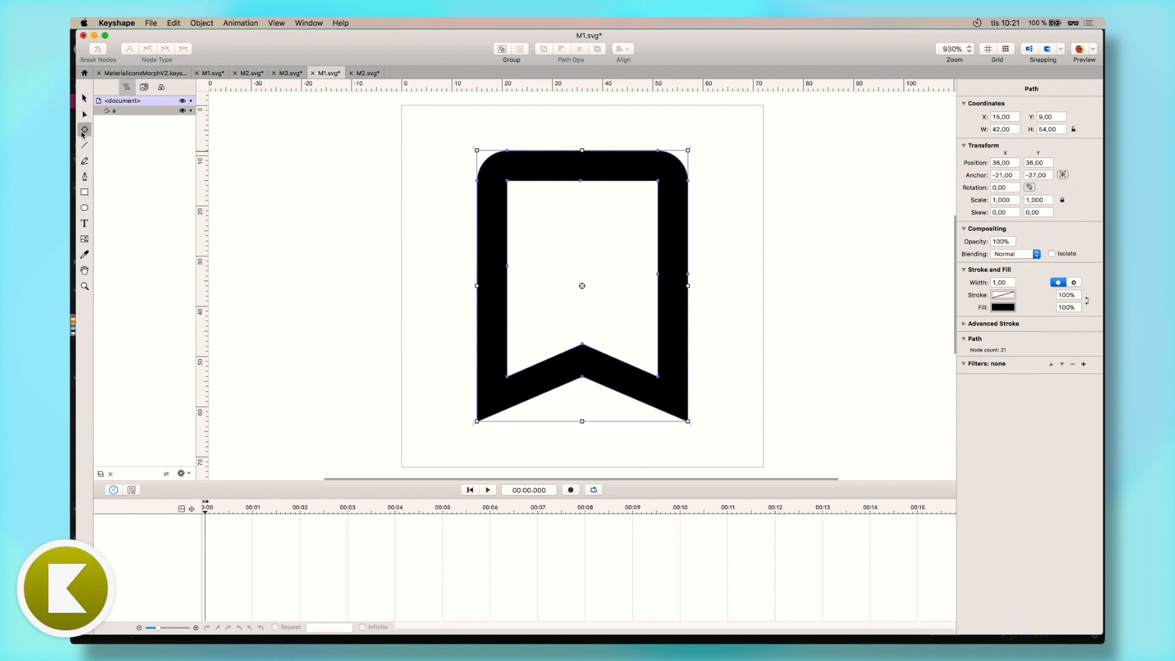
mouse_move(84, 130)
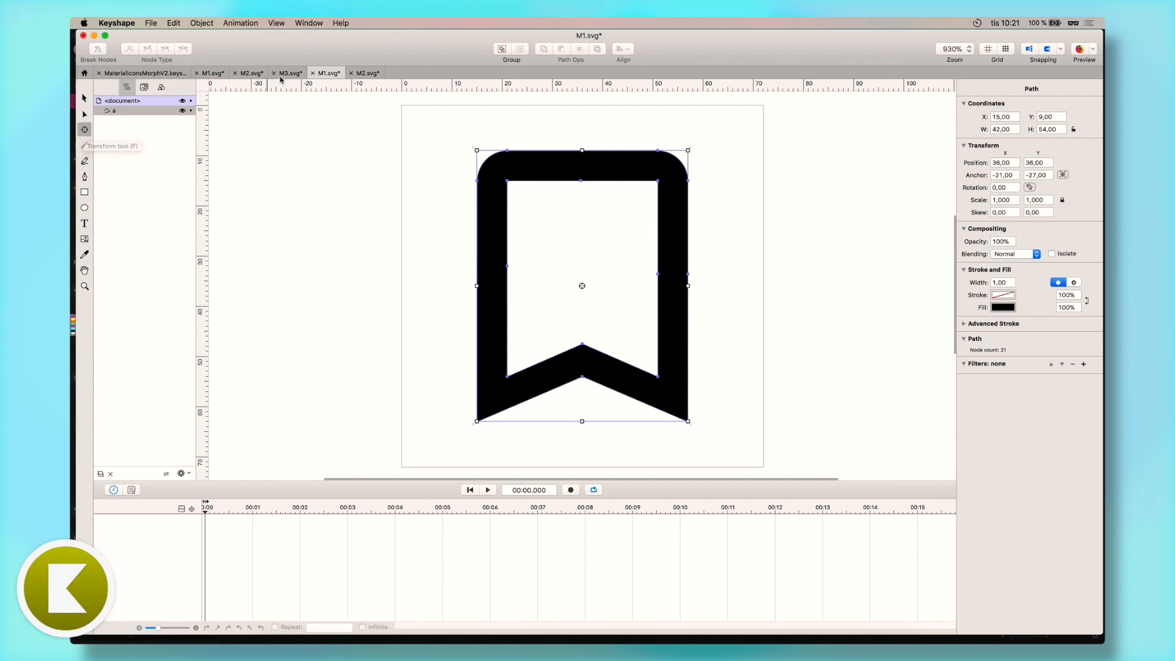
left_click(367, 73)
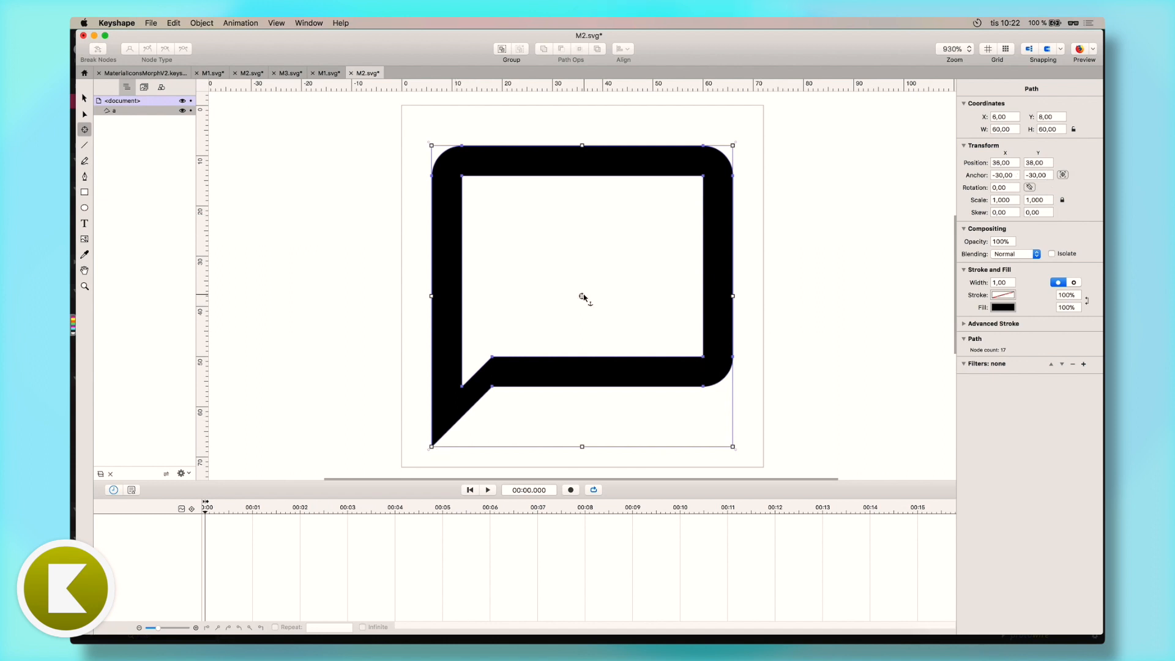
mouse_move(582, 296)
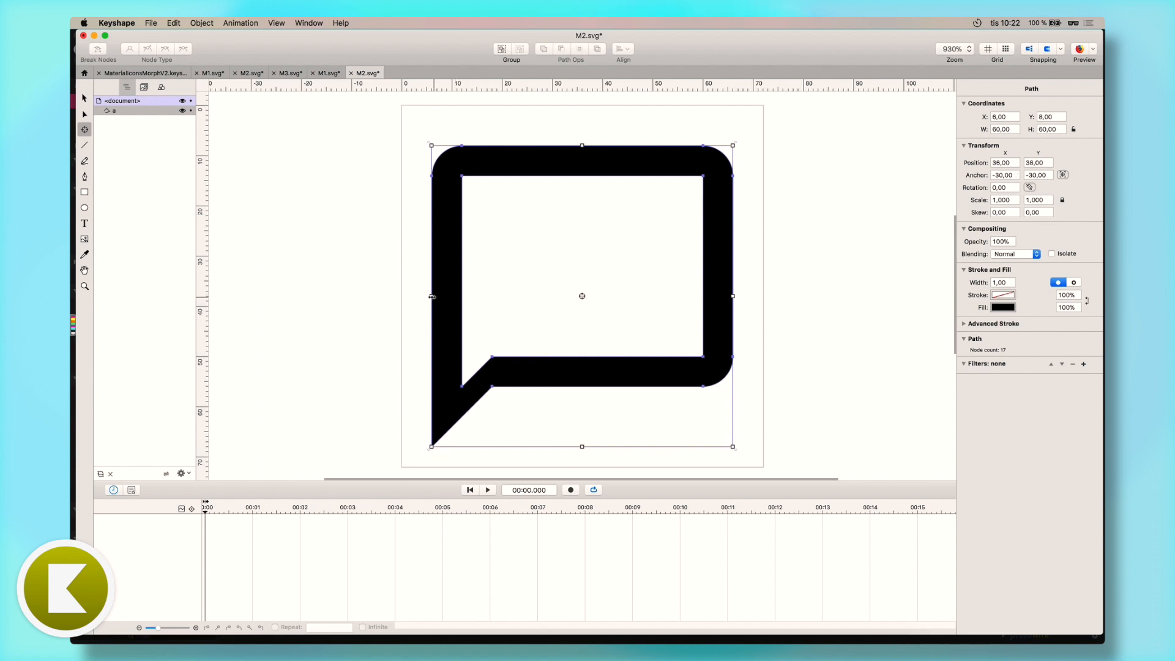
mouse_move(581, 299)
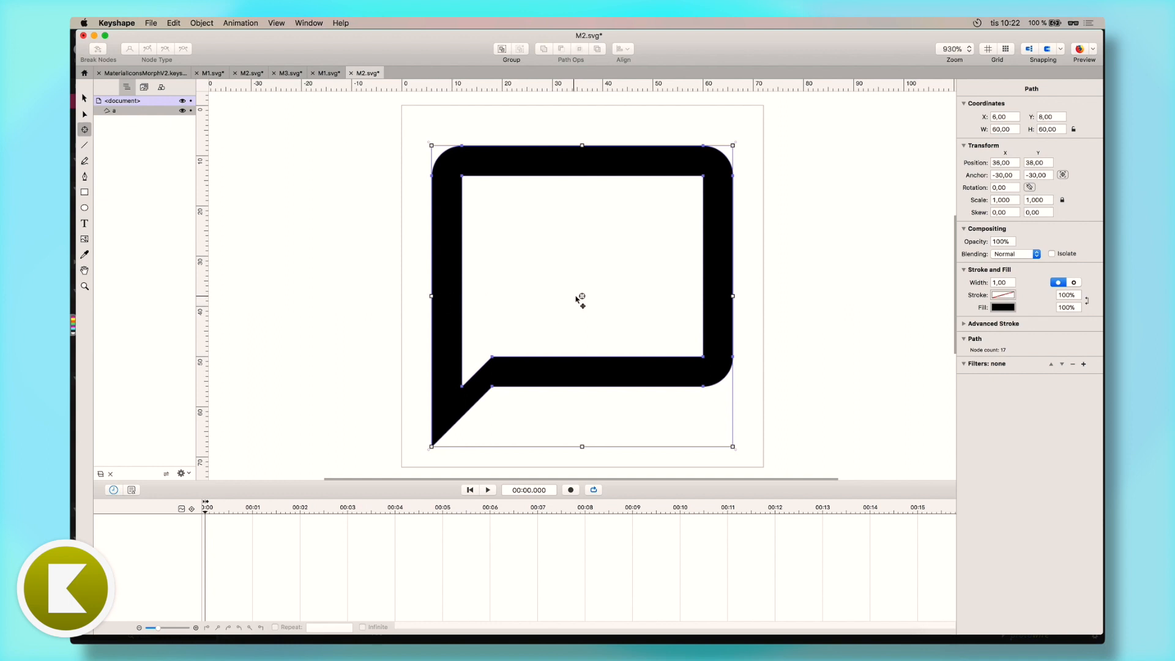
mouse_move(476, 275)
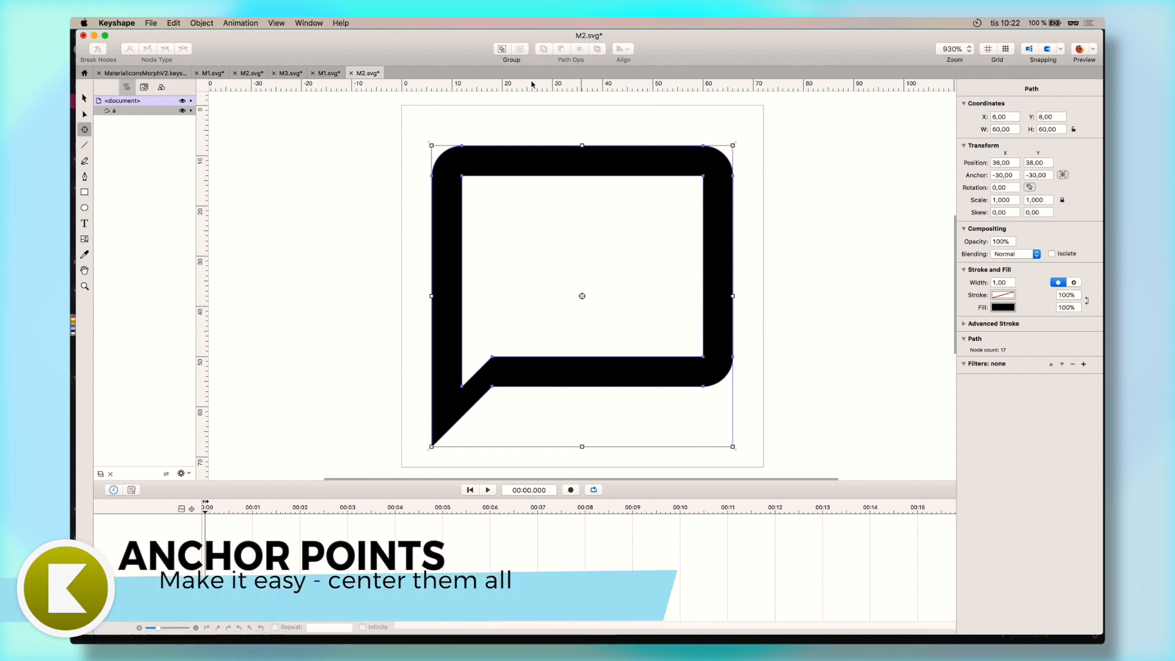
left_click(287, 72)
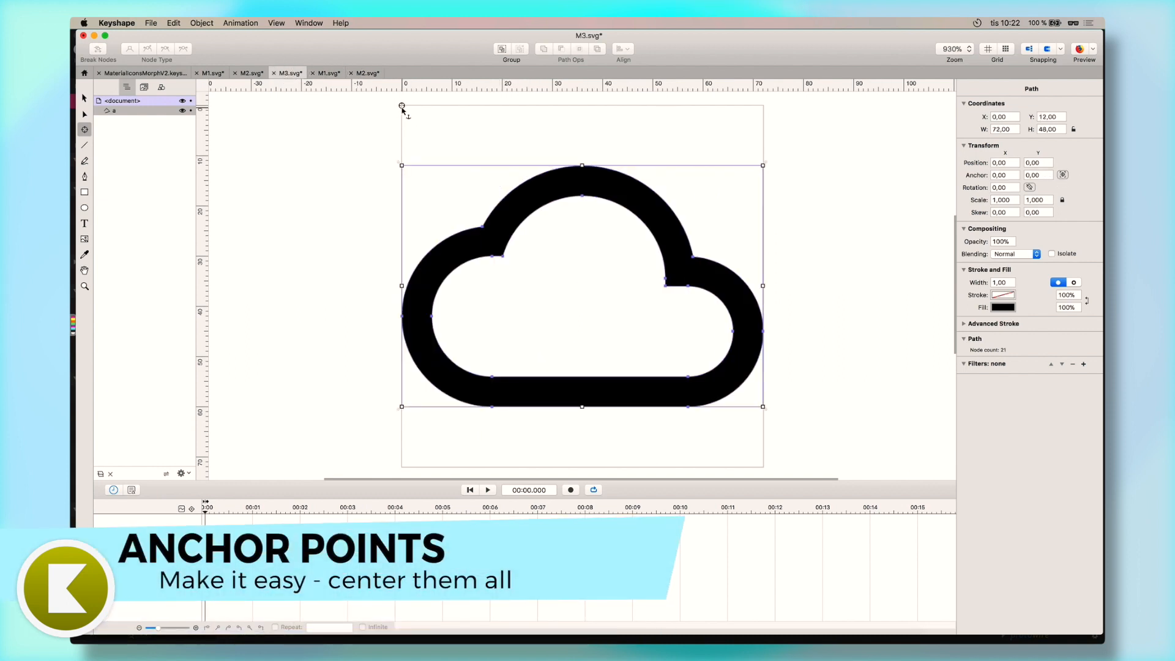
left_click(1062, 174)
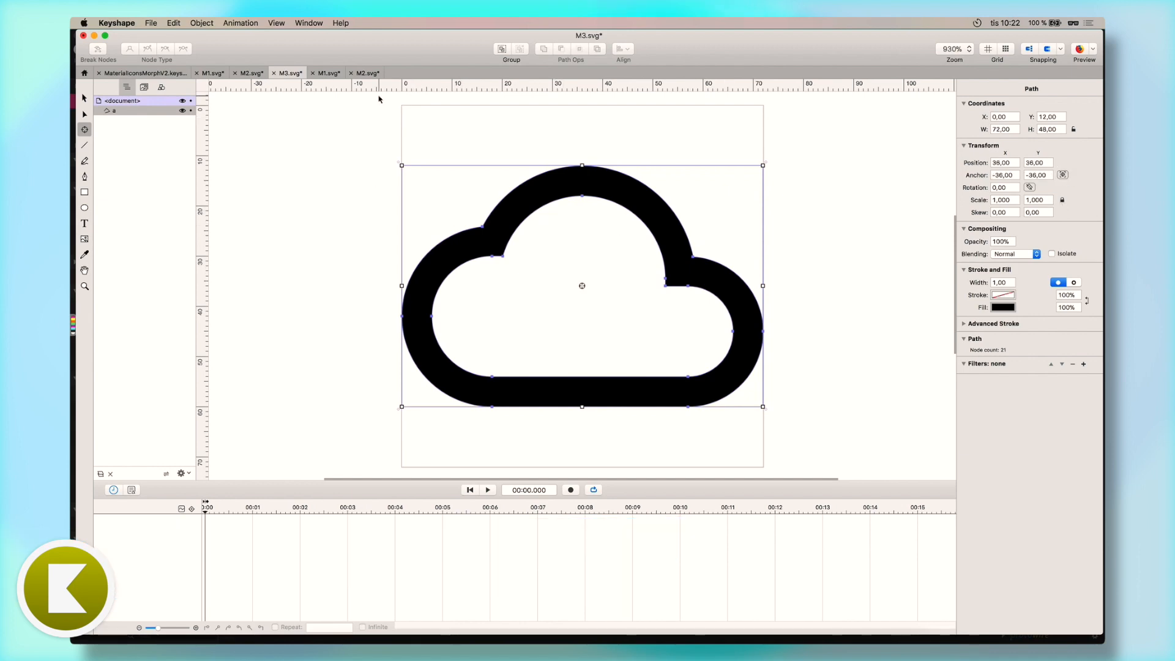
left_click(213, 73)
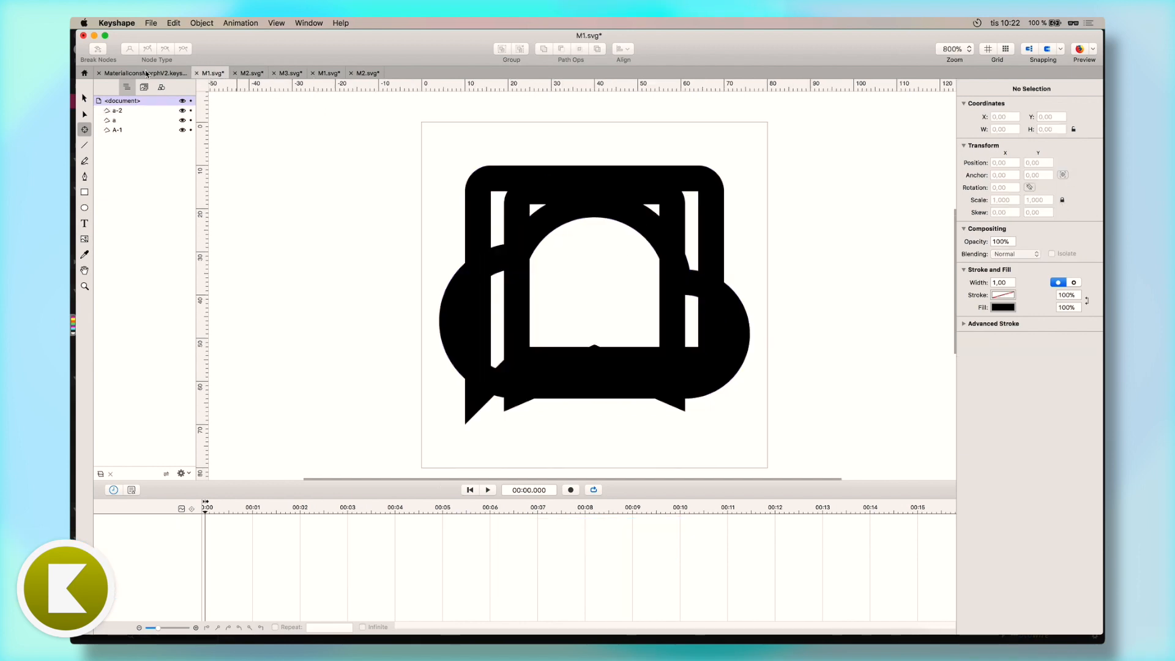
Drag the orange speech bubble to the artboard centre over the green cloud, then deselect
left_click(287, 73)
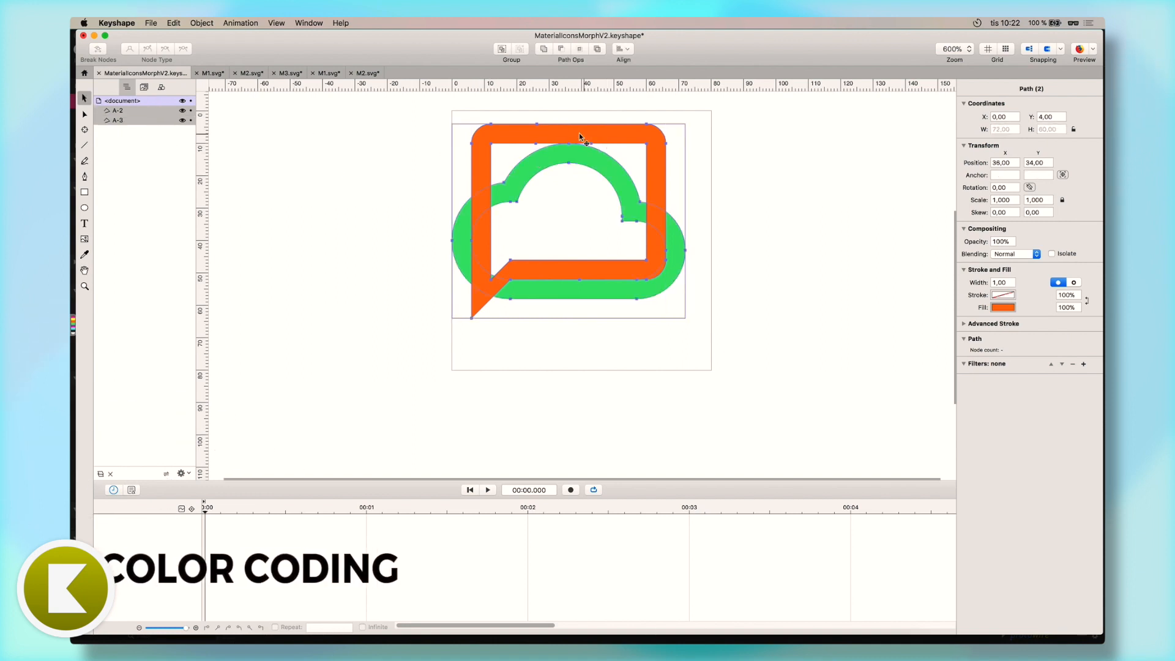
left_click_drag(580, 139, 596, 155)
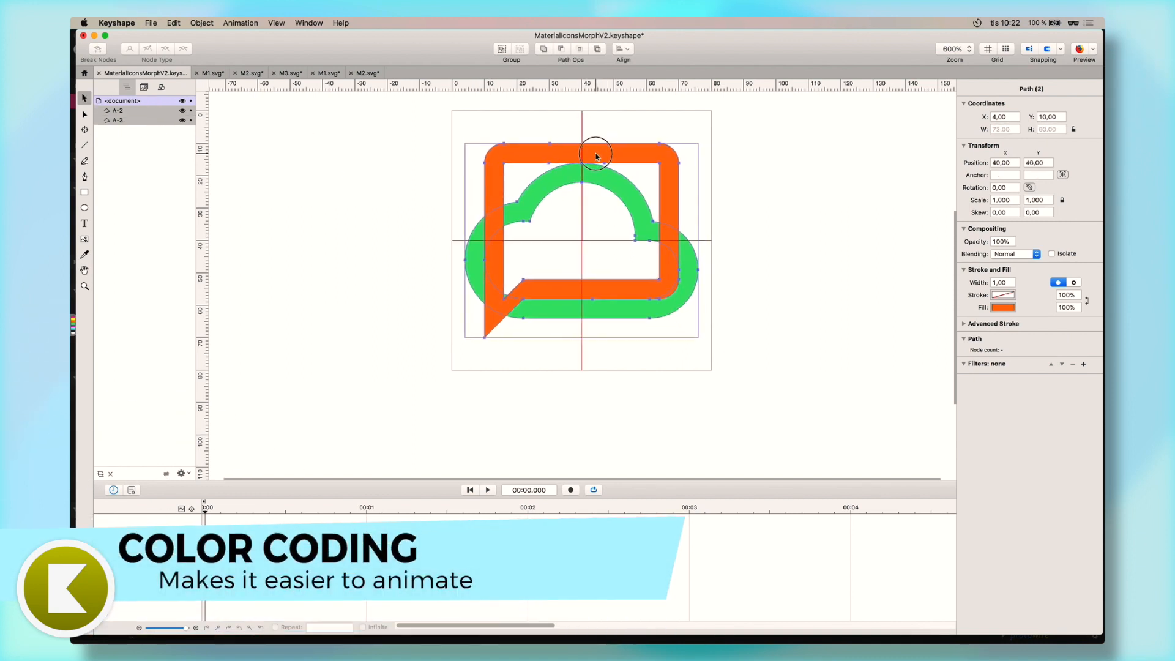
left_click(429, 152)
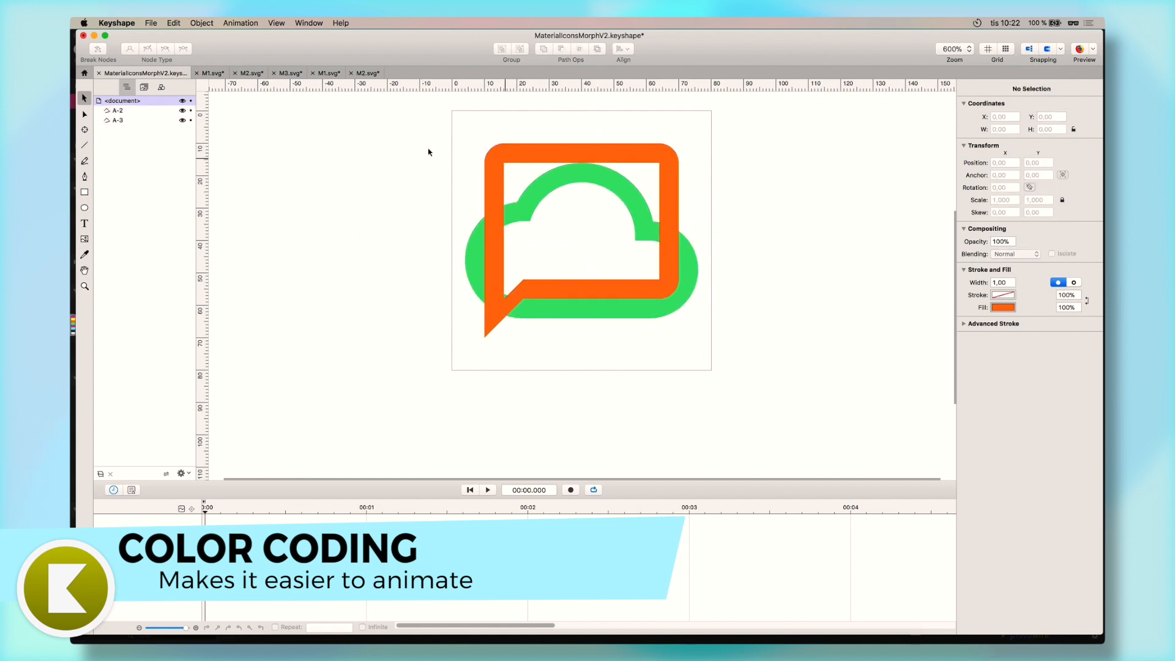
left_click(212, 73)
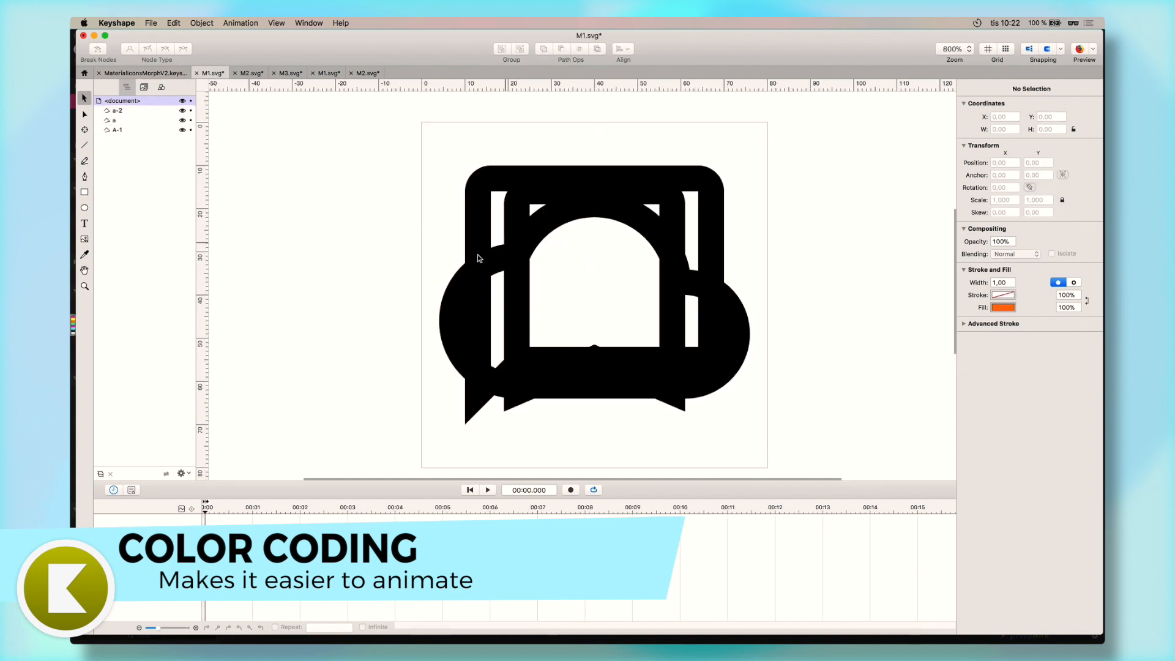
Pick the black bookmark shape A-1 in M1.svg and carry it to the morph document
left_click(118, 120)
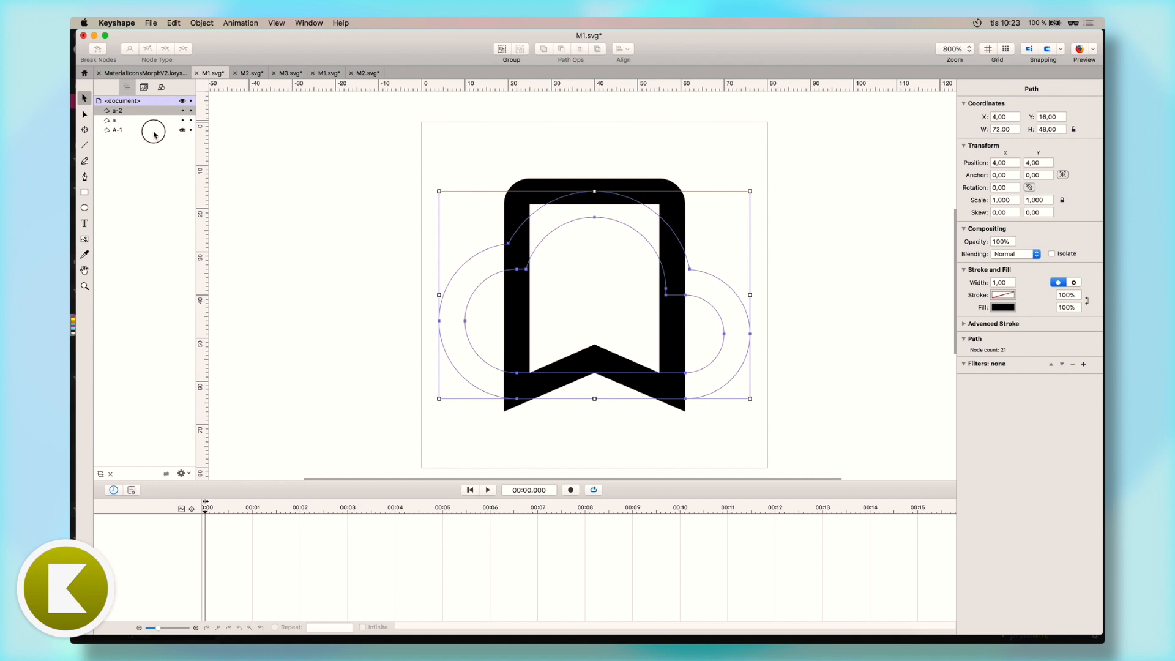
left_click(116, 129)
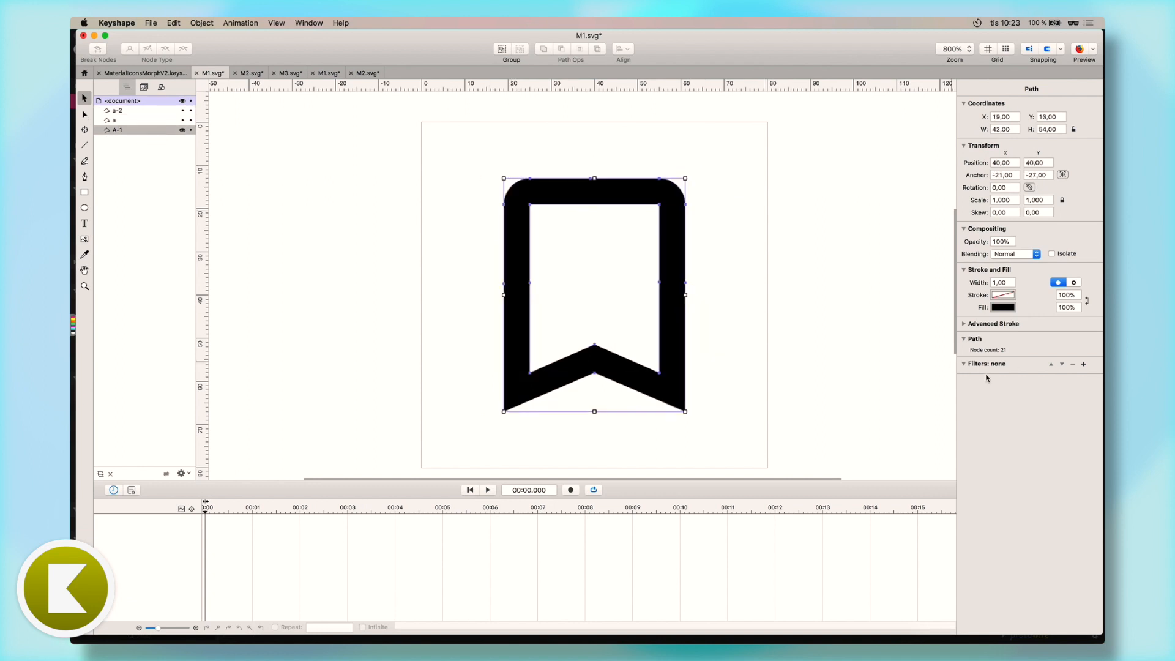
left_click(142, 73)
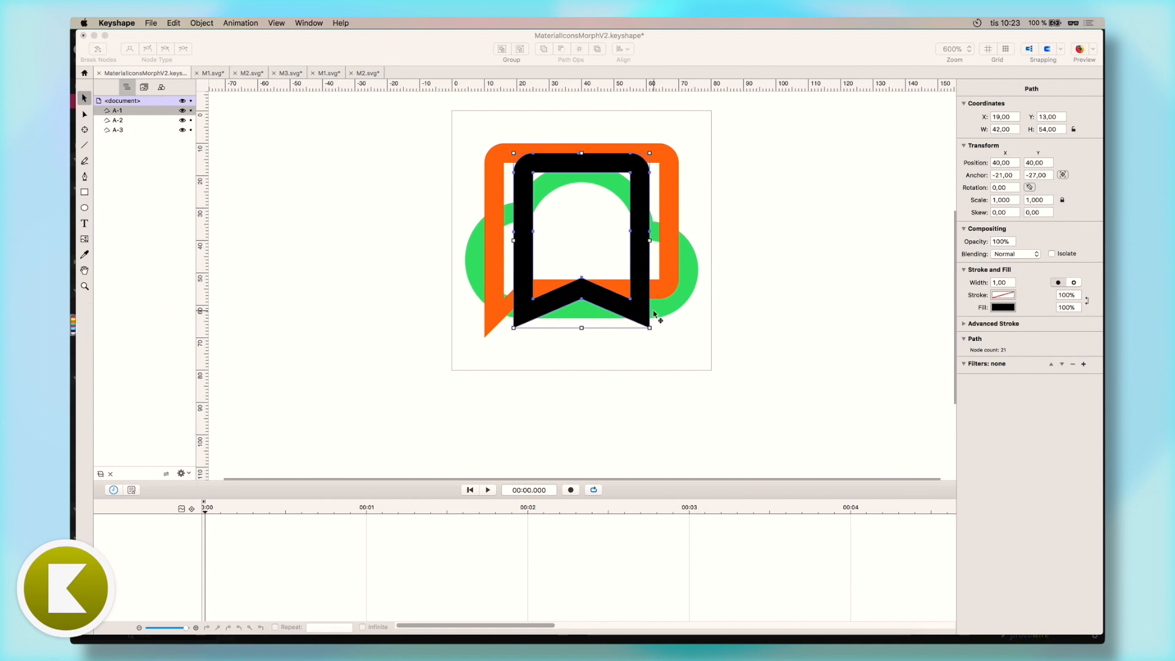
Fill the bookmark with cyan and left-align the bookmark, bubble and cloud shapes
left_click(1001, 308)
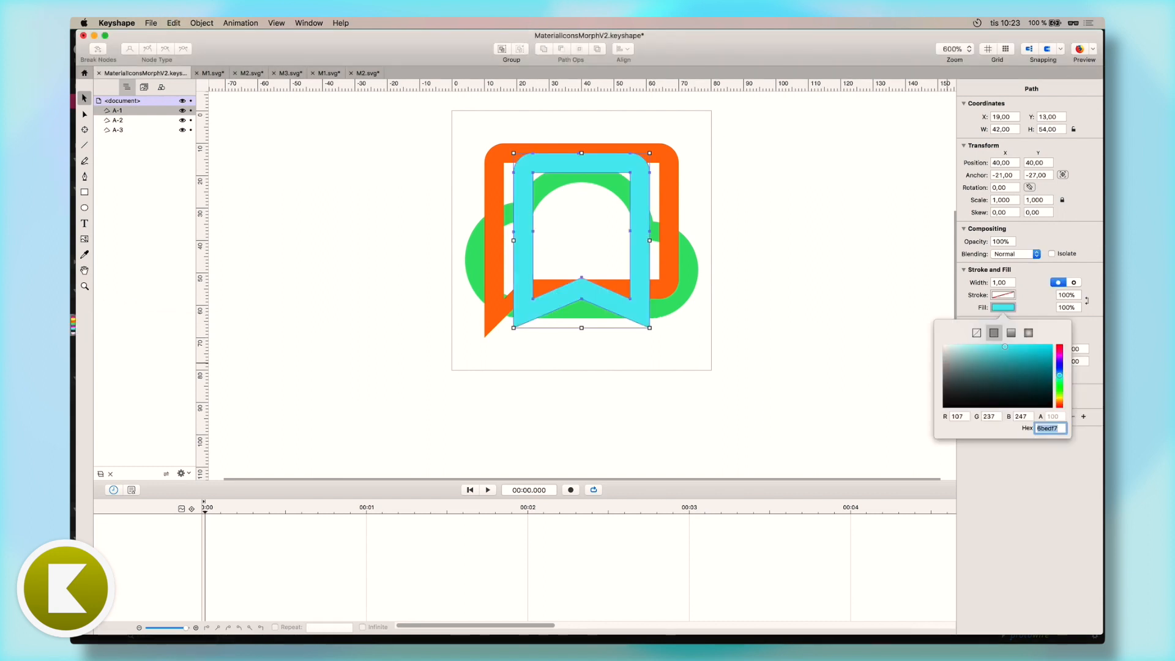
left_click(521, 226)
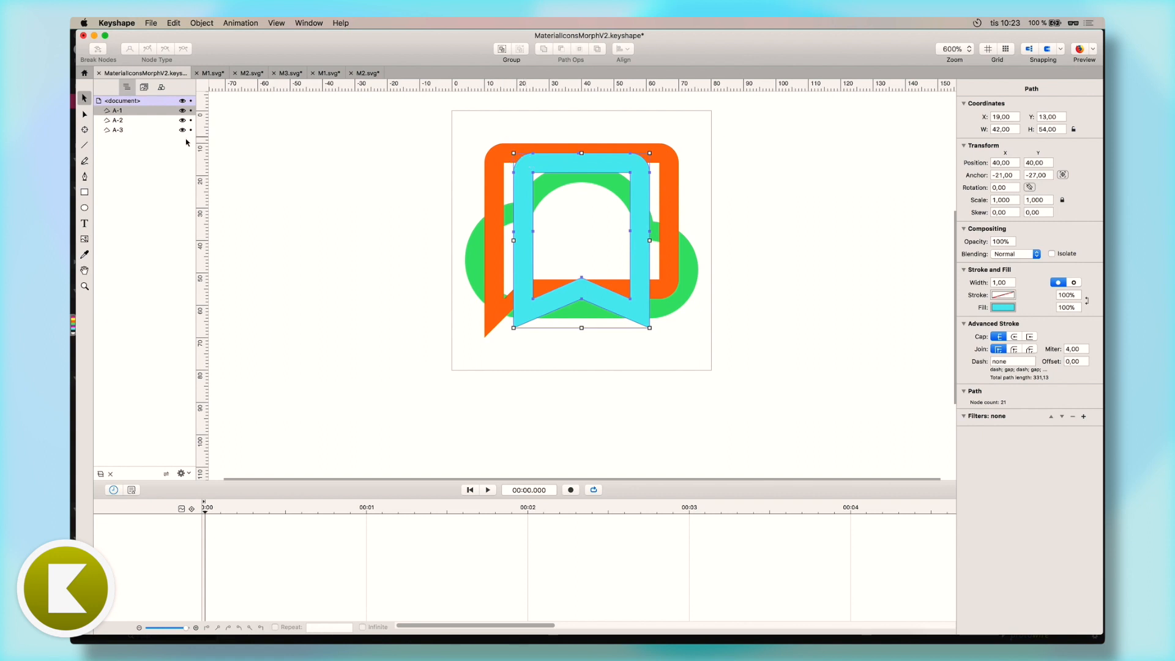
mouse_move(586, 191)
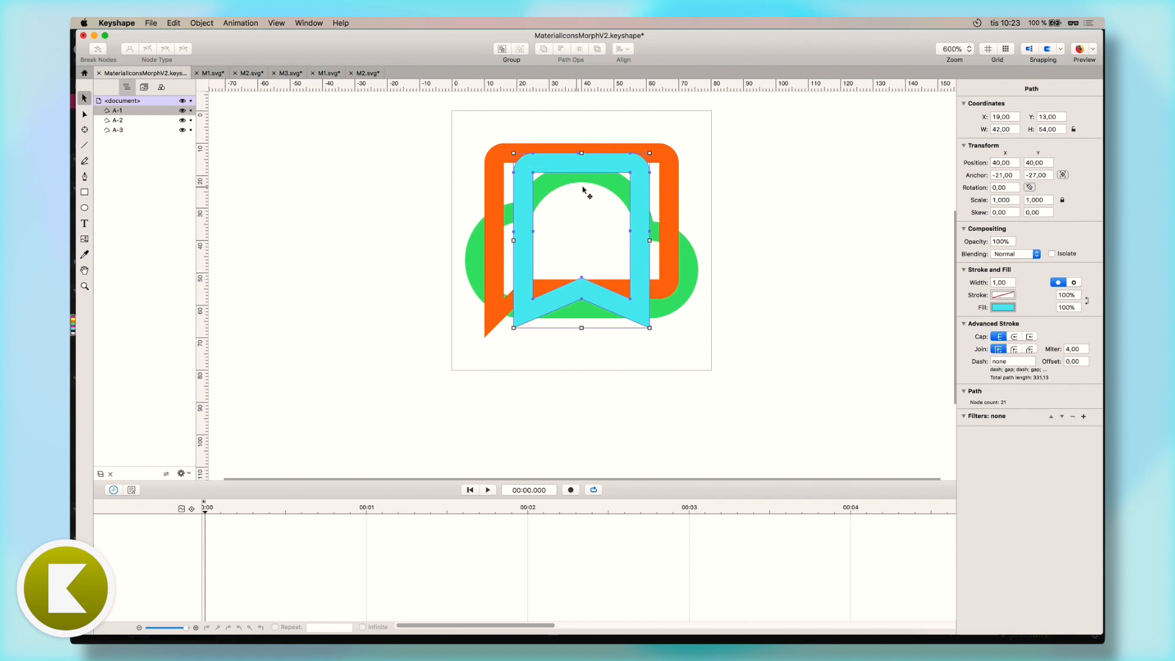
mouse_move(573, 170)
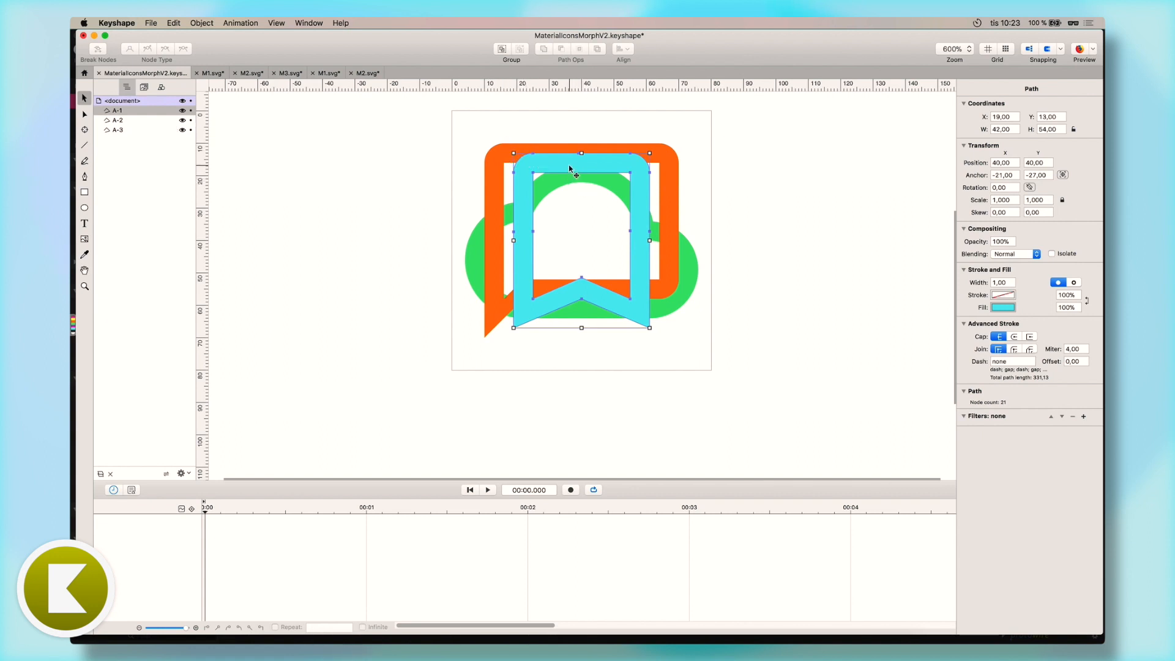
mouse_move(568, 163)
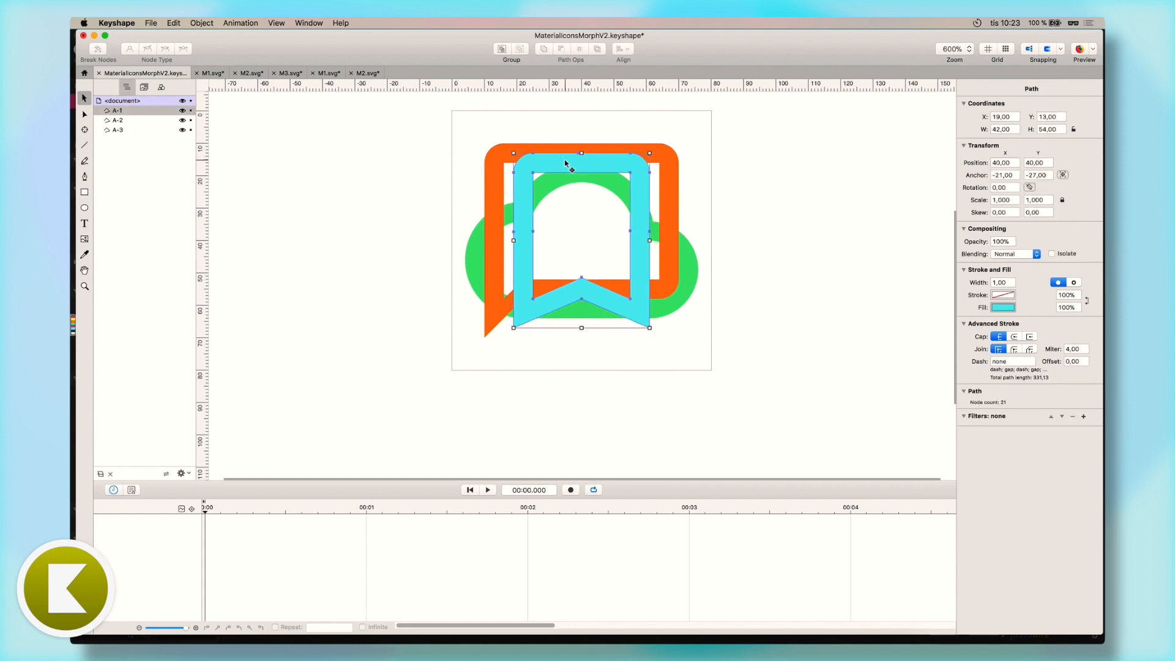
mouse_move(463, 133)
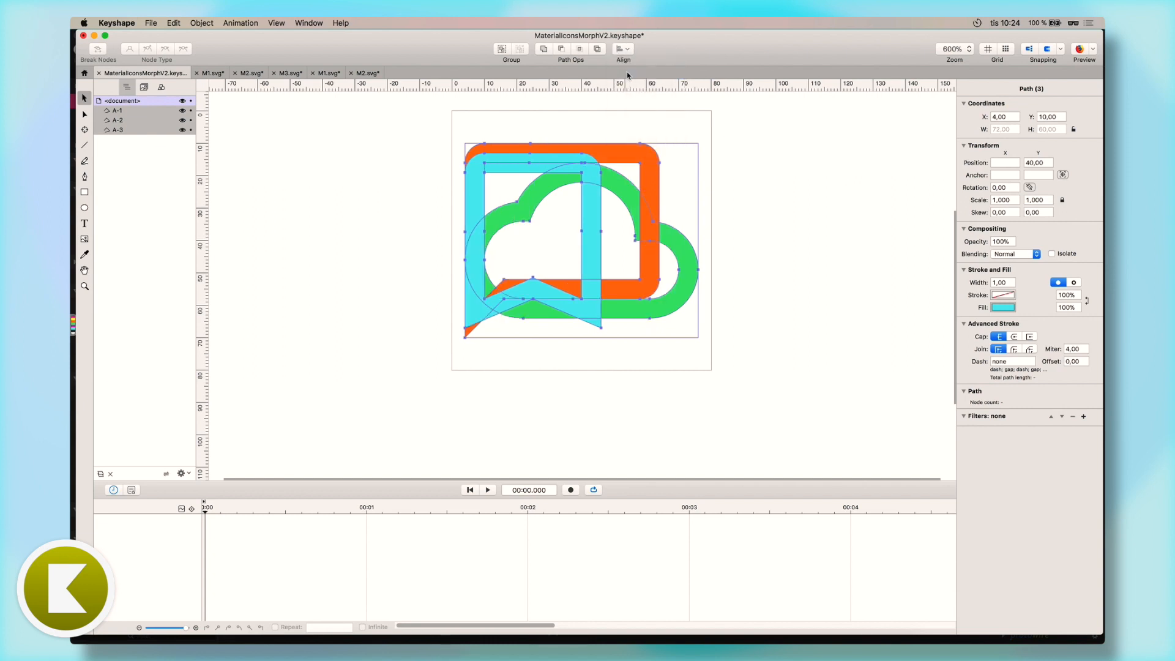
left_click(623, 49)
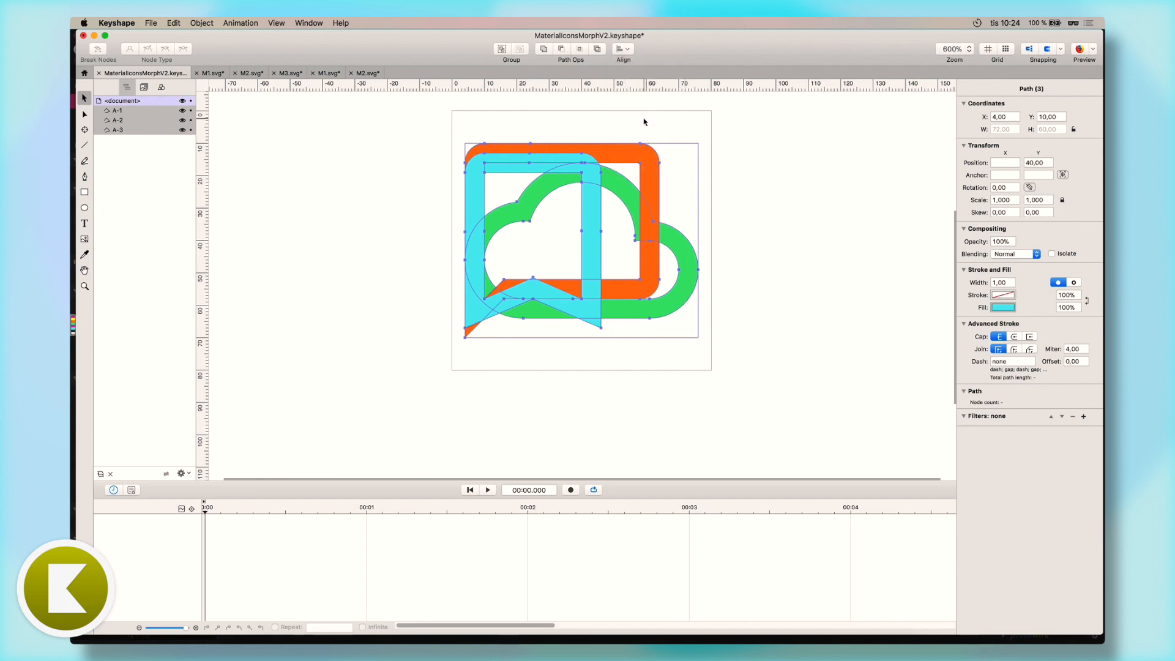
mouse_move(322, 176)
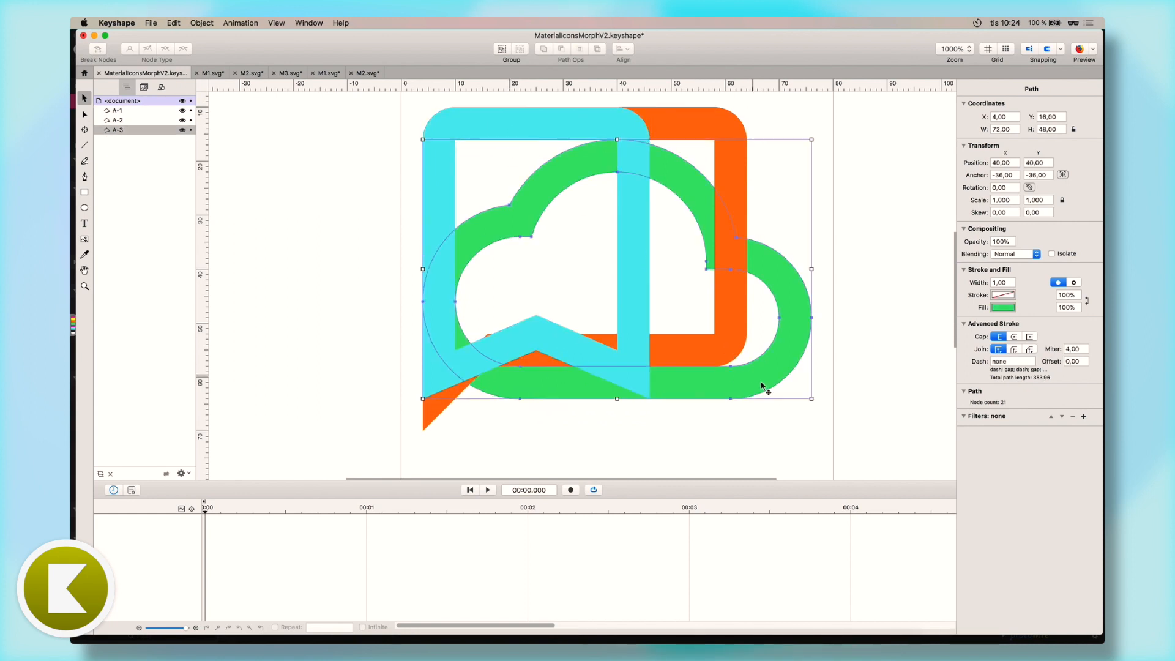
left_click_drag(763, 387, 695, 317)
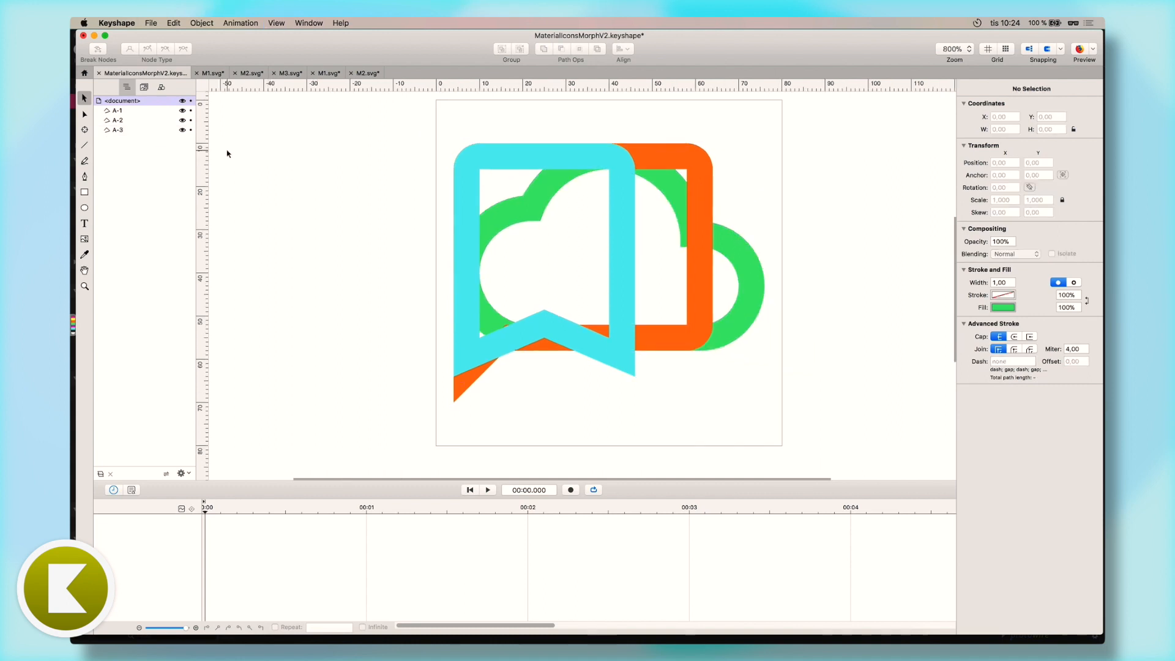
Hide layers A-2 and A-3 and rename layer A-1 to 'MorphStage'
left_click(116, 111)
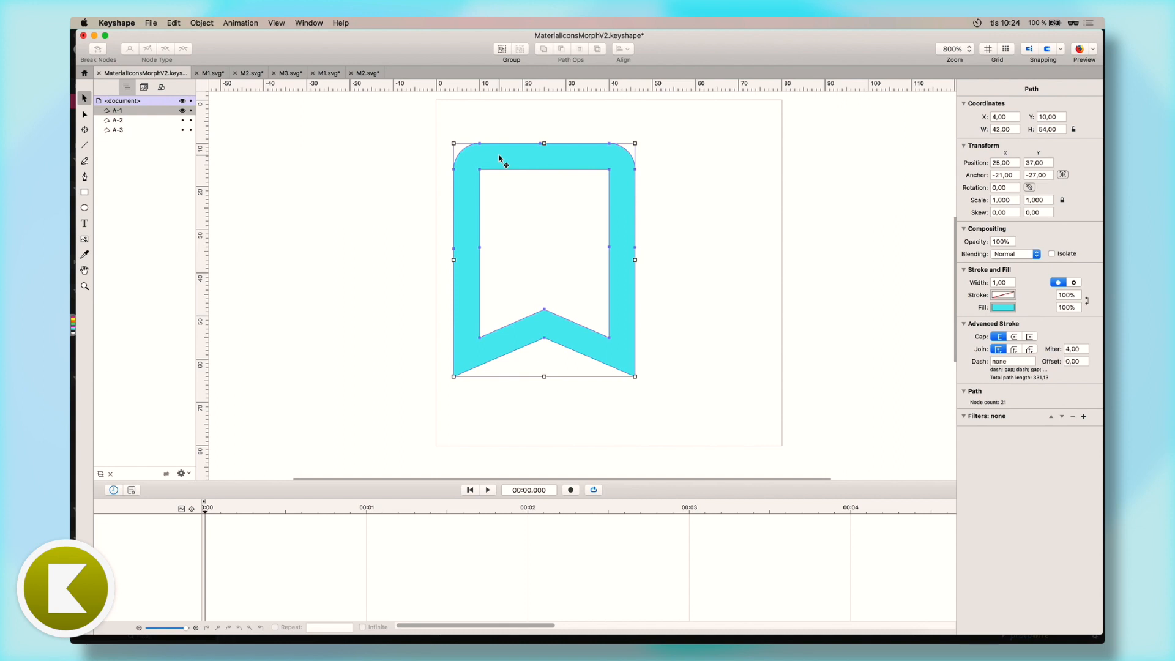
mouse_move(425, 212)
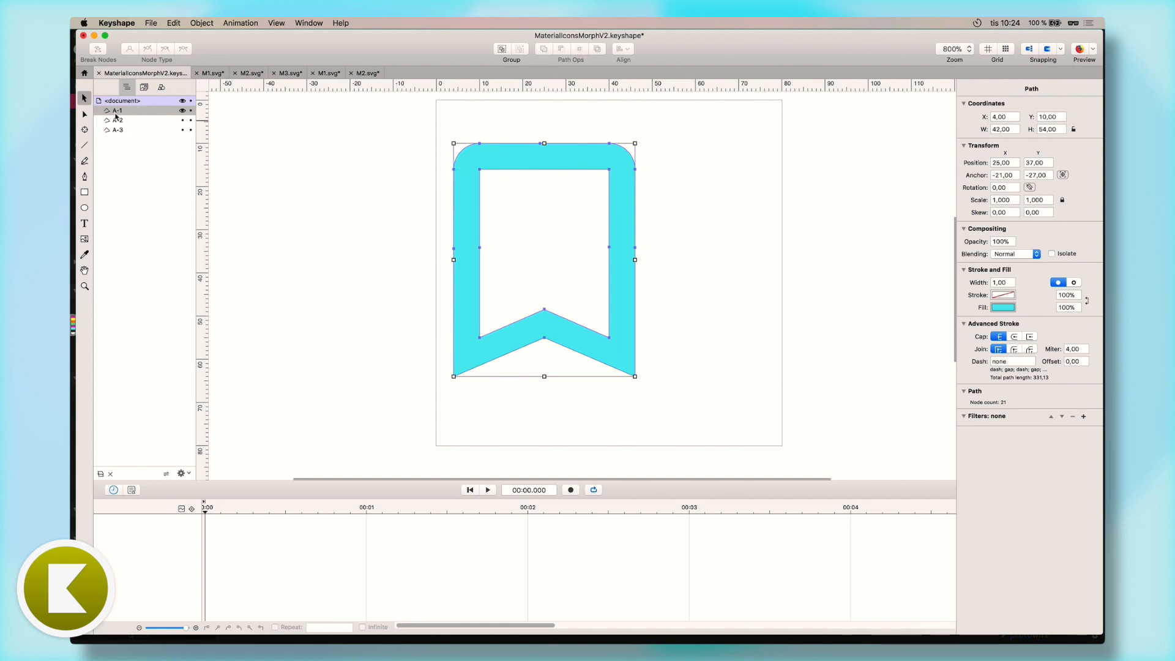
double_click(116, 110)
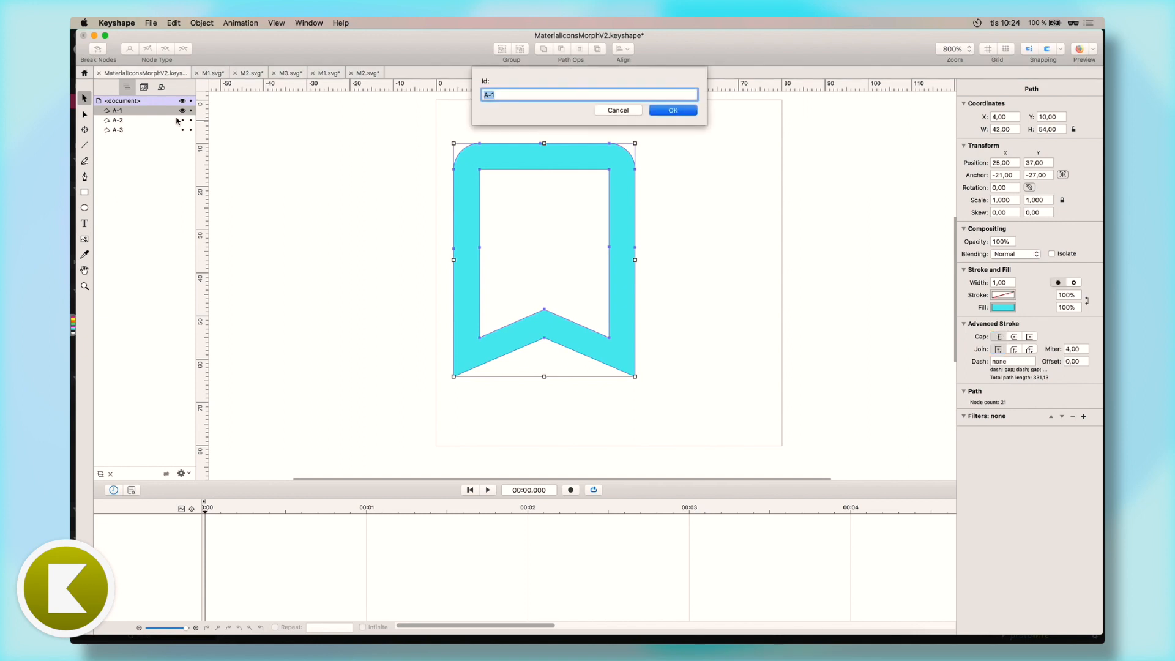
type("M")
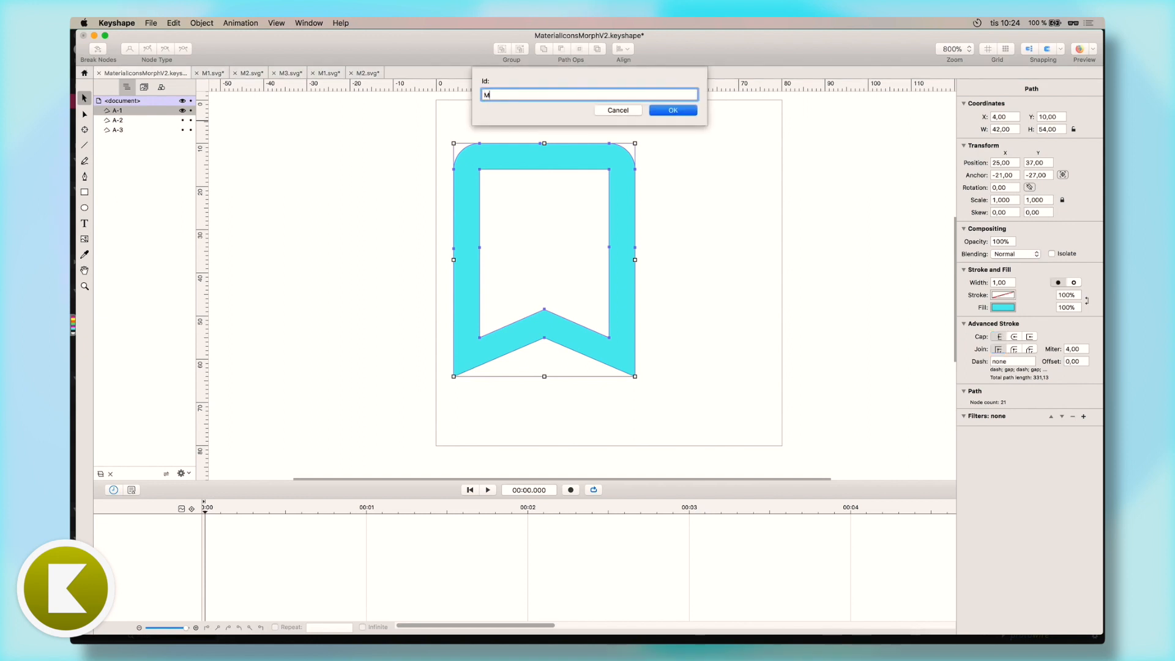
type("orphStage")
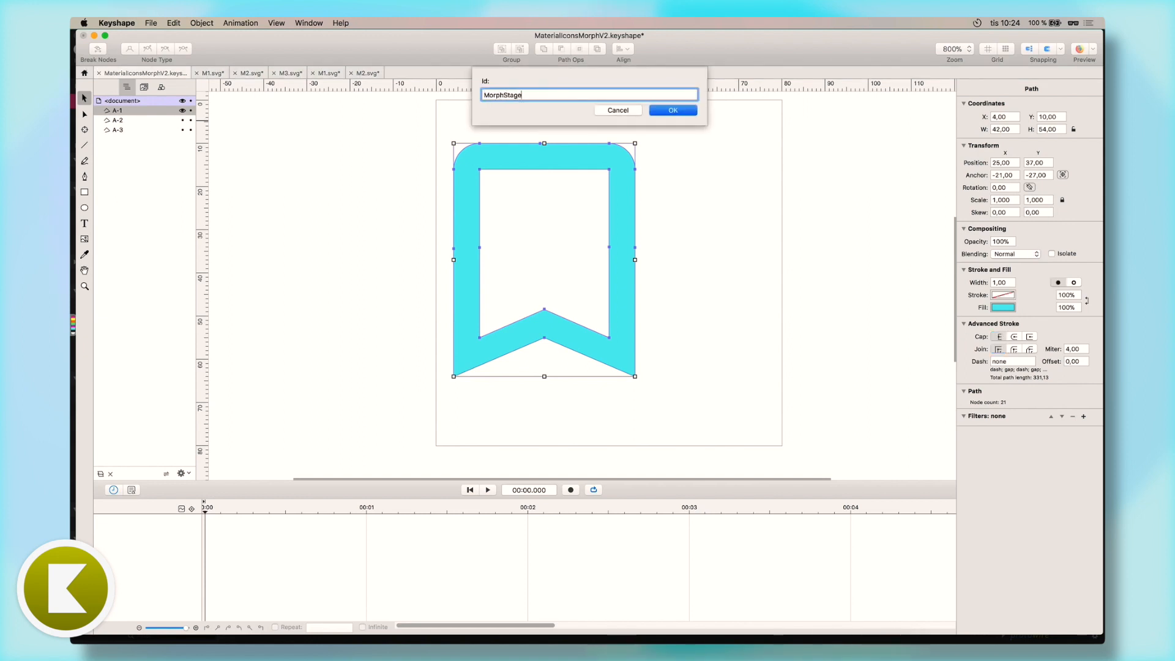
left_click(671, 110)
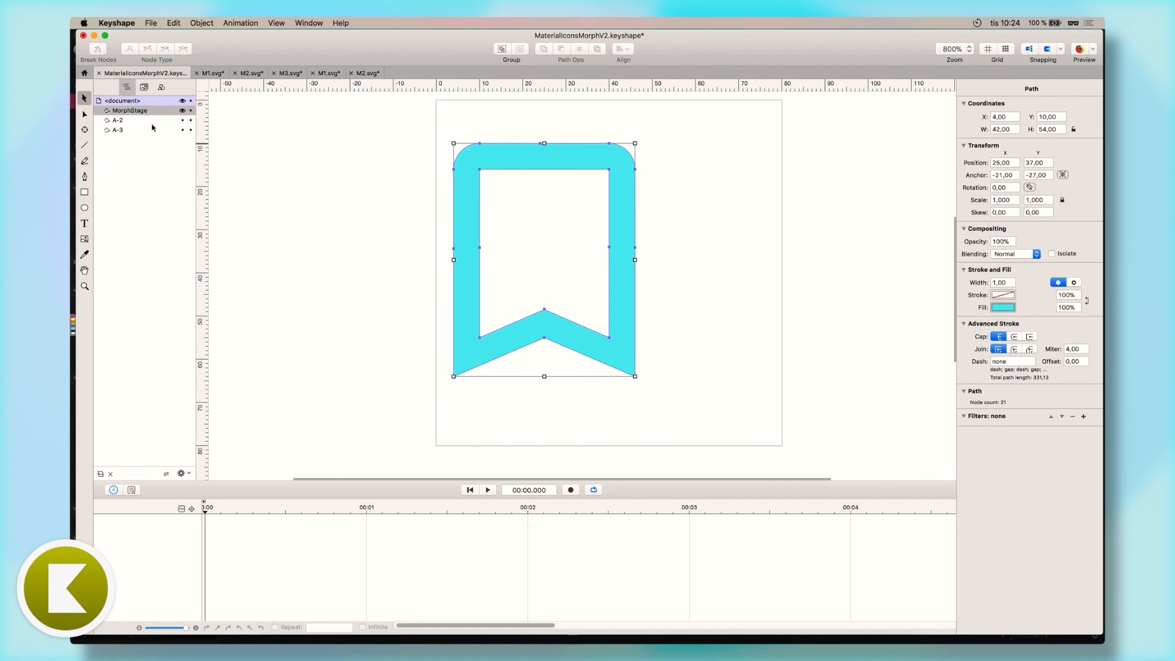
Turn on Auto-Keyframe and give MorphStage Shape keyframes at 0 and 1 second
left_click(117, 120)
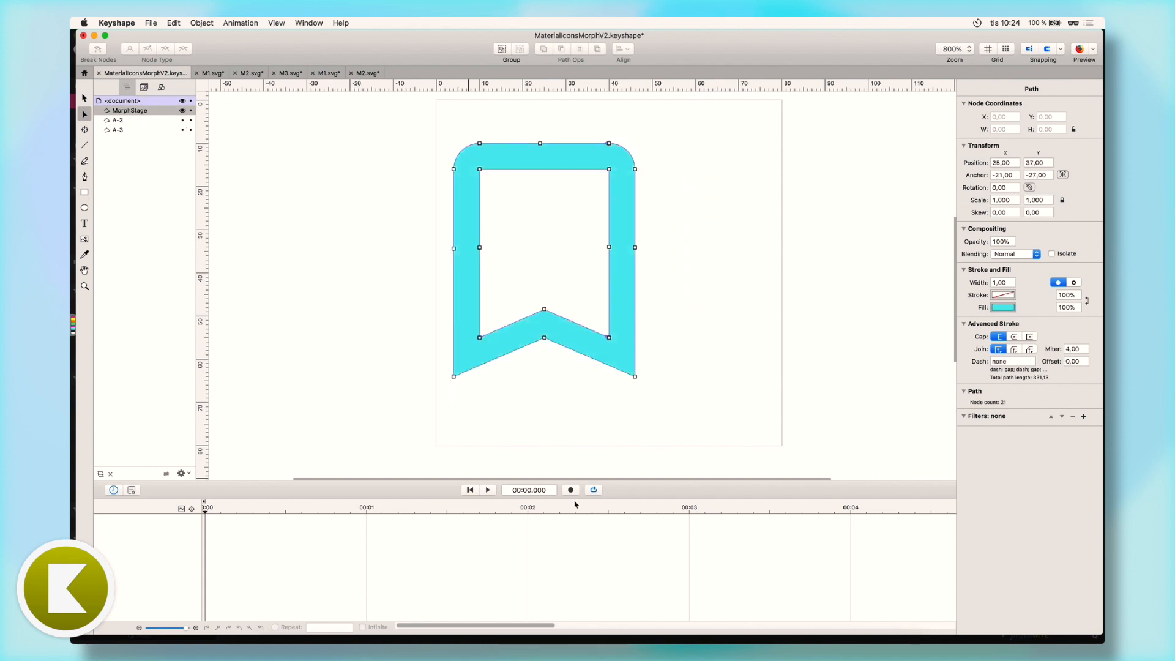
left_click(571, 490)
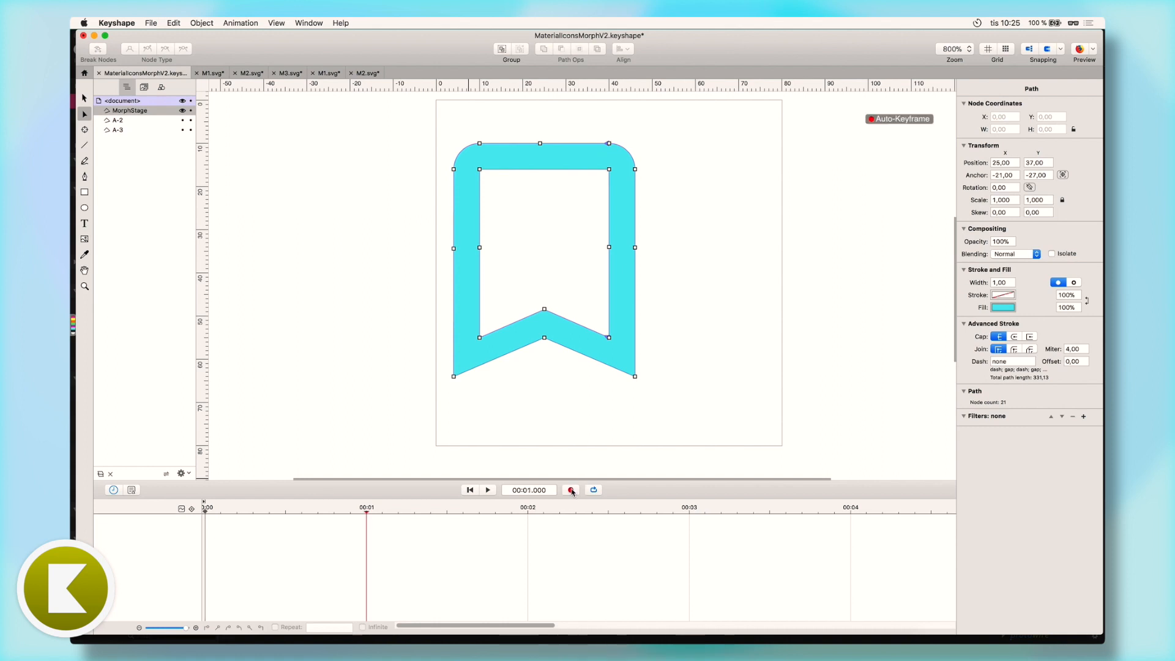
left_click(570, 489)
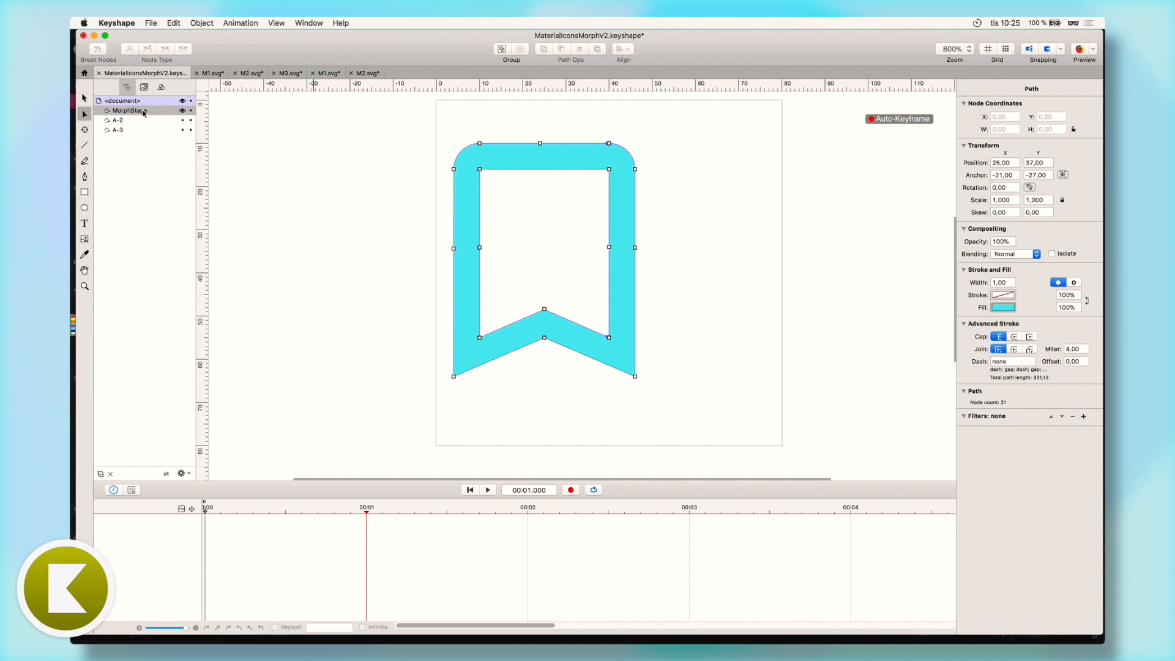
left_click(150, 23)
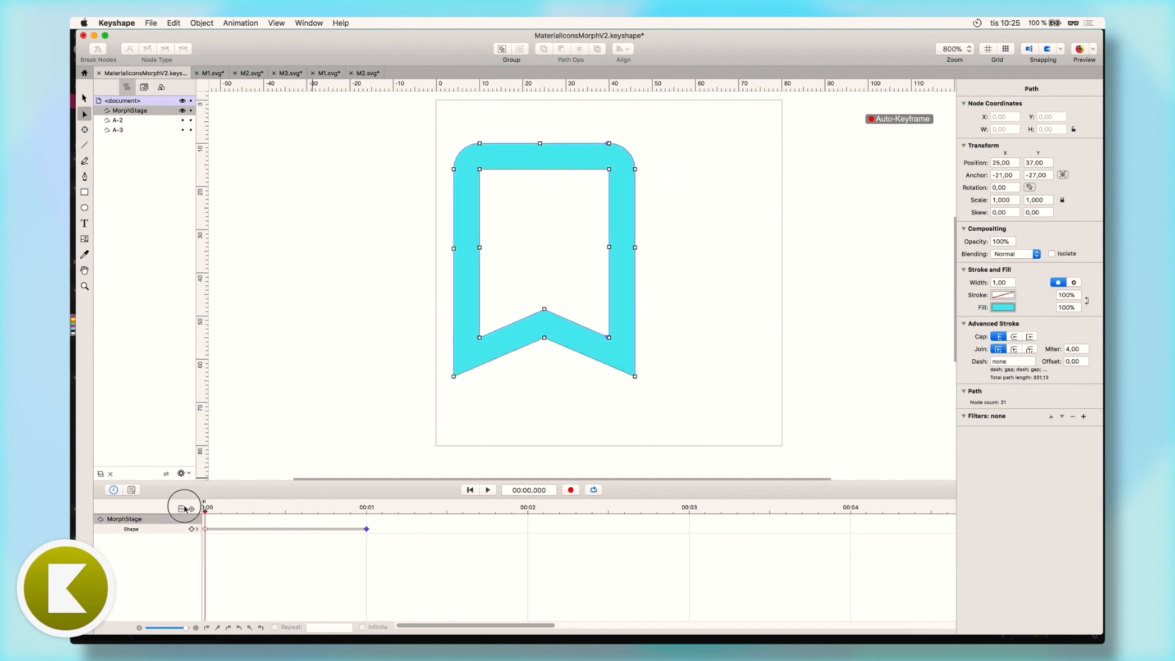
Set the bookmark's bottom-left corner node as the path's start node
left_click(488, 490)
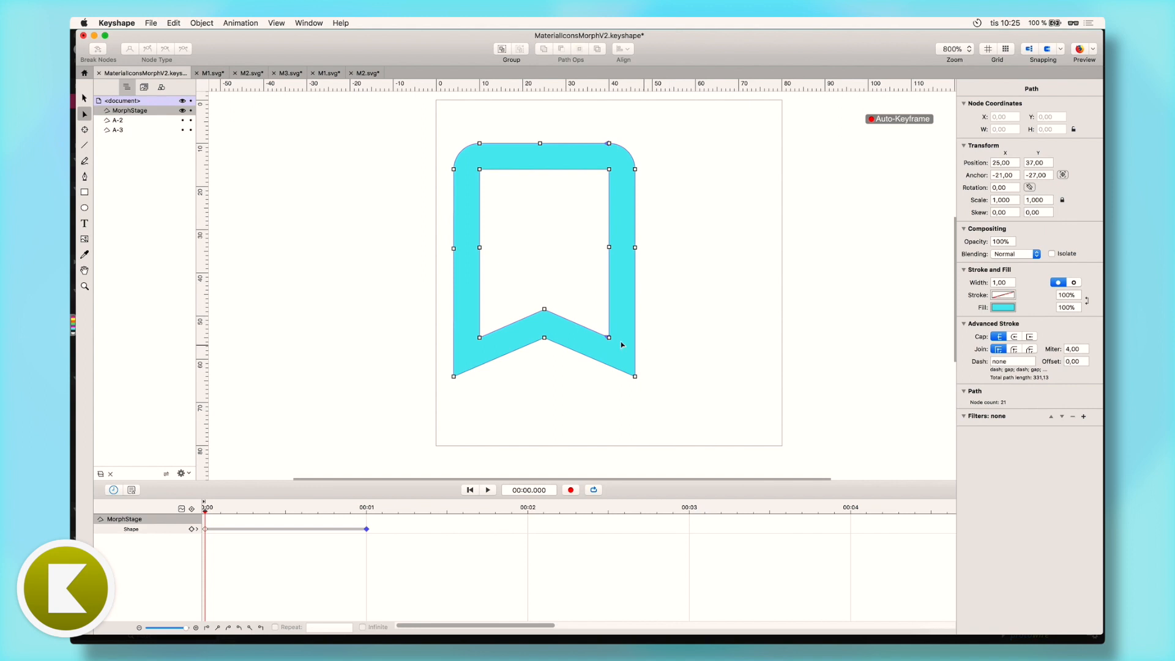
mouse_move(616, 193)
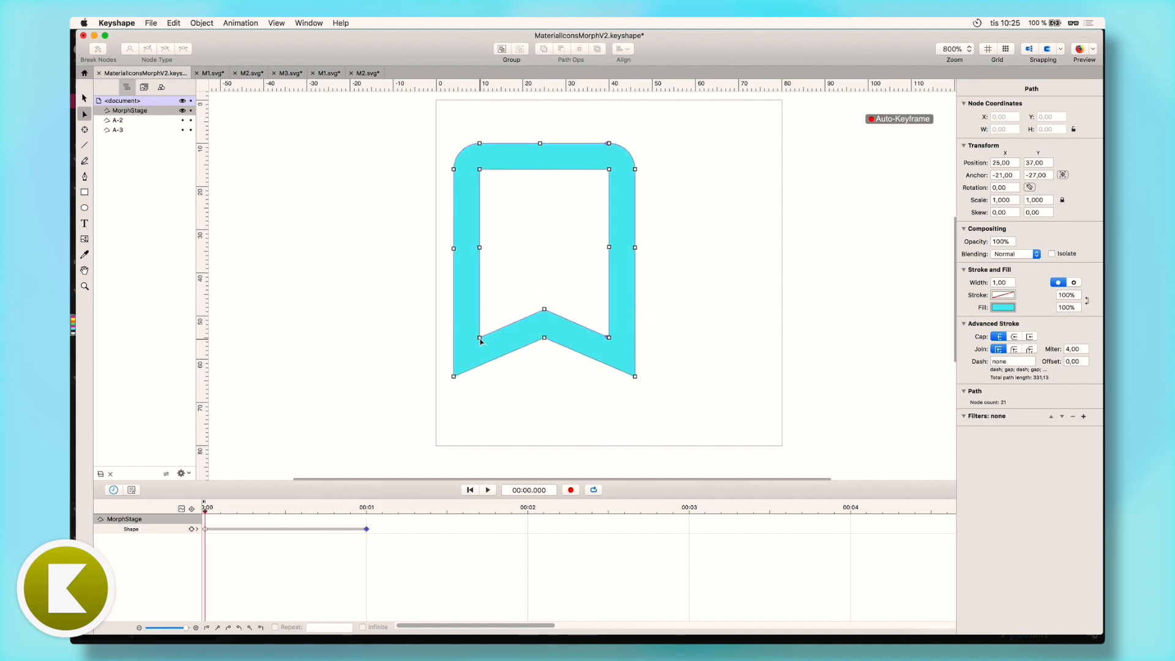
left_click(201, 23)
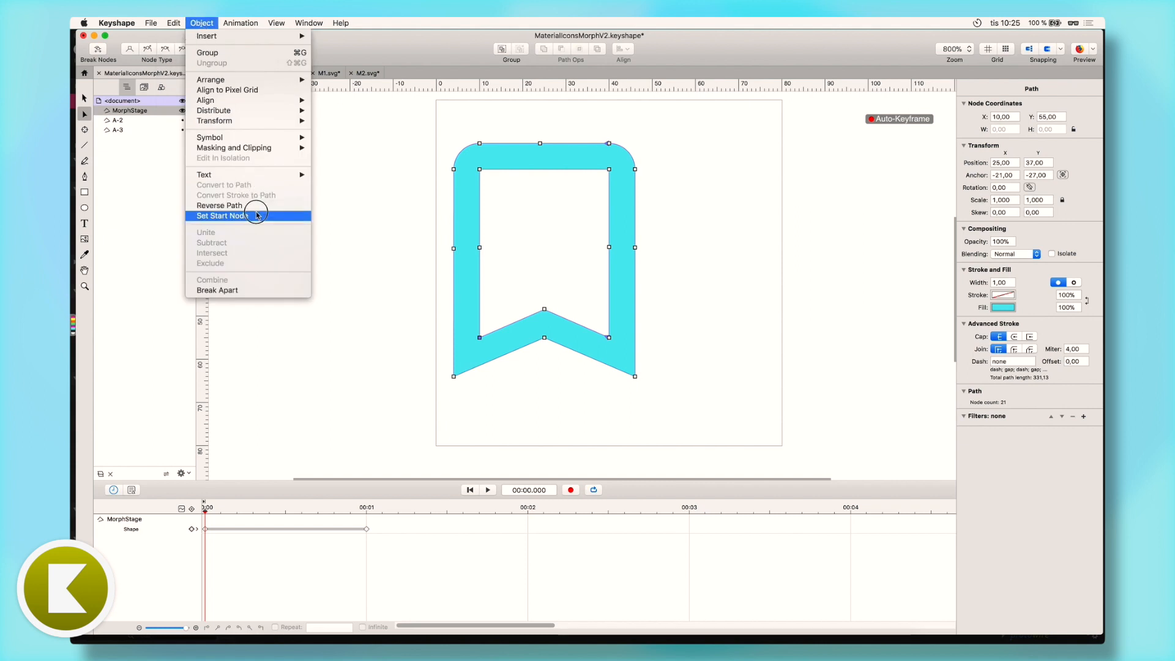
left_click(222, 216)
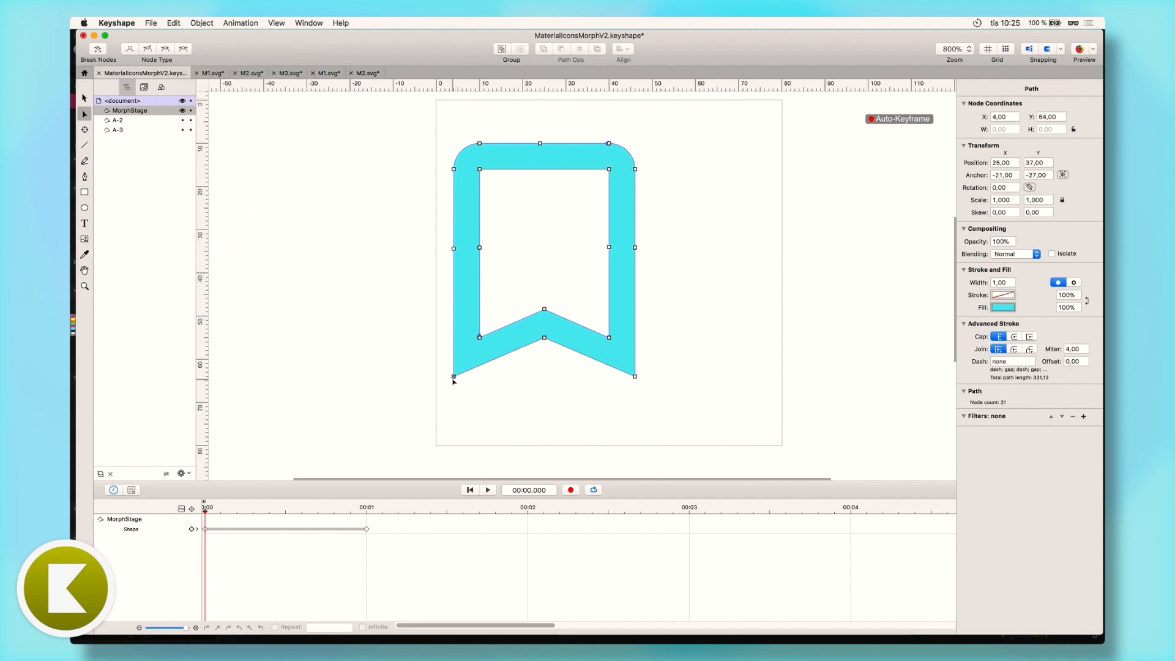
left_click(201, 23)
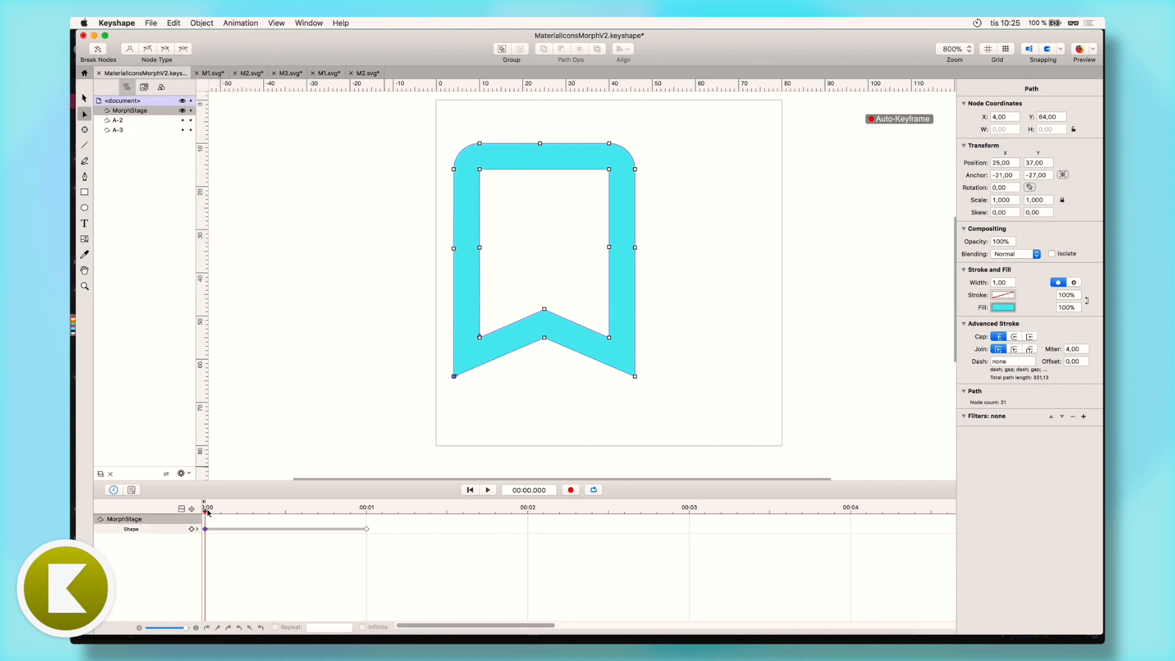
Move the speech bubble keyframe to 0.9 s and extend keyframes to about 1.9 s
left_click(488, 490)
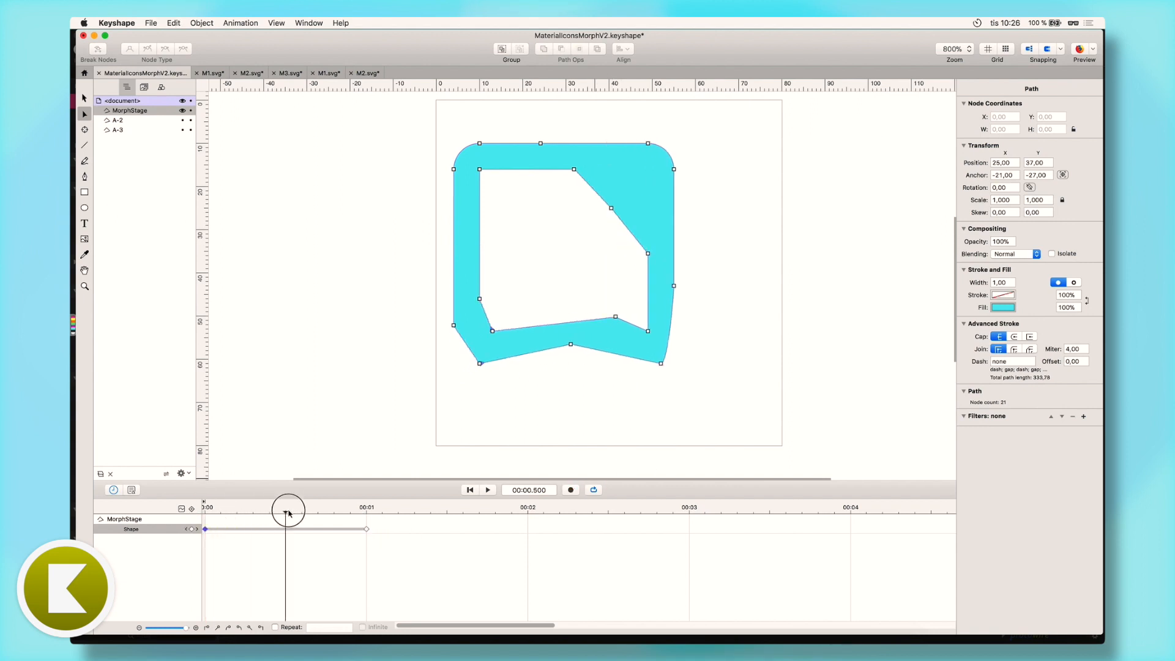
left_click_drag(287, 511, 329, 514)
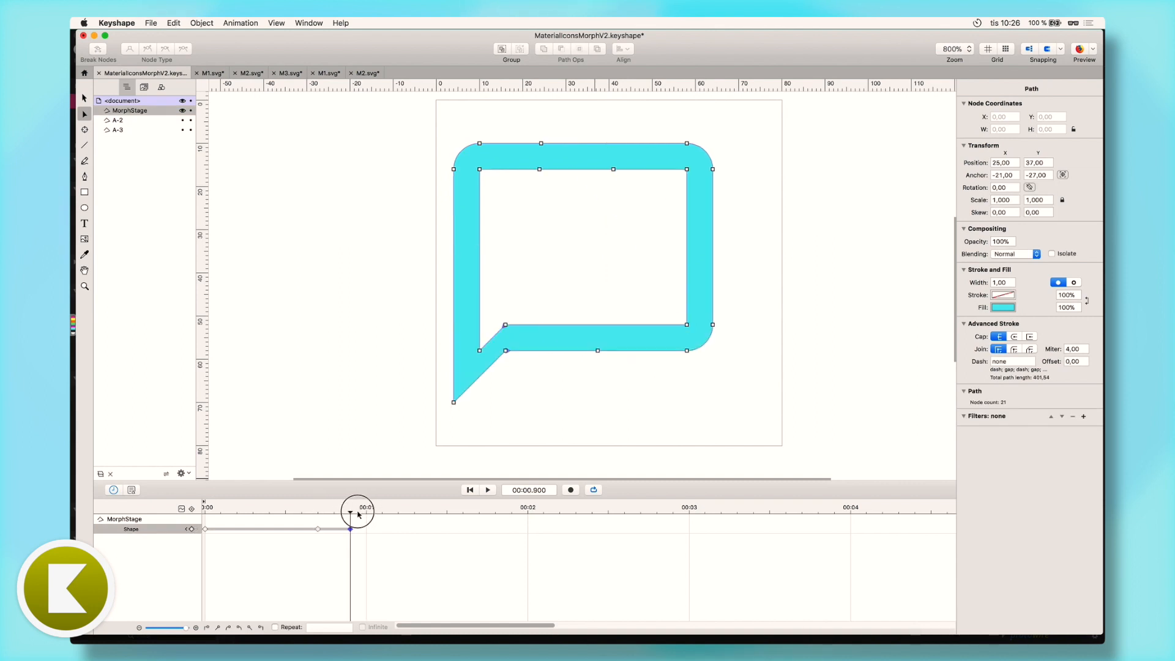
left_click_drag(350, 514, 512, 523)
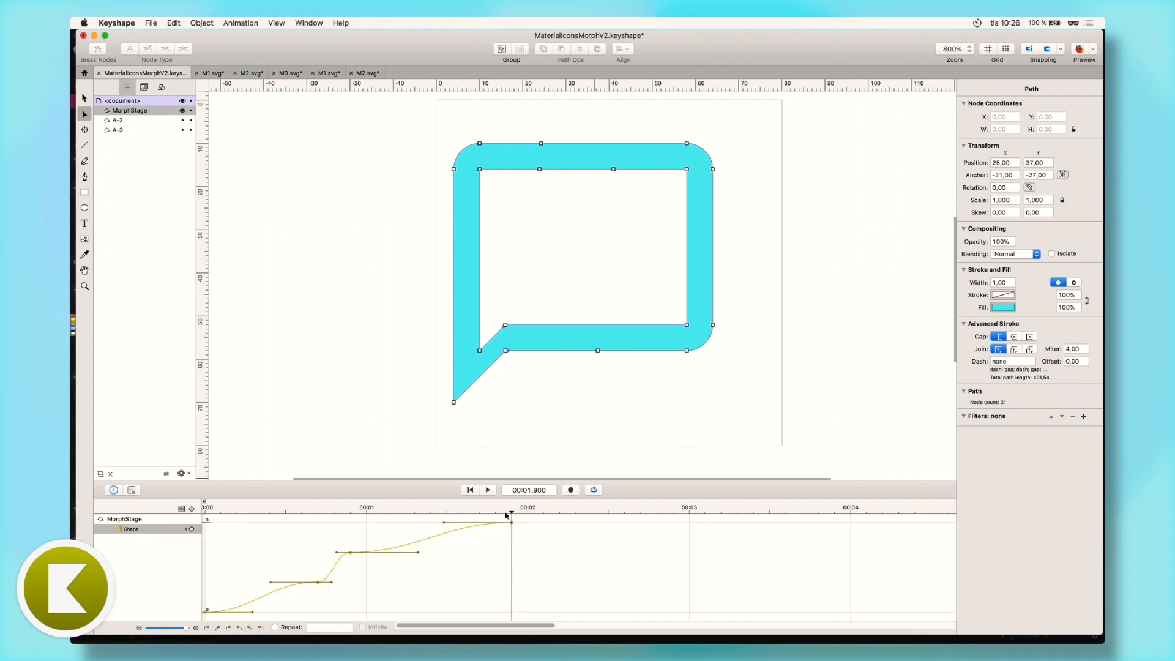
left_click(487, 490)
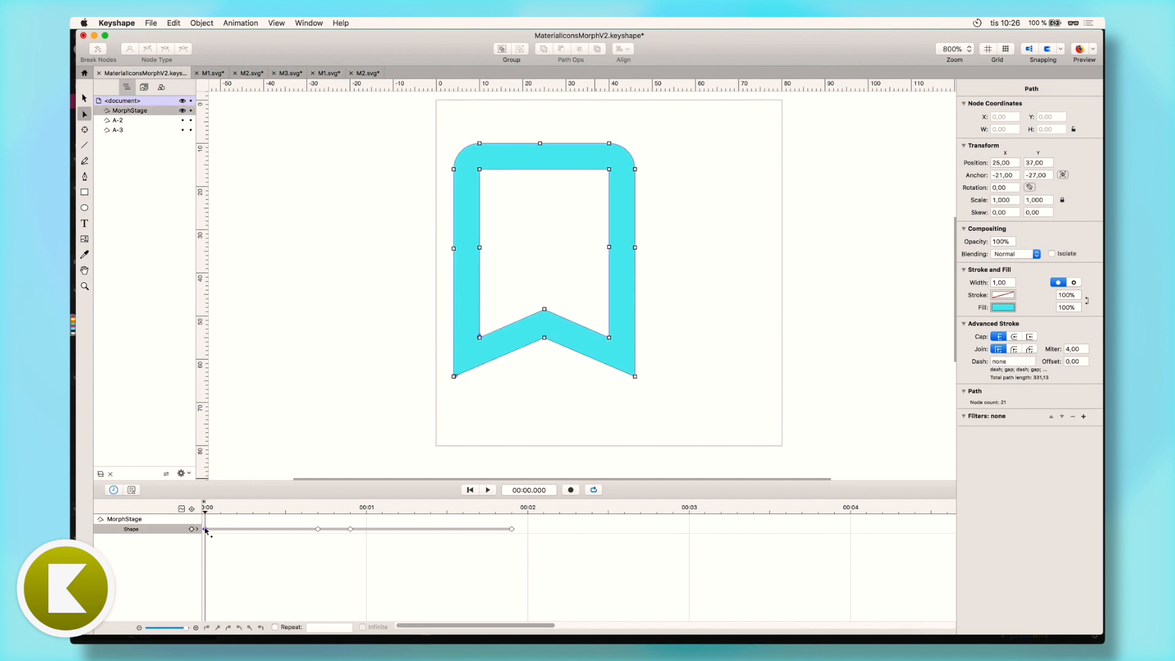
Return to the opening bookmark keyframe at 2.1 s and set the animation to repeat infinitely
left_click(543, 518)
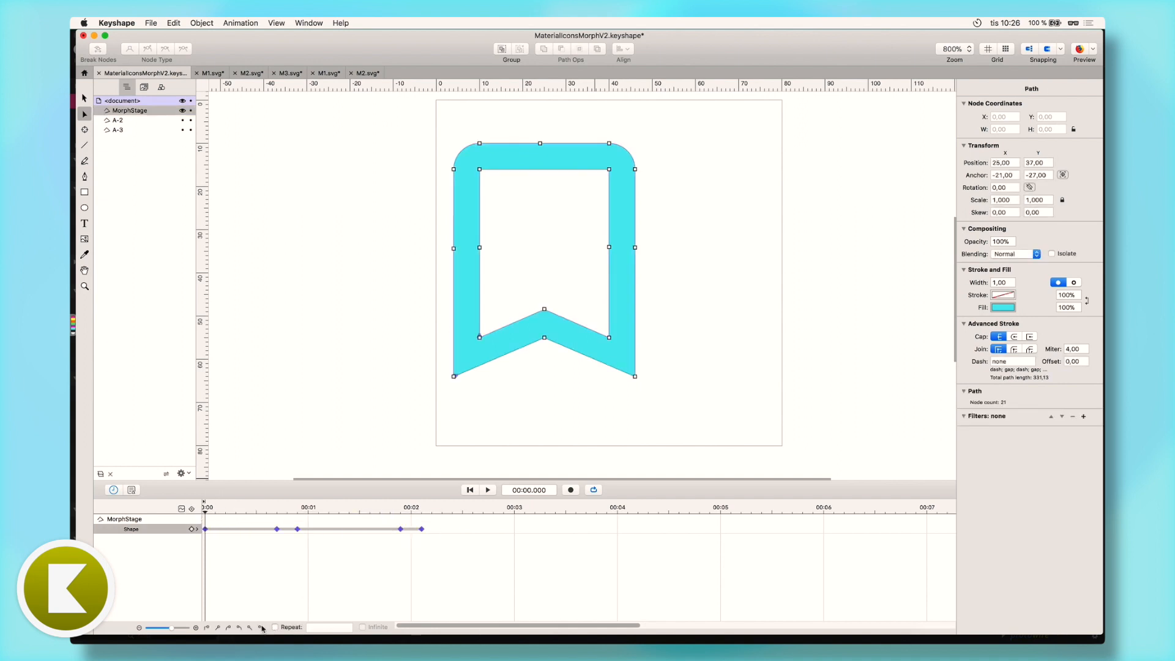
left_click(276, 627)
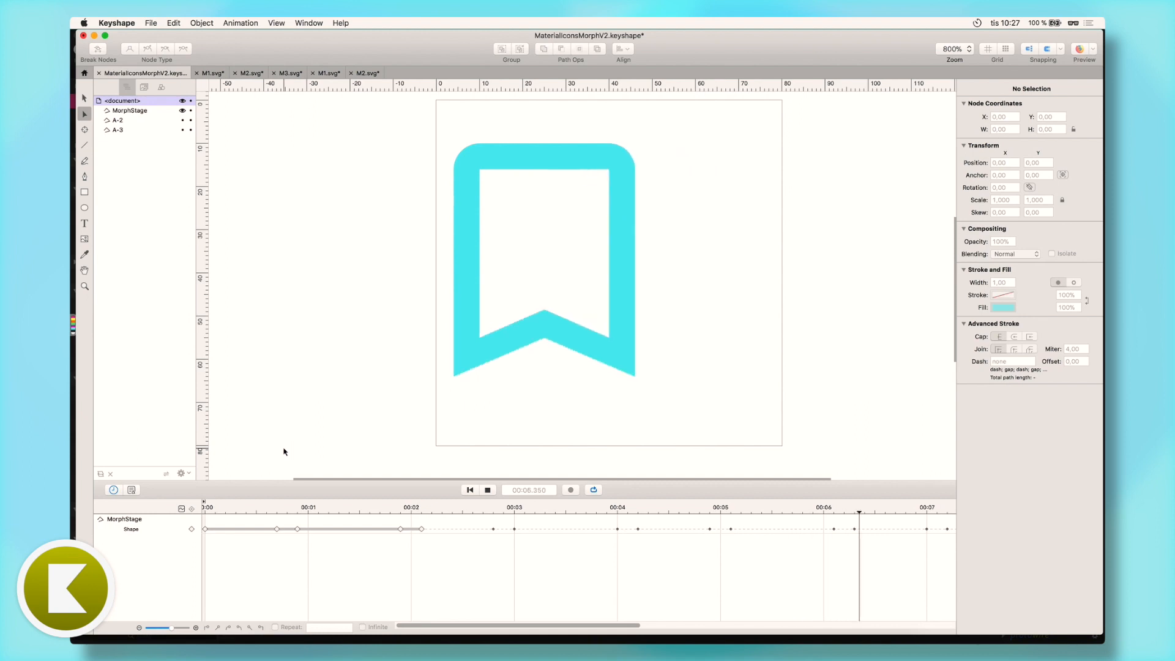
Preview the morph animation as SVG in Firefox
left_click(317, 506)
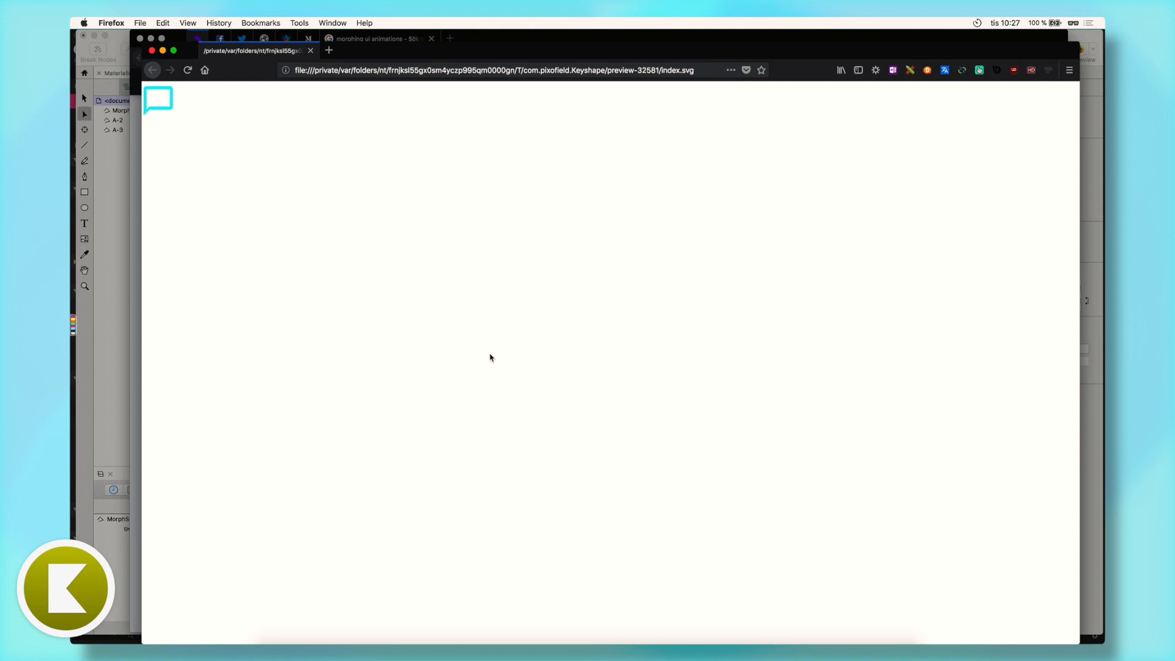
mouse_move(386, 234)
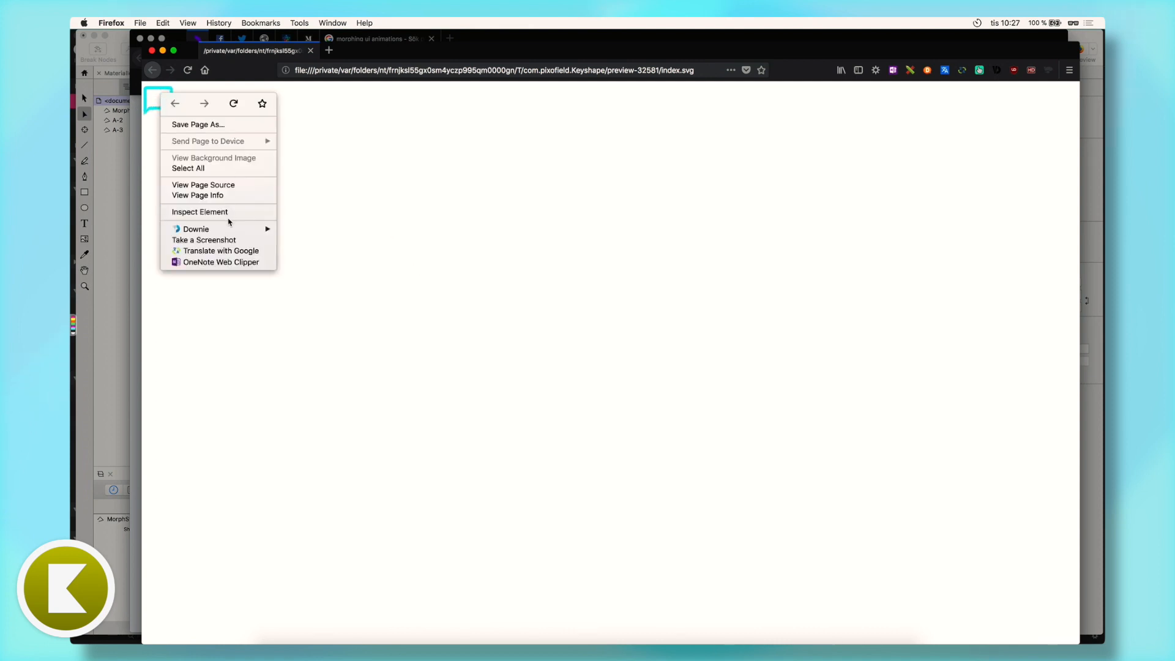
Inspect the preview SVG and edit its width and height attributes to 100%
left_click(200, 211)
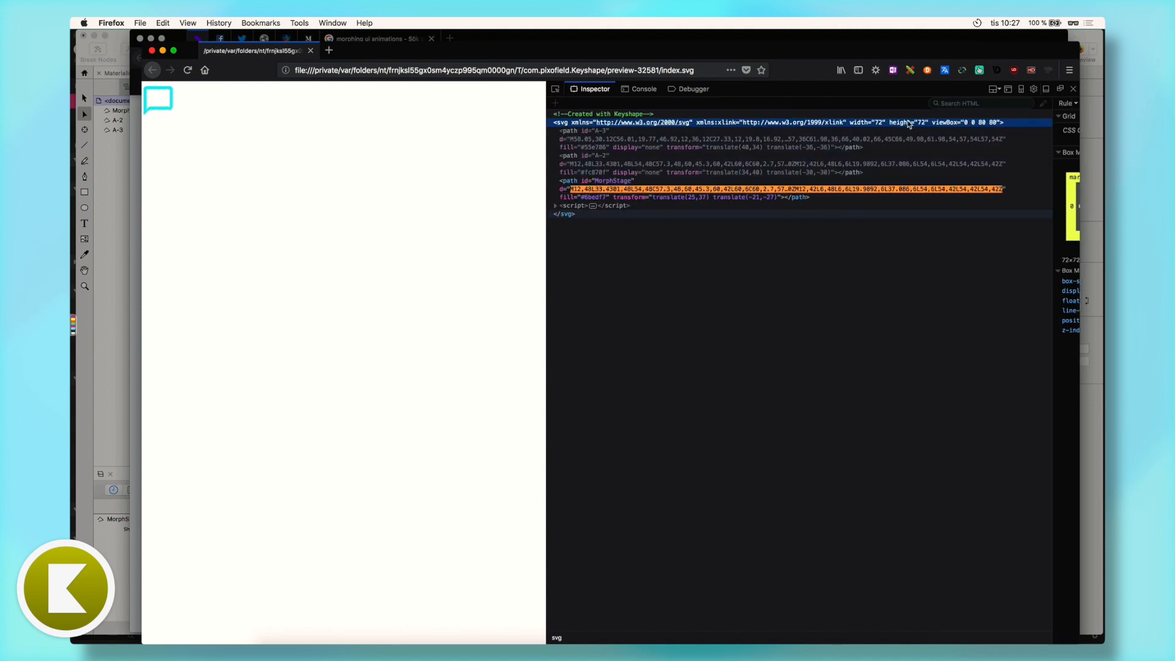
double_click(877, 122)
type("100")
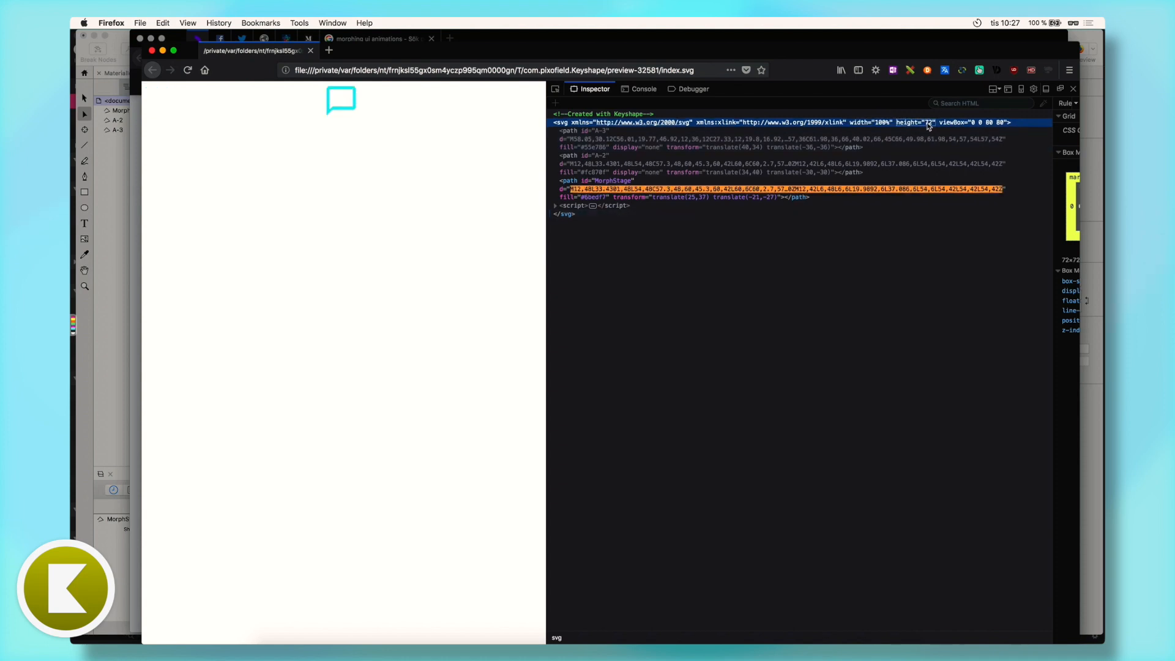
double_click(910, 123)
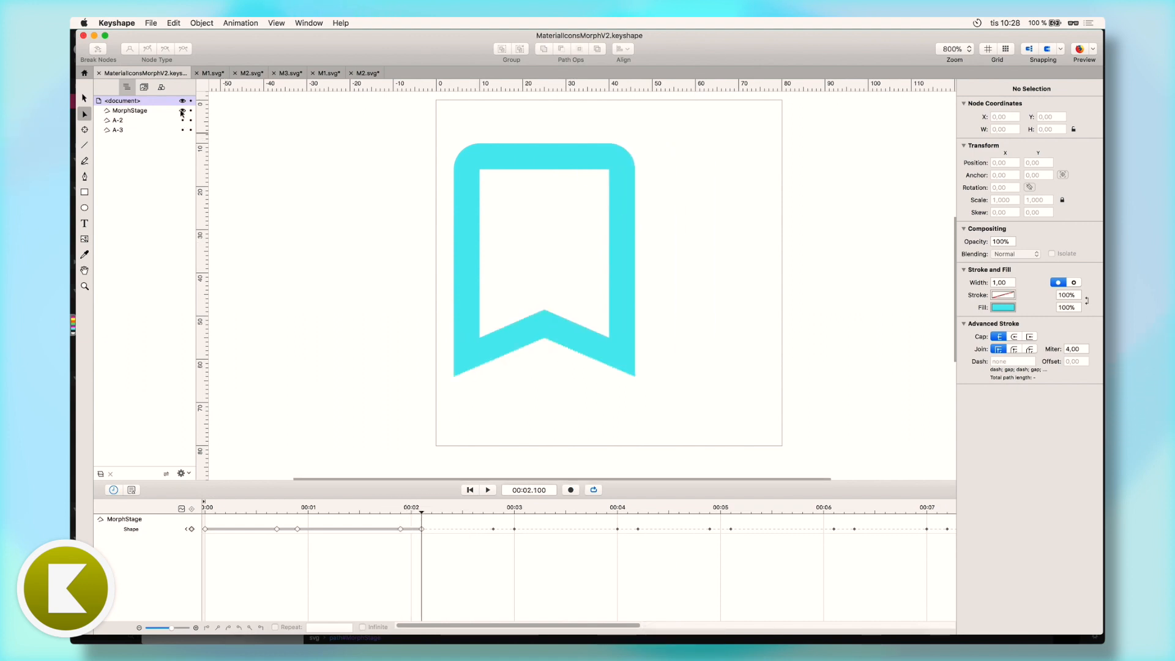
Hide the MorphStage layer and show the green cloud layer A-3
left_click(117, 129)
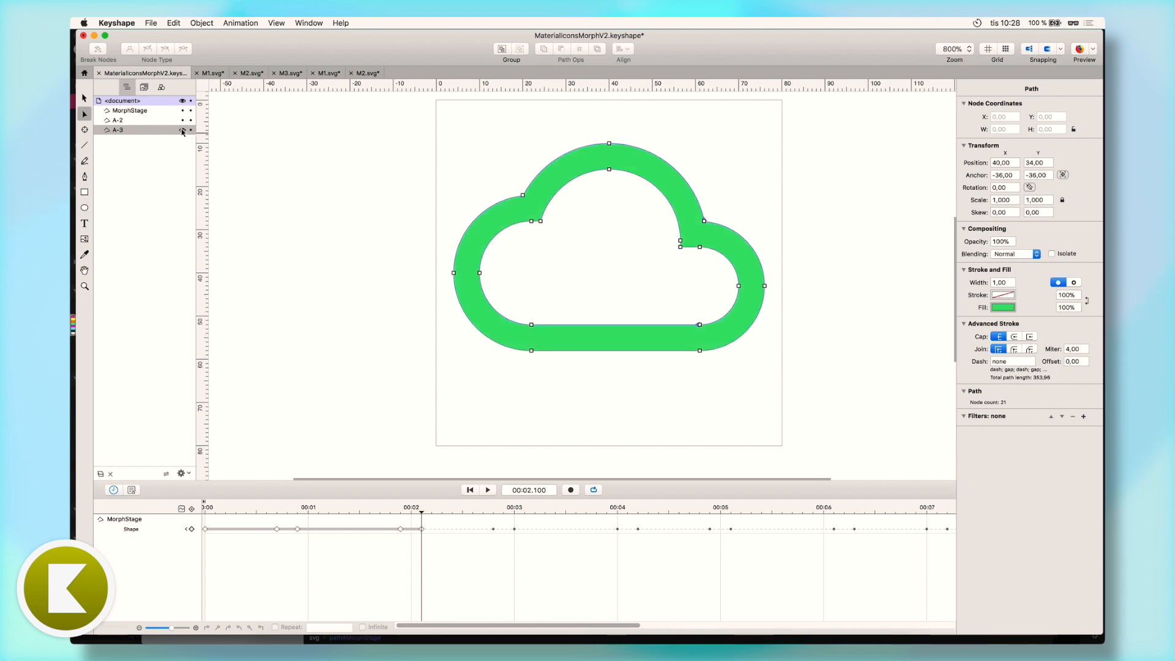
left_click(182, 130)
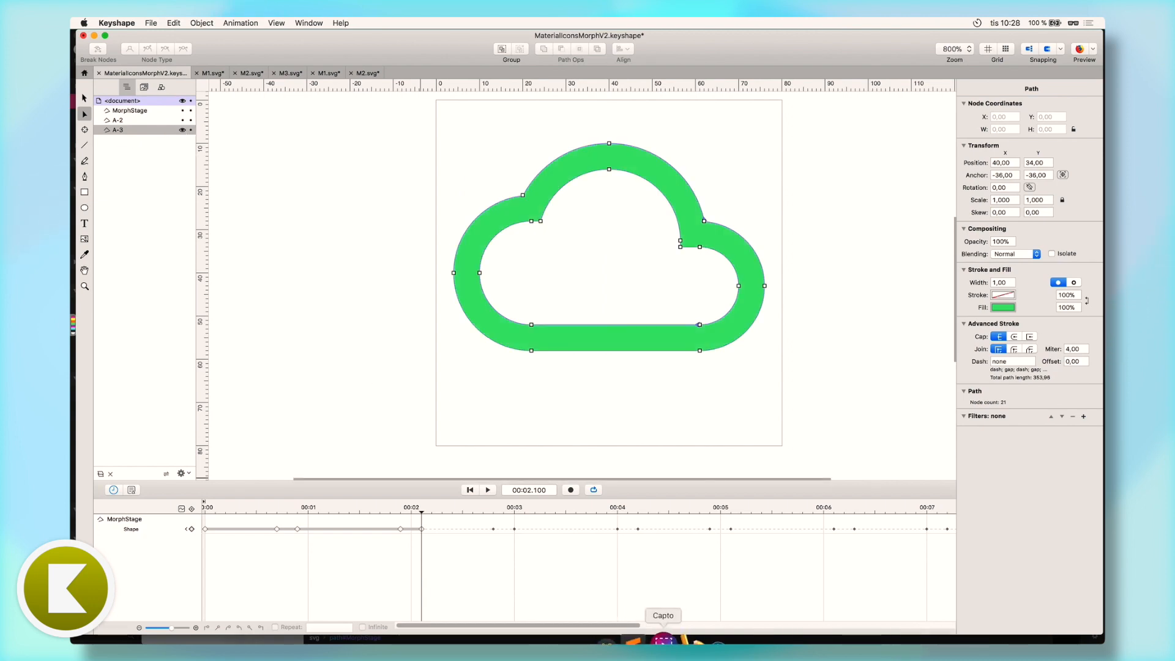